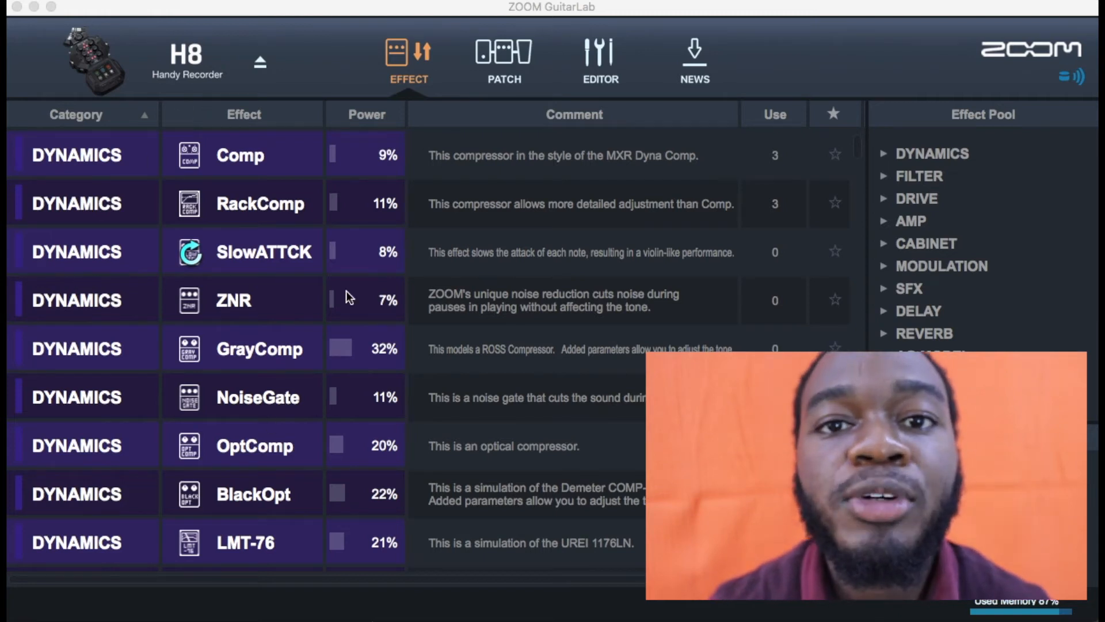
Step: Browse the Effect list from DYNAMICS down to DRIVE, then switch to the stored patch list
{"action": "scroll", "scroll_direction": "down", "scroll_amount": 3}
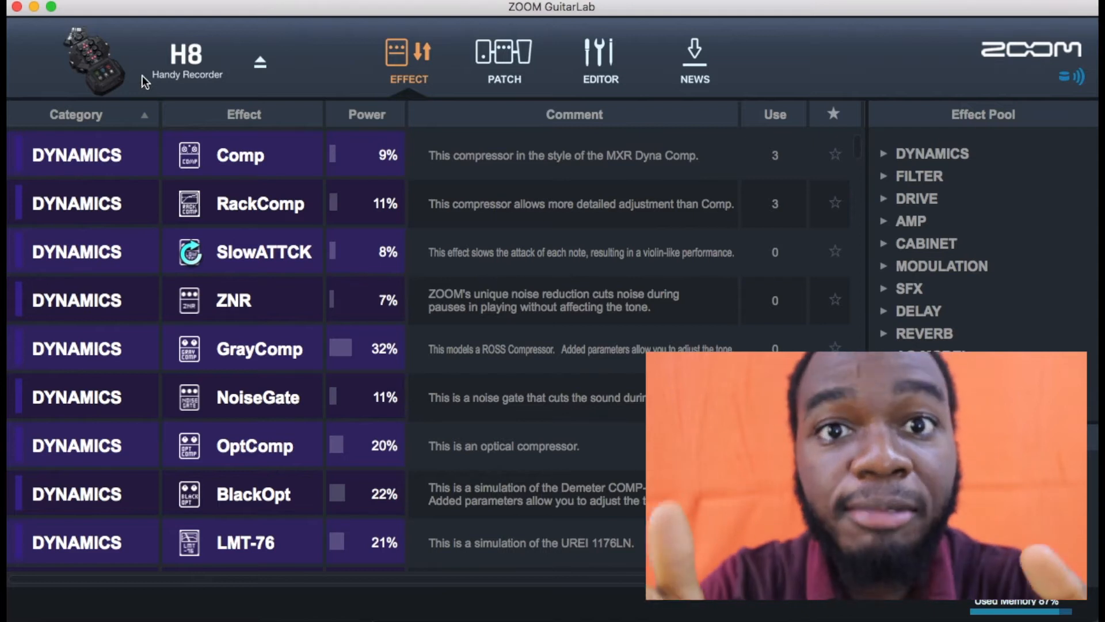
{"action": "mouse_move", "coordinate": [139, 243]}
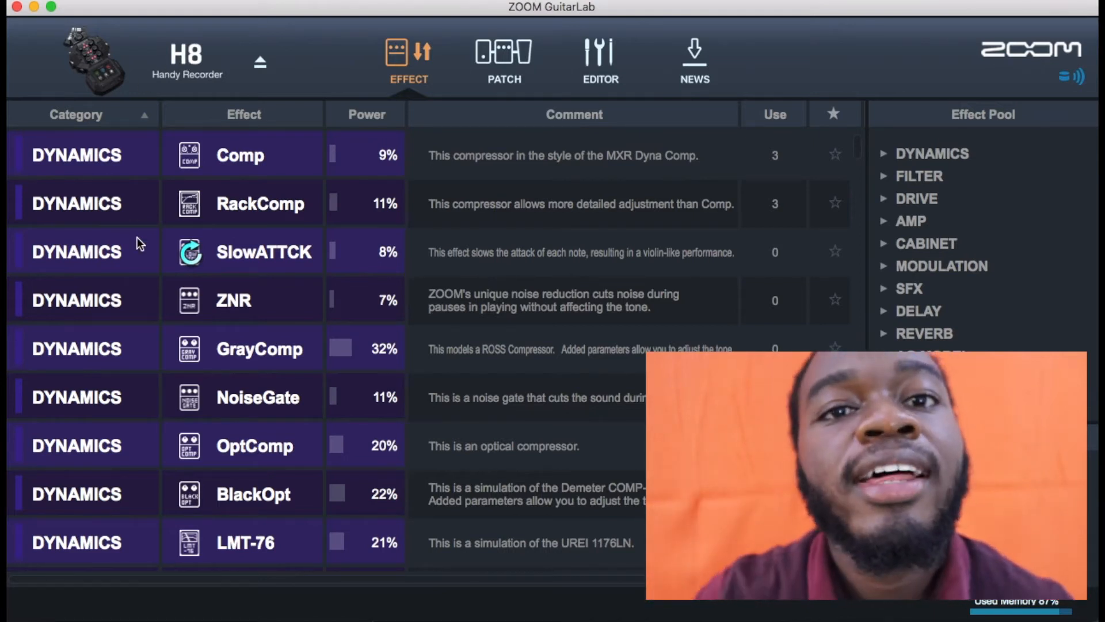
{"action": "left_click", "coordinate": [503, 60]}
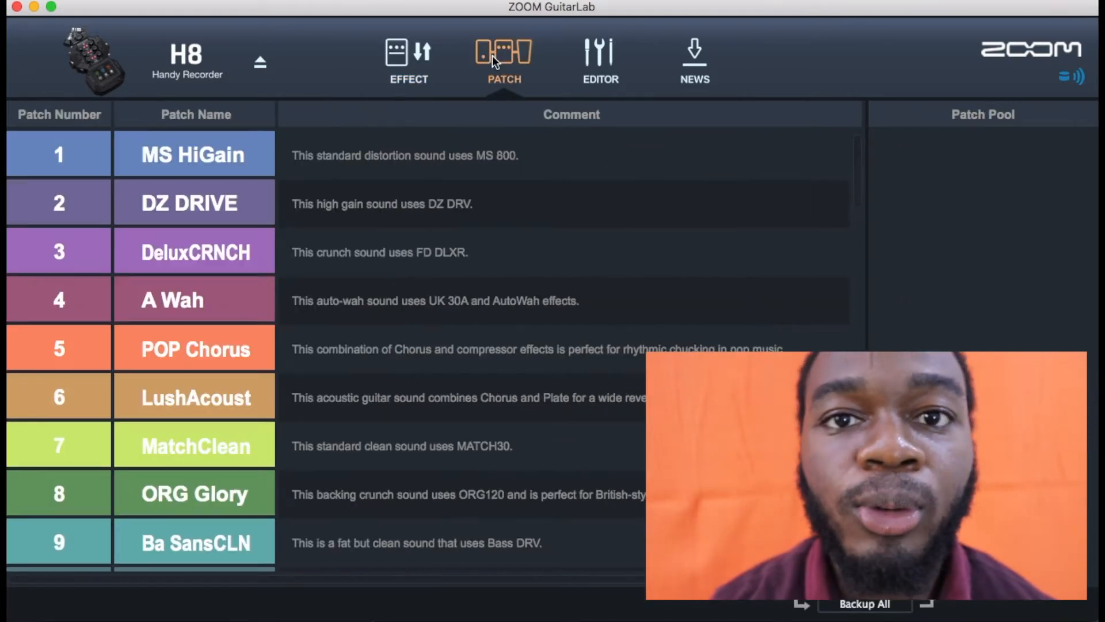
{"action": "left_click", "coordinate": [408, 61]}
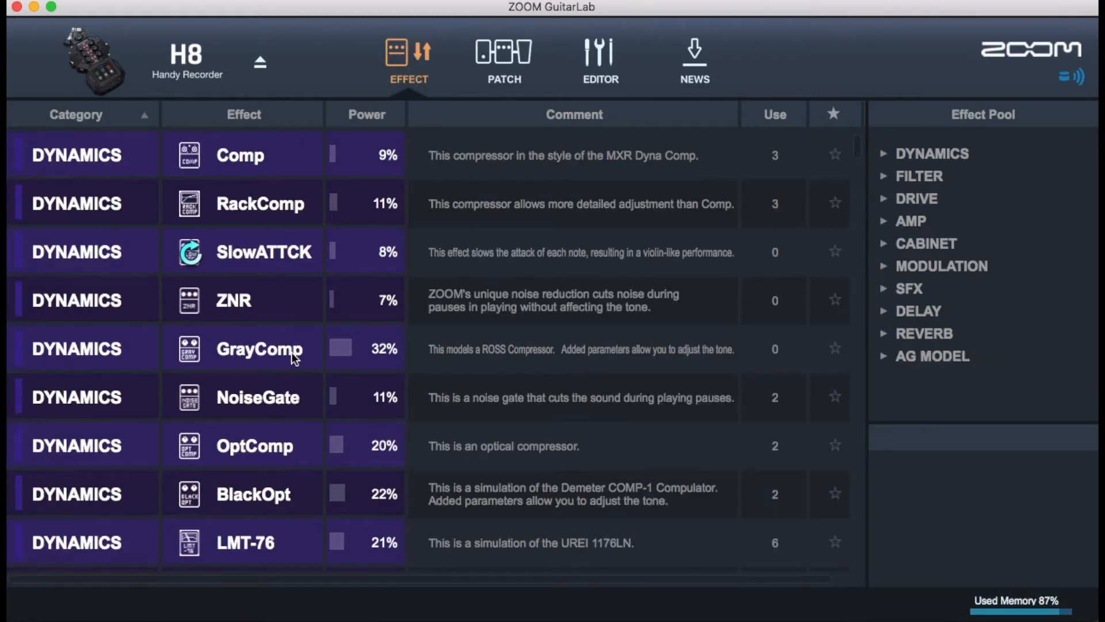
{"action": "left_click", "coordinate": [916, 198]}
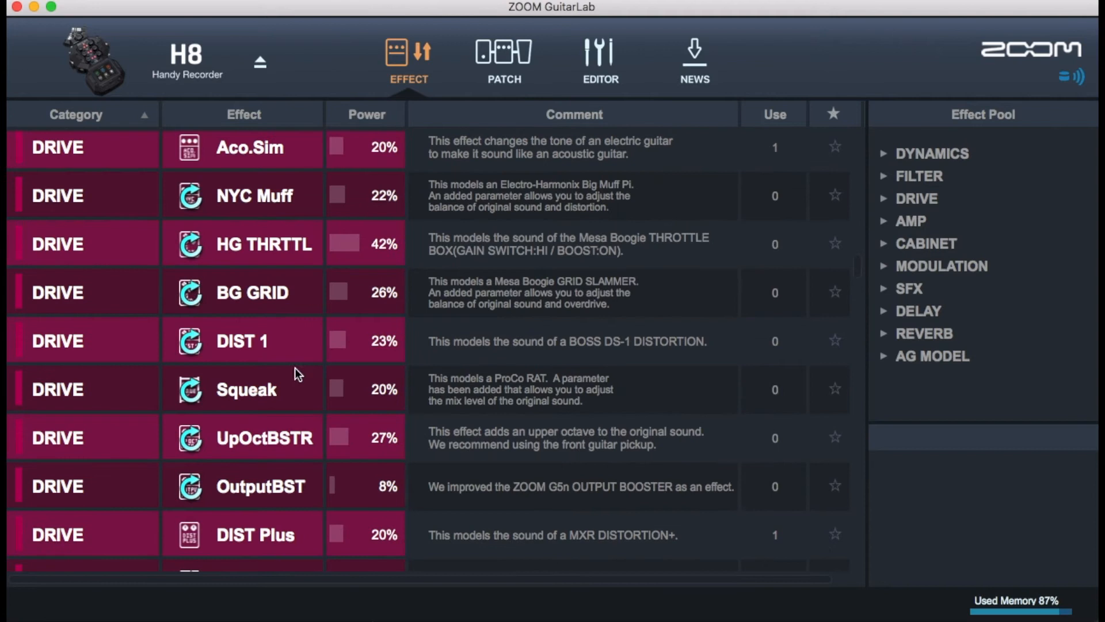
{"action": "mouse_move", "coordinate": [1082, 603]}
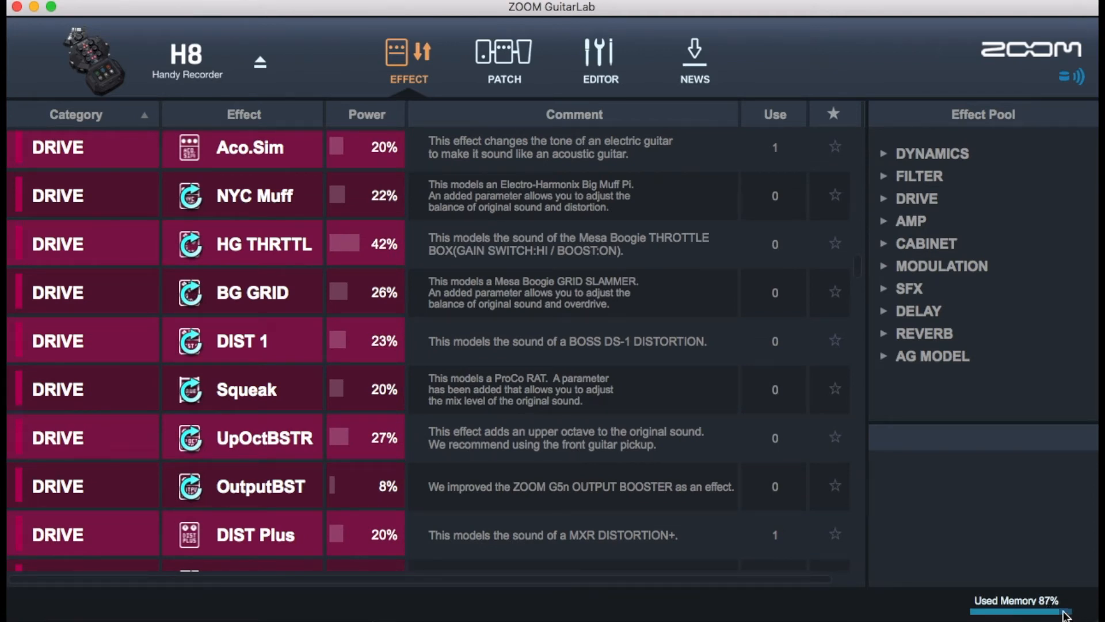
{"action": "mouse_move", "coordinate": [900, 212]}
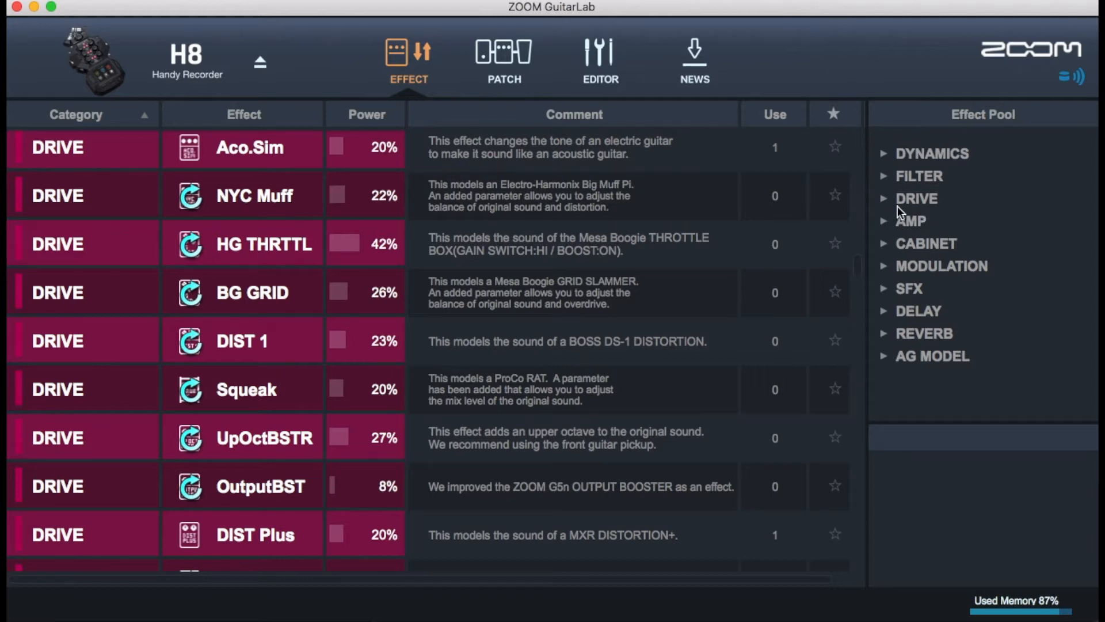
{"action": "mouse_move", "coordinate": [894, 219]}
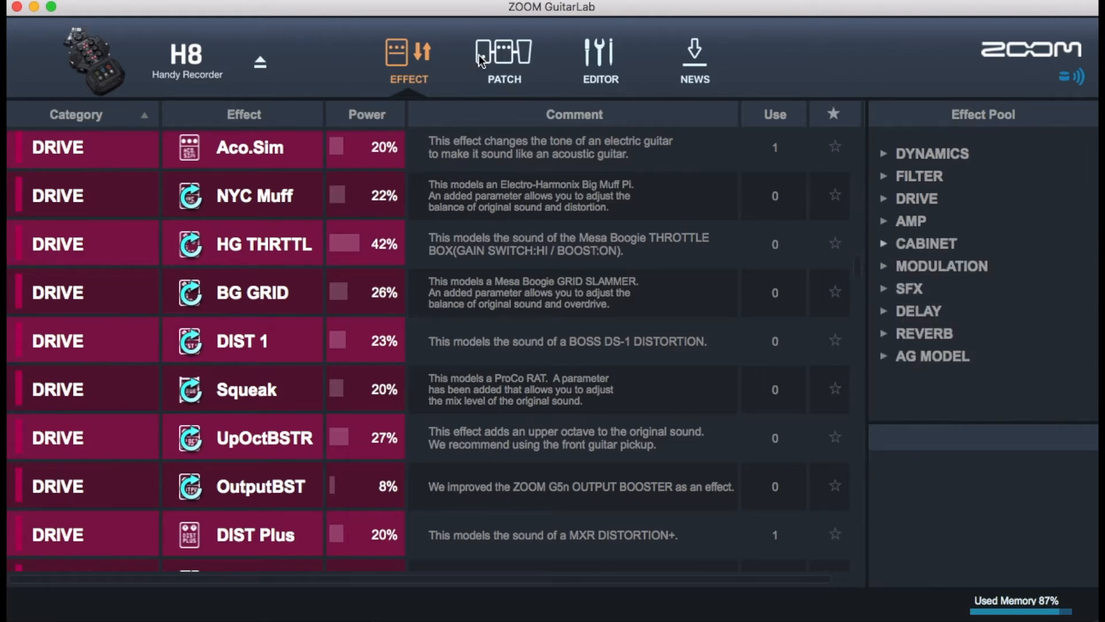
{"action": "left_click", "coordinate": [503, 60]}
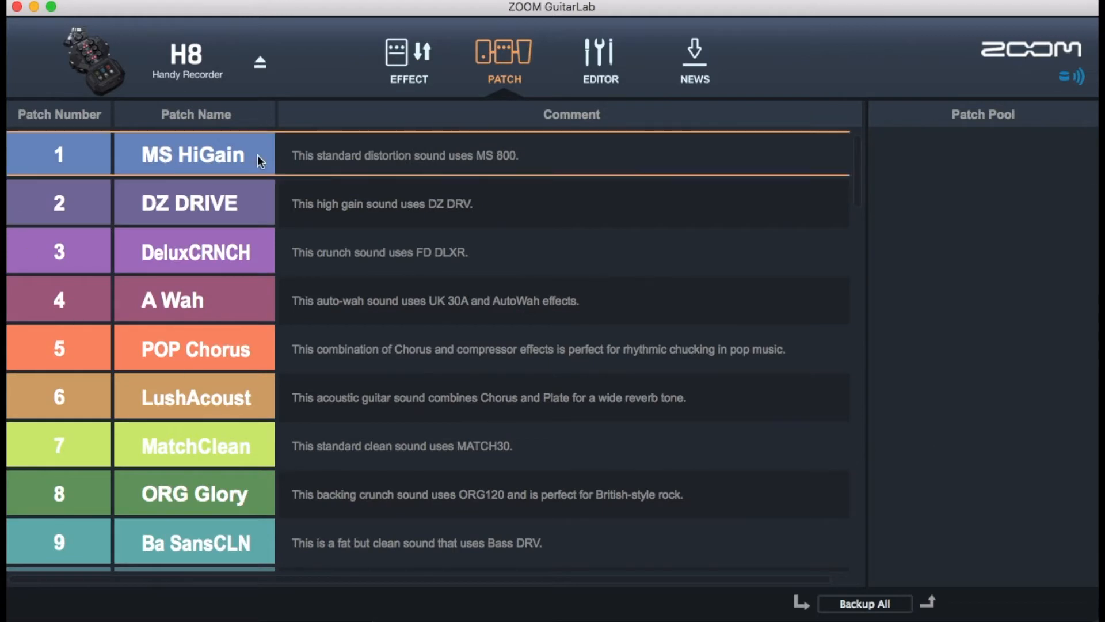
Step: Load patch 1 MS HiGain in the editor with its MS amp, 800, GoldDrive and MS4x12 chain
{"action": "left_click", "coordinate": [599, 60]}
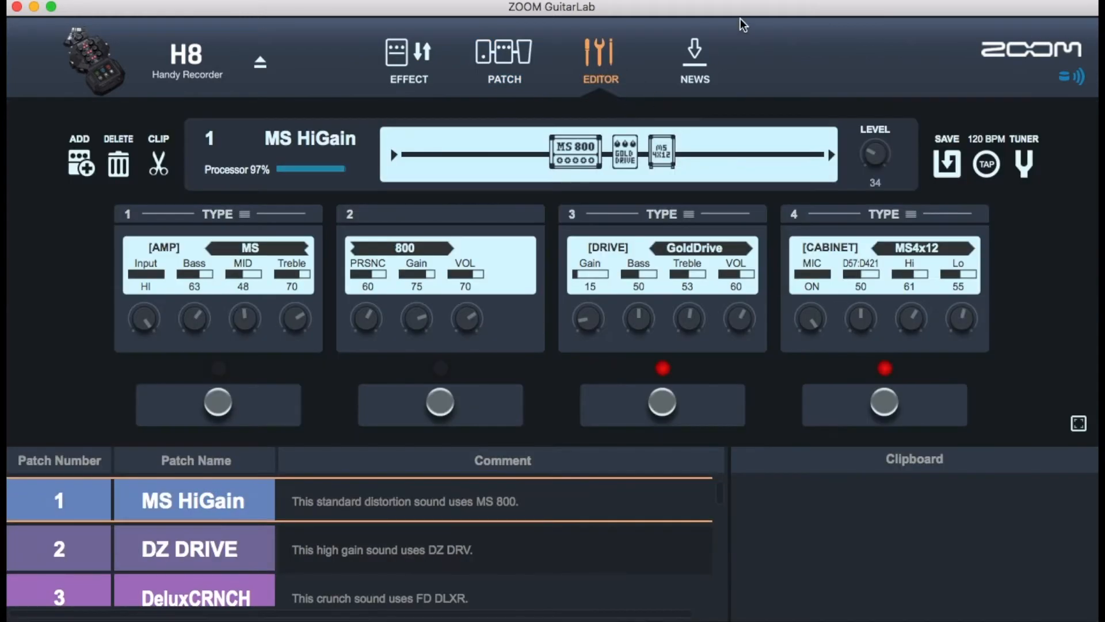
{"action": "mouse_move", "coordinate": [355, 184]}
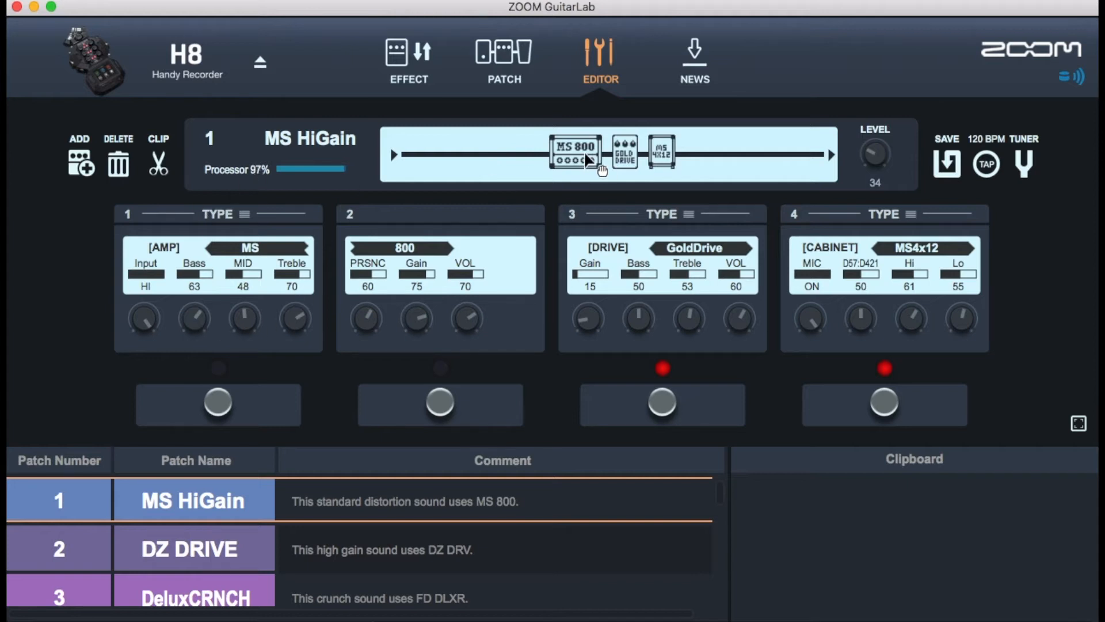
{"action": "left_click_drag", "start_coordinate": [576, 150], "coordinate": [660, 150]}
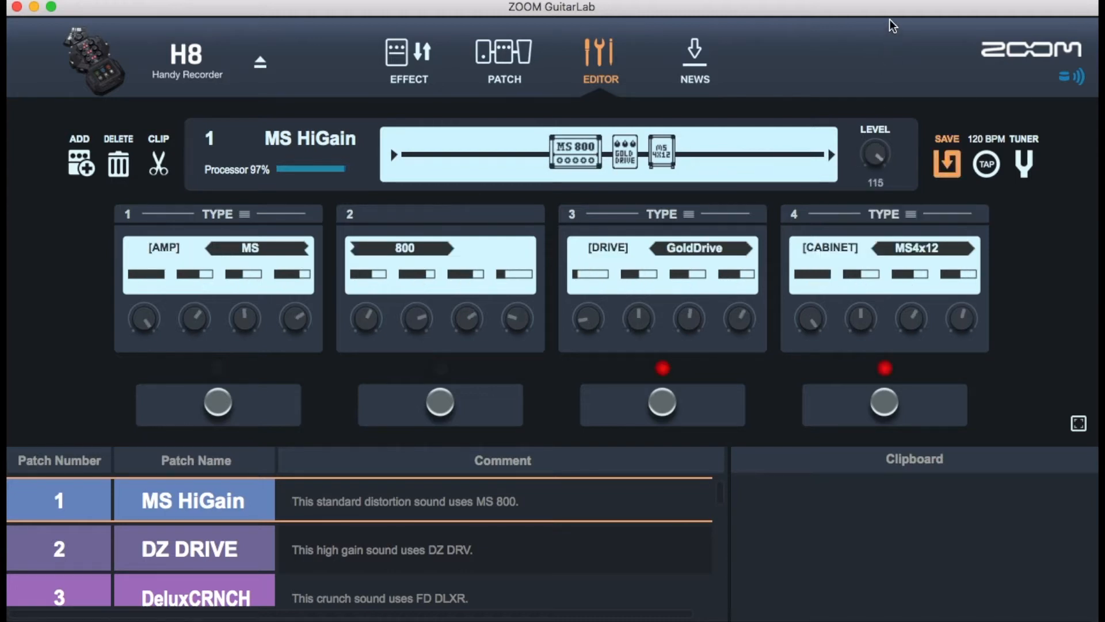
{"action": "left_click_drag", "start_coordinate": [875, 153], "coordinate": [875, 190]}
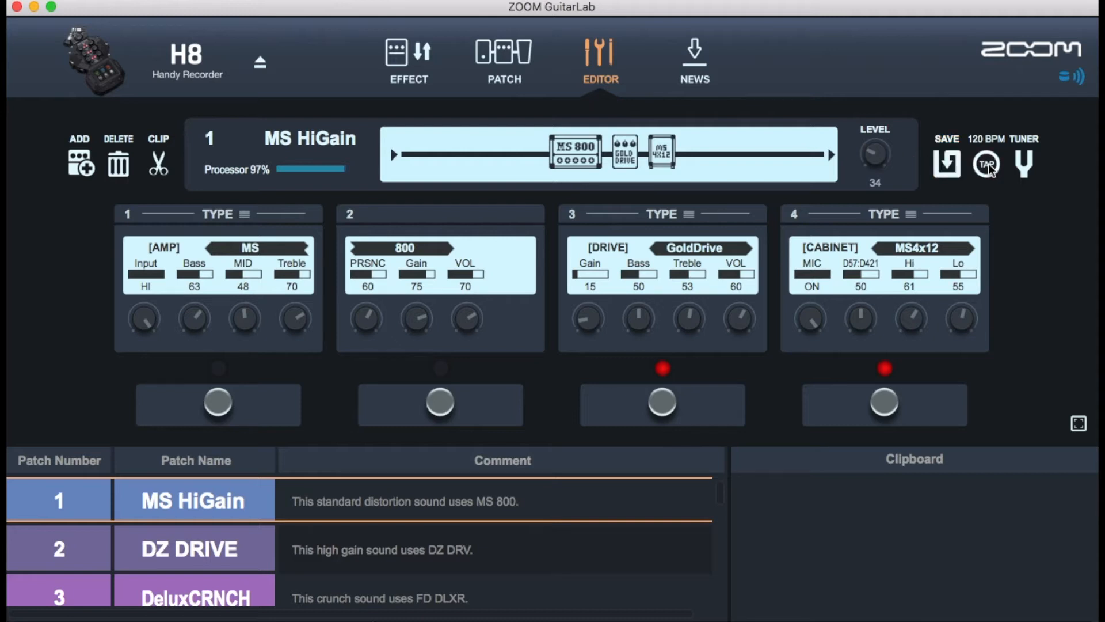
Step: Try tap tempo and direct BPM editing at 120 BPM, then toggle the tuner on and off
{"action": "left_click", "coordinate": [987, 163]}
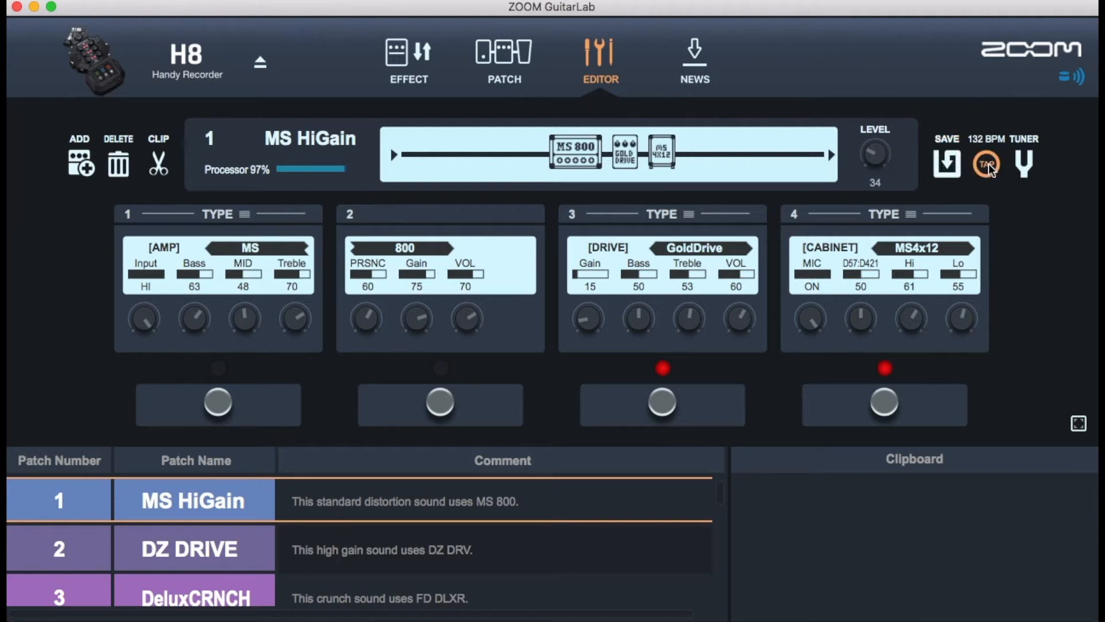
{"action": "left_click", "coordinate": [986, 164]}
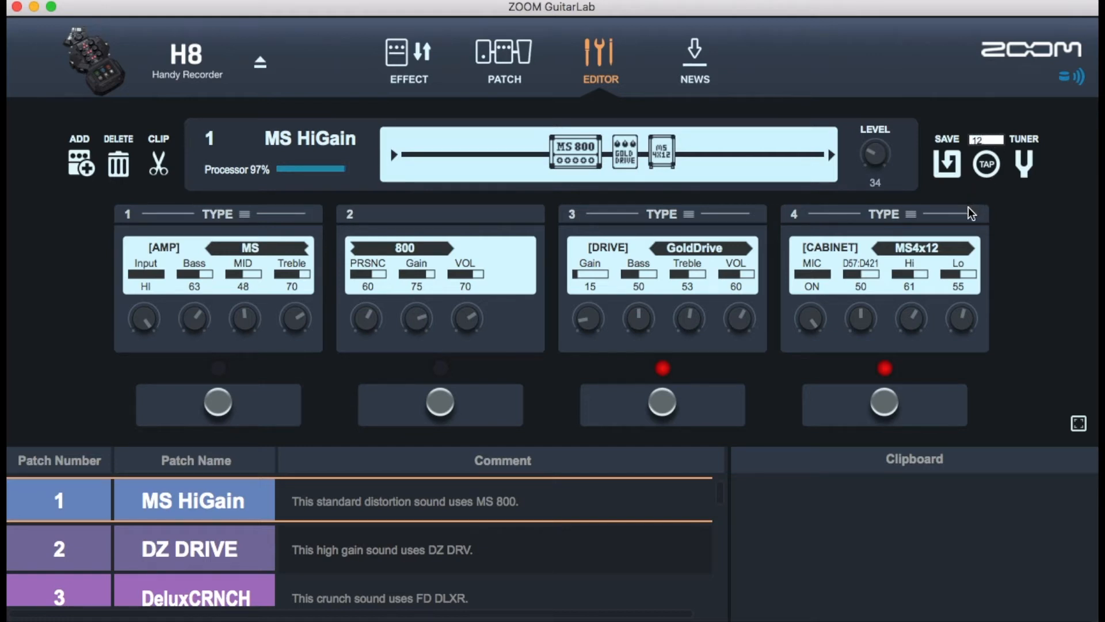
{"action": "left_click", "coordinate": [1022, 164]}
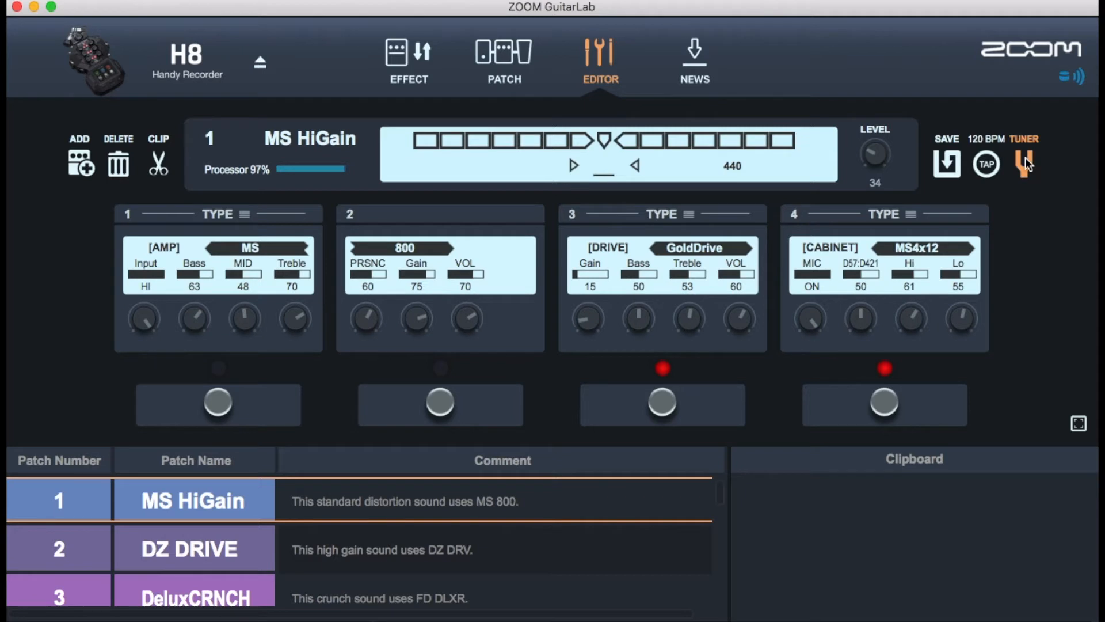
{"action": "left_click", "coordinate": [1025, 163]}
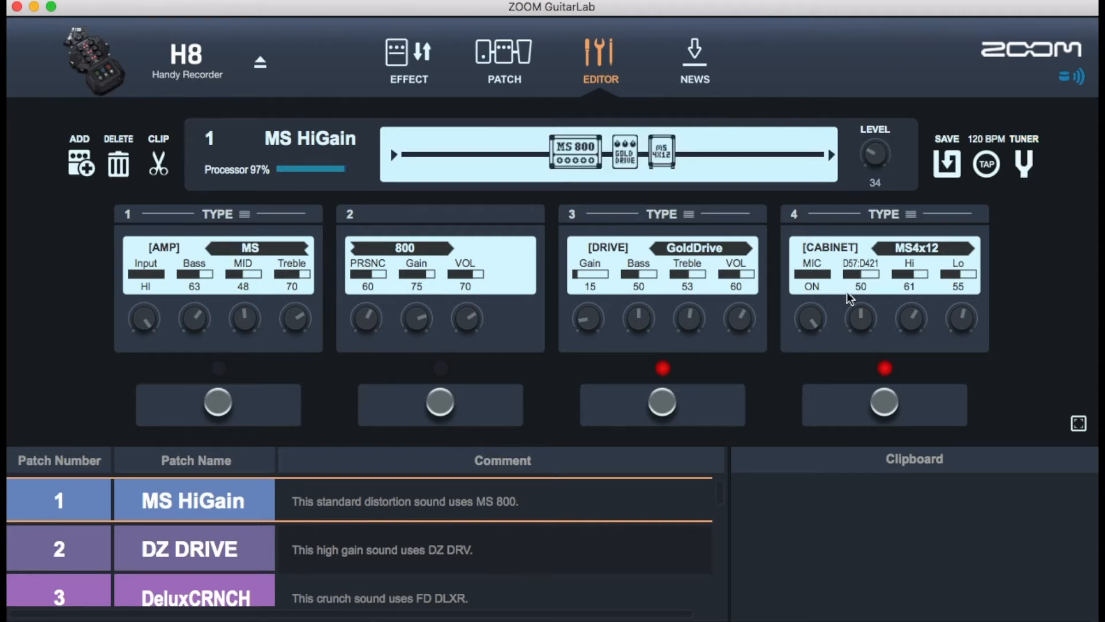
{"action": "mouse_move", "coordinate": [793, 281]}
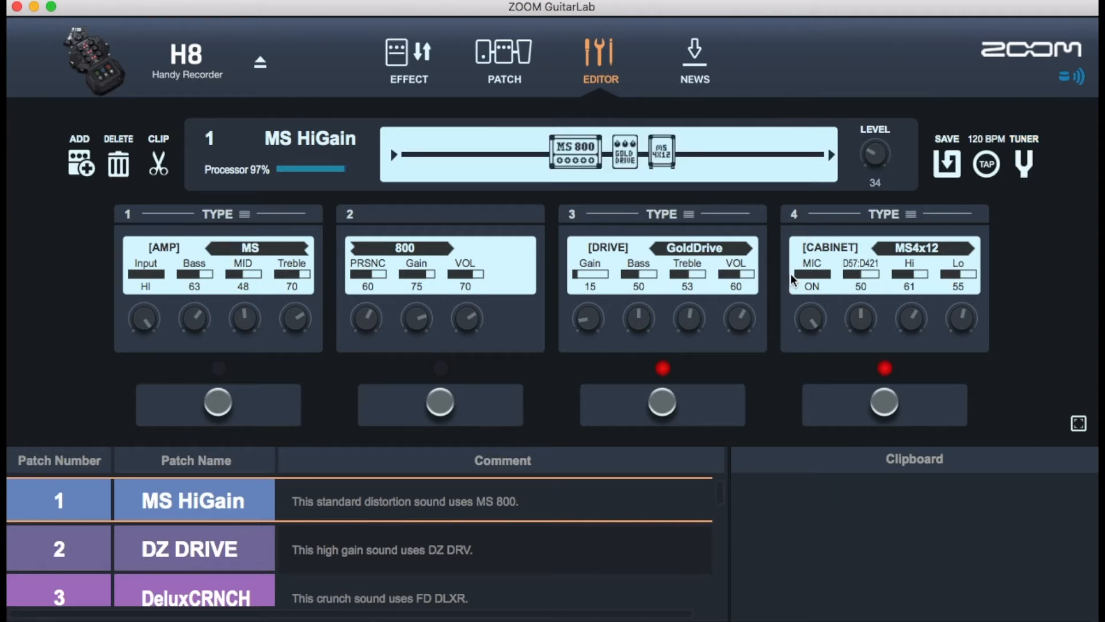
{"action": "mouse_move", "coordinate": [796, 314]}
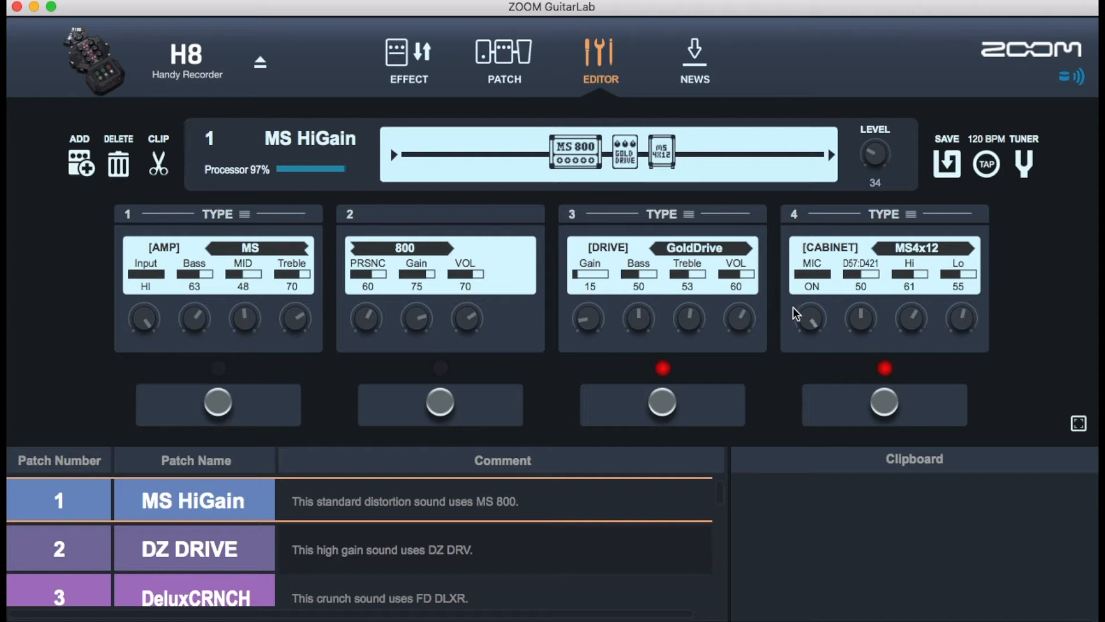
Step: Bypass and re-enable the MS HiGain cabinet, then load patch 5 POP Chorus
{"action": "left_click", "coordinate": [1024, 164]}
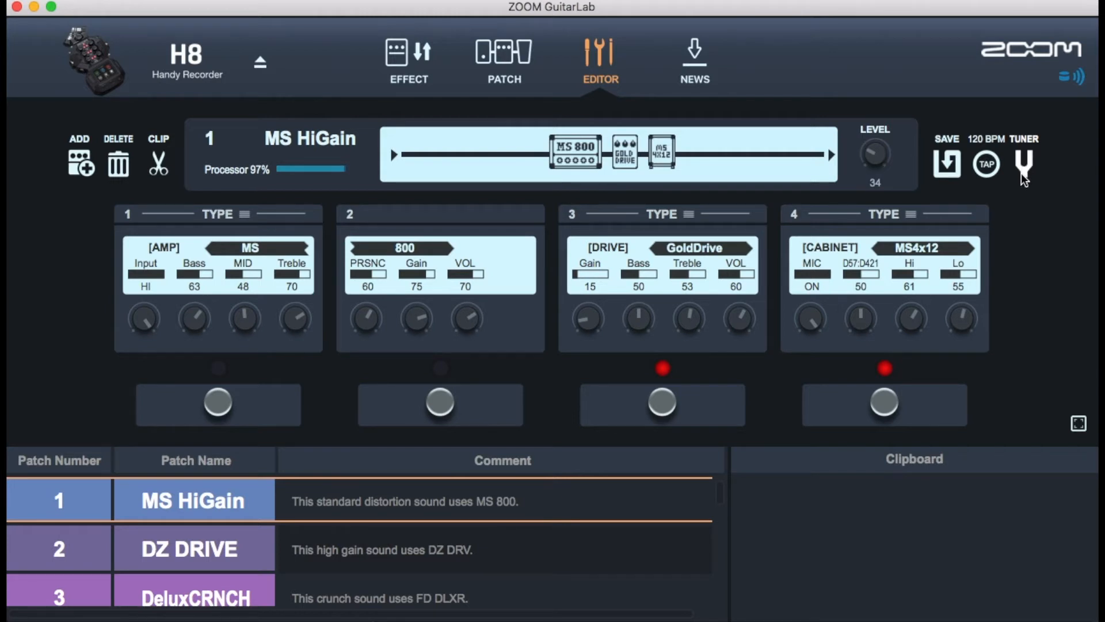
{"action": "mouse_move", "coordinate": [742, 397]}
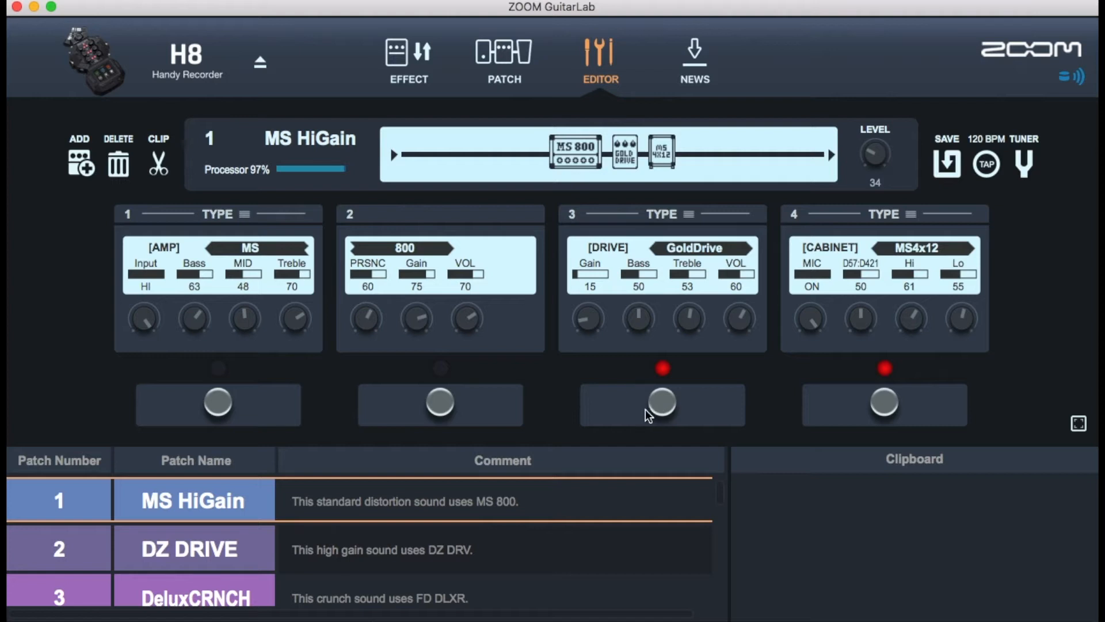
{"action": "left_click", "coordinate": [884, 404]}
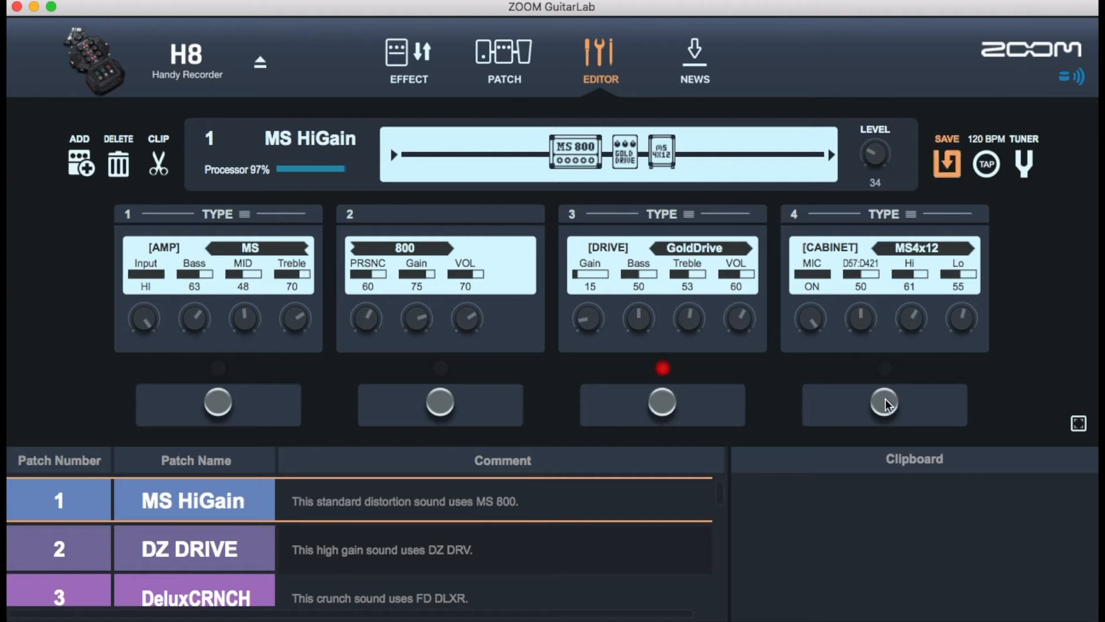
{"action": "left_click", "coordinate": [884, 404]}
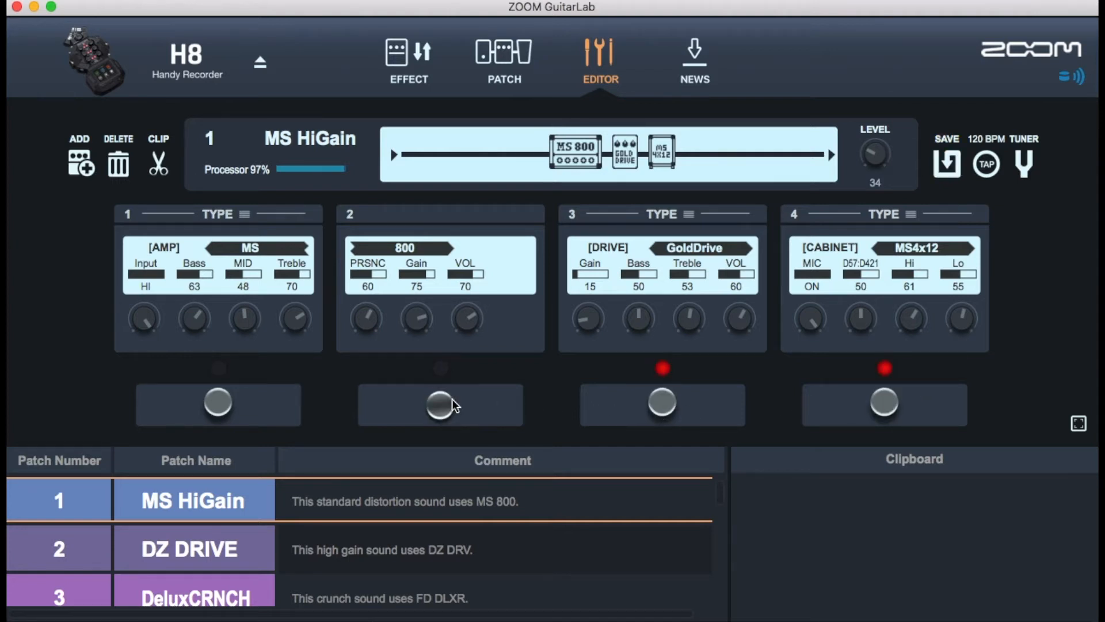
{"action": "left_click", "coordinate": [440, 403]}
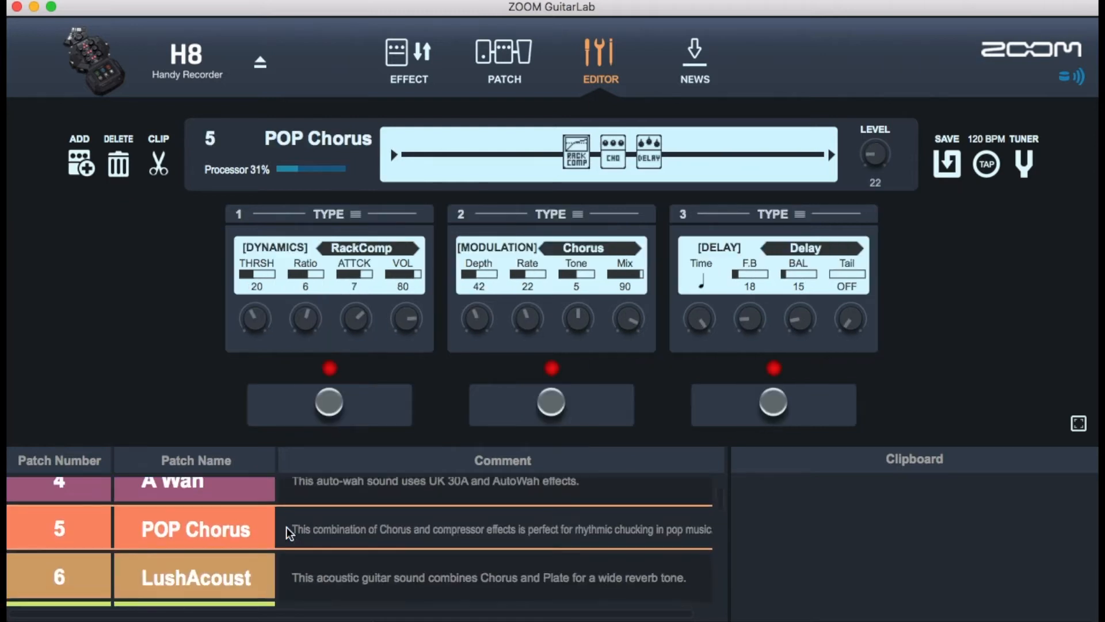
Step: Scroll the patch list down to patch 24 Sax forAll and load it
{"action": "scroll", "scroll_direction": "down", "scroll_amount": 3}
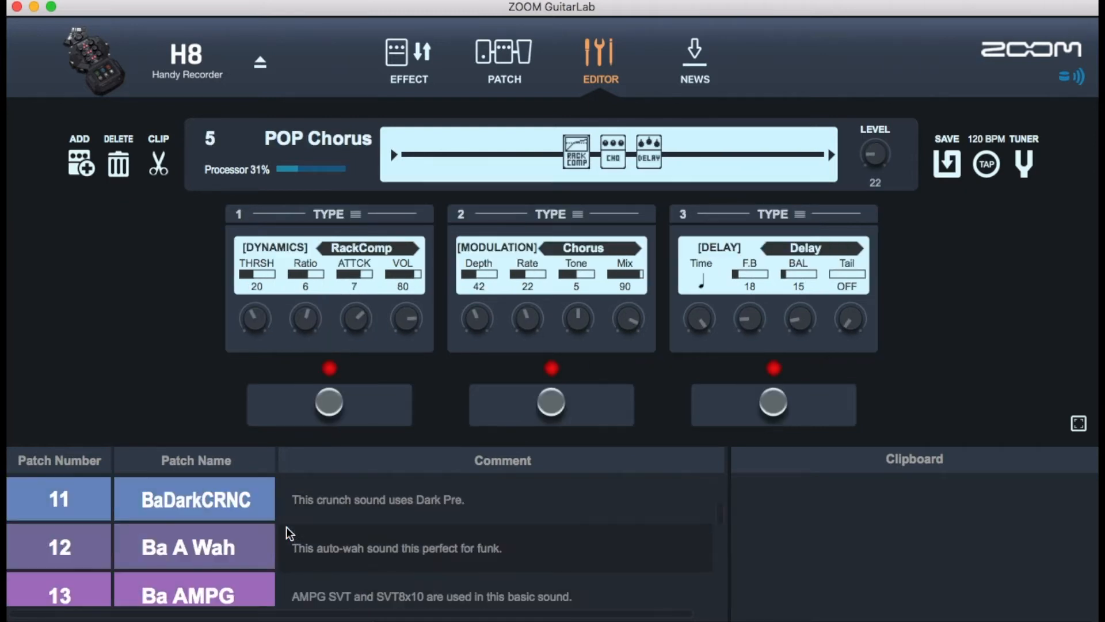
{"action": "scroll", "scroll_direction": "down", "scroll_amount": 3}
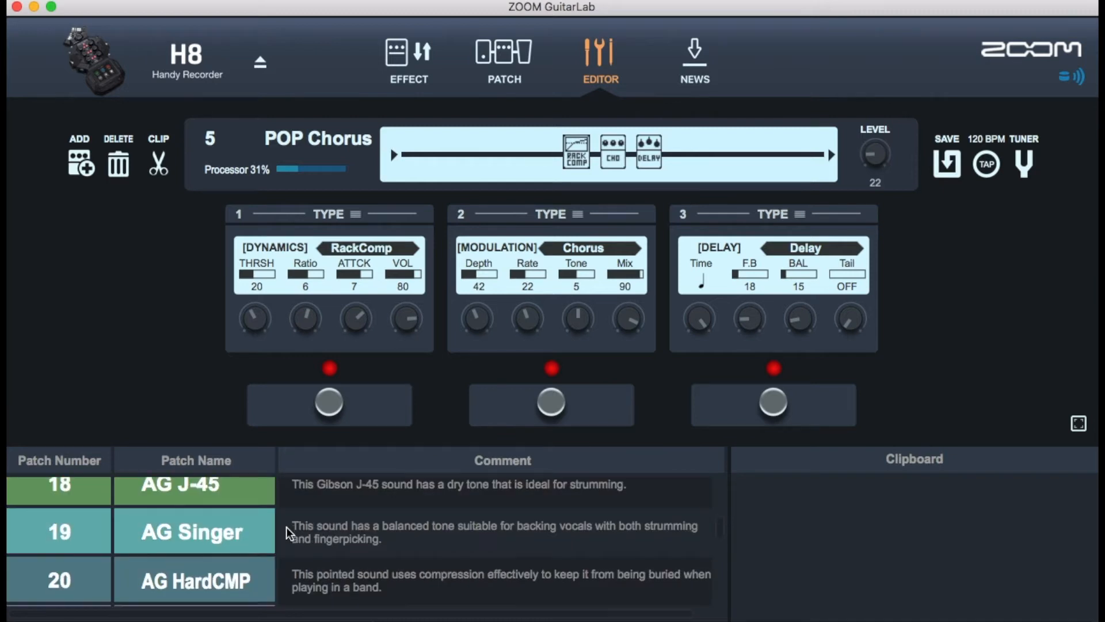
{"action": "scroll", "scroll_direction": "down", "scroll_amount": 3}
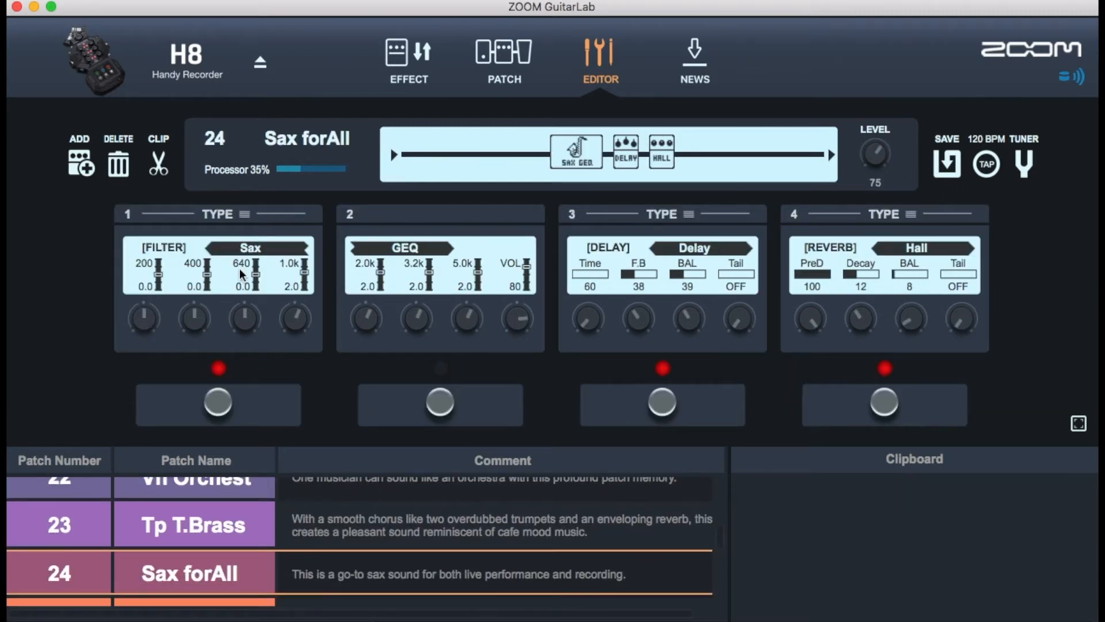
{"action": "mouse_move", "coordinate": [415, 256]}
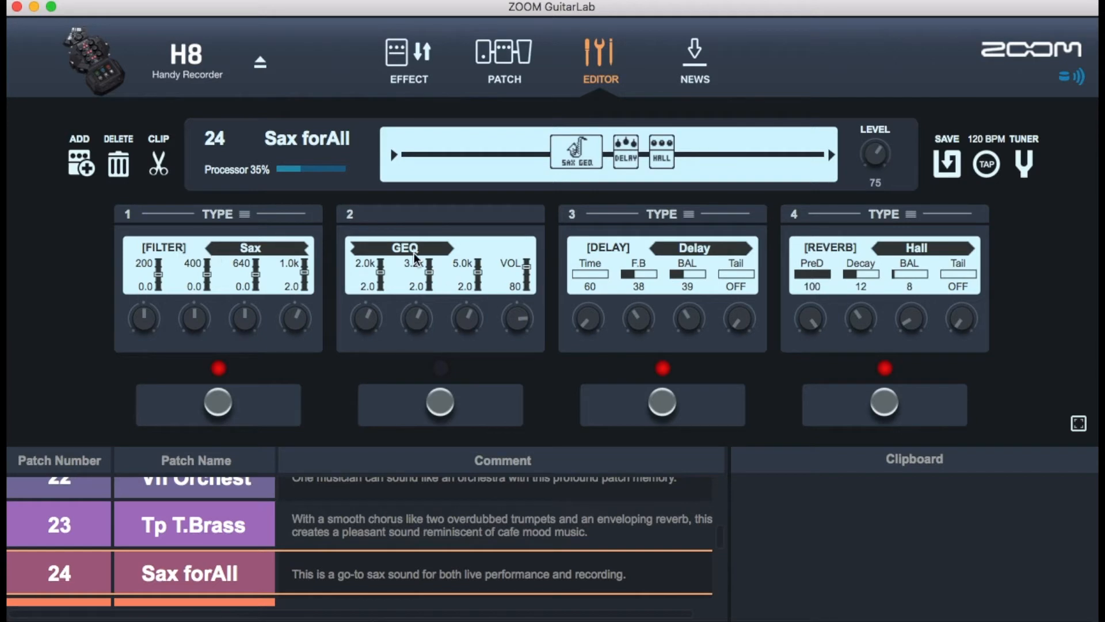
{"action": "mouse_move", "coordinate": [698, 257]}
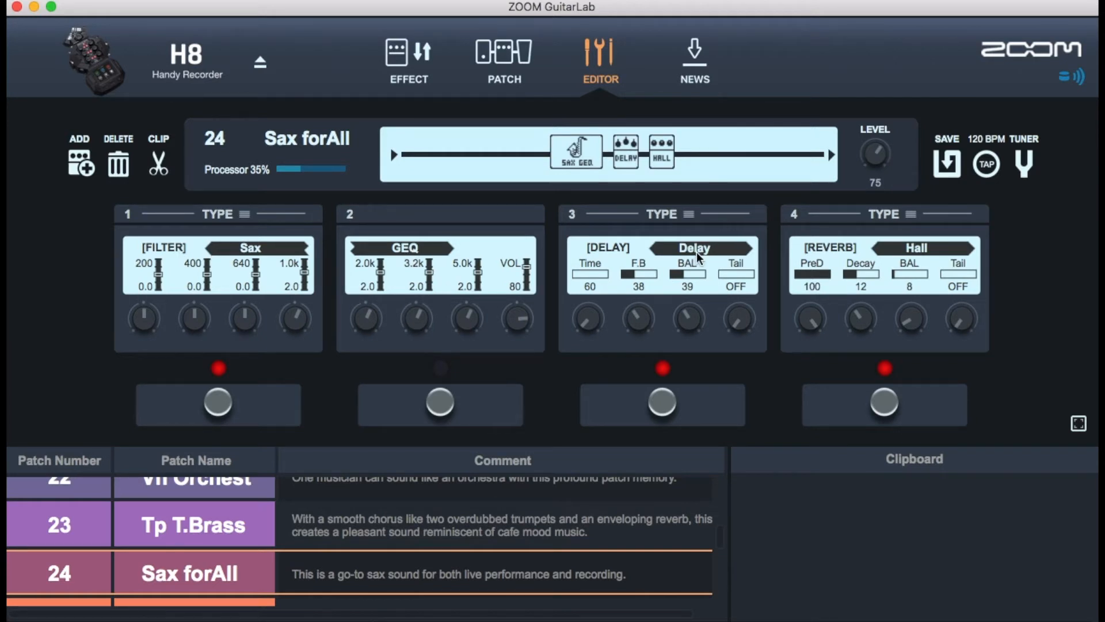
{"action": "mouse_move", "coordinate": [771, 254]}
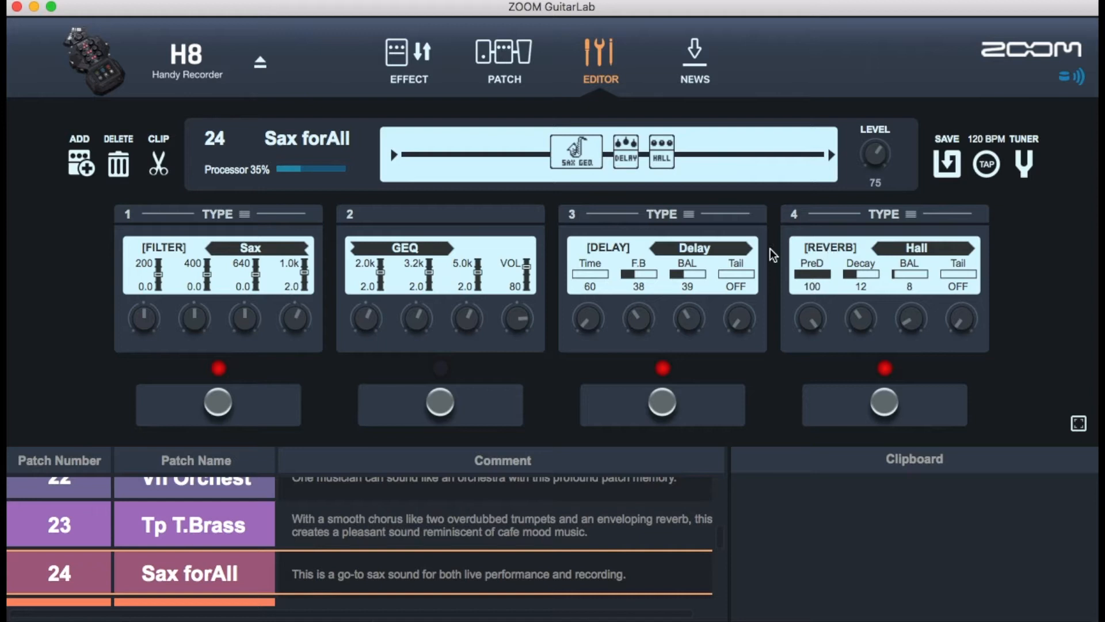
{"action": "mouse_move", "coordinate": [634, 271]}
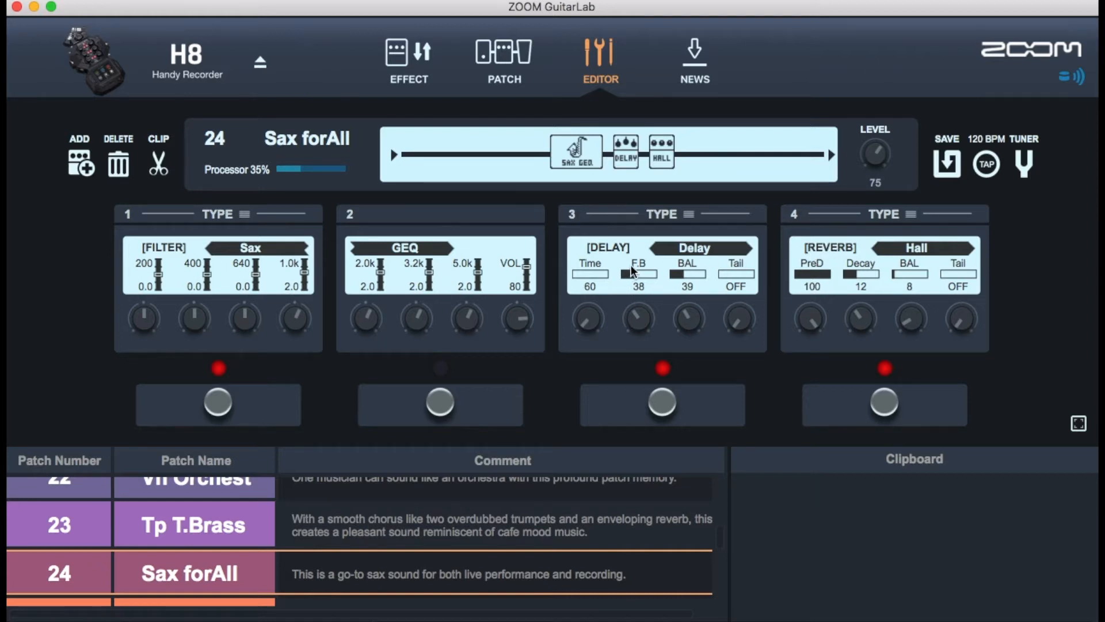
{"action": "mouse_move", "coordinate": [841, 171]}
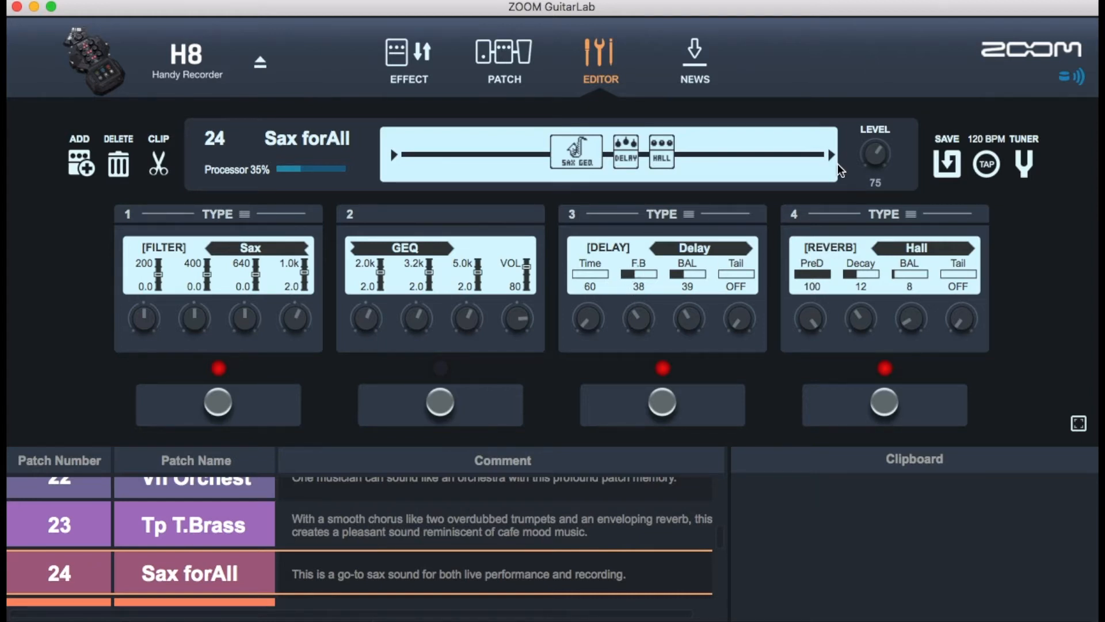
{"action": "mouse_move", "coordinate": [836, 193]}
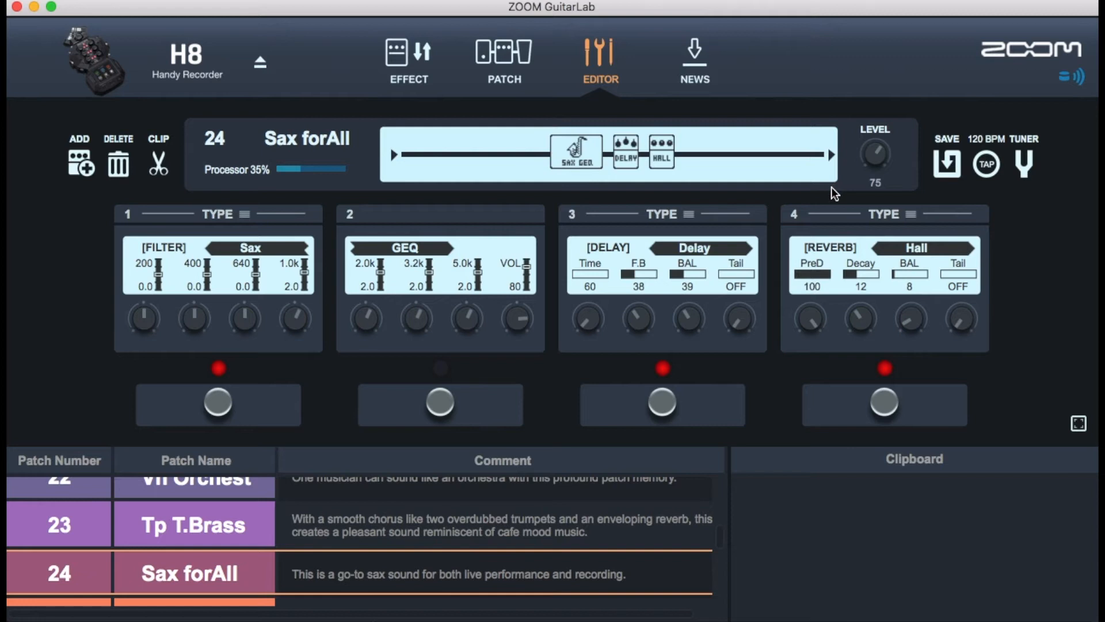
{"action": "mouse_move", "coordinate": [802, 203]}
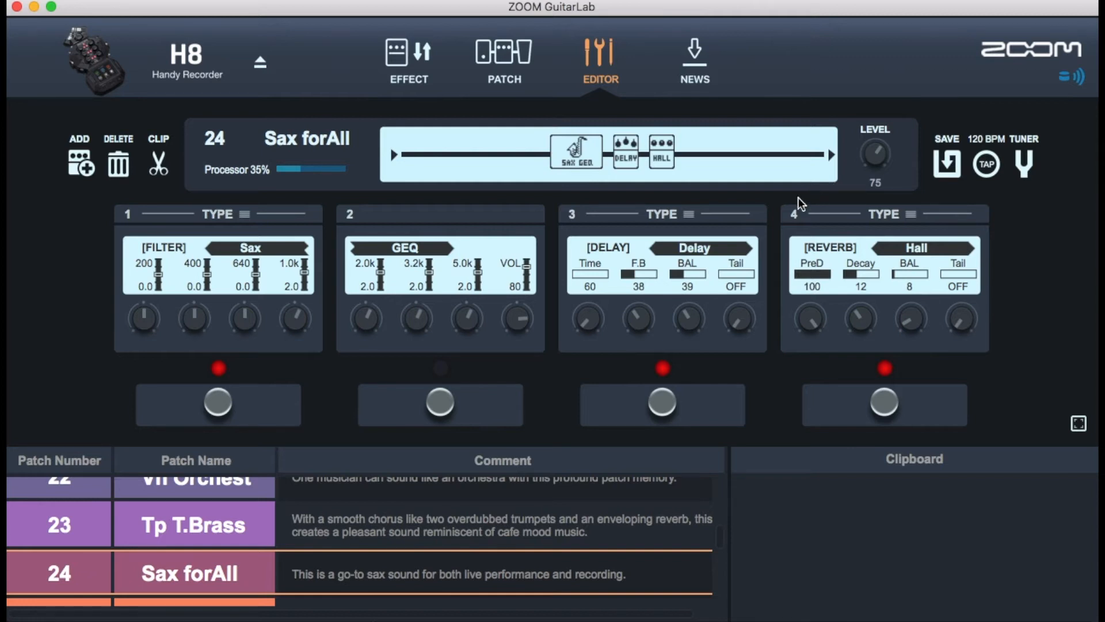
{"action": "mouse_move", "coordinate": [805, 248]}
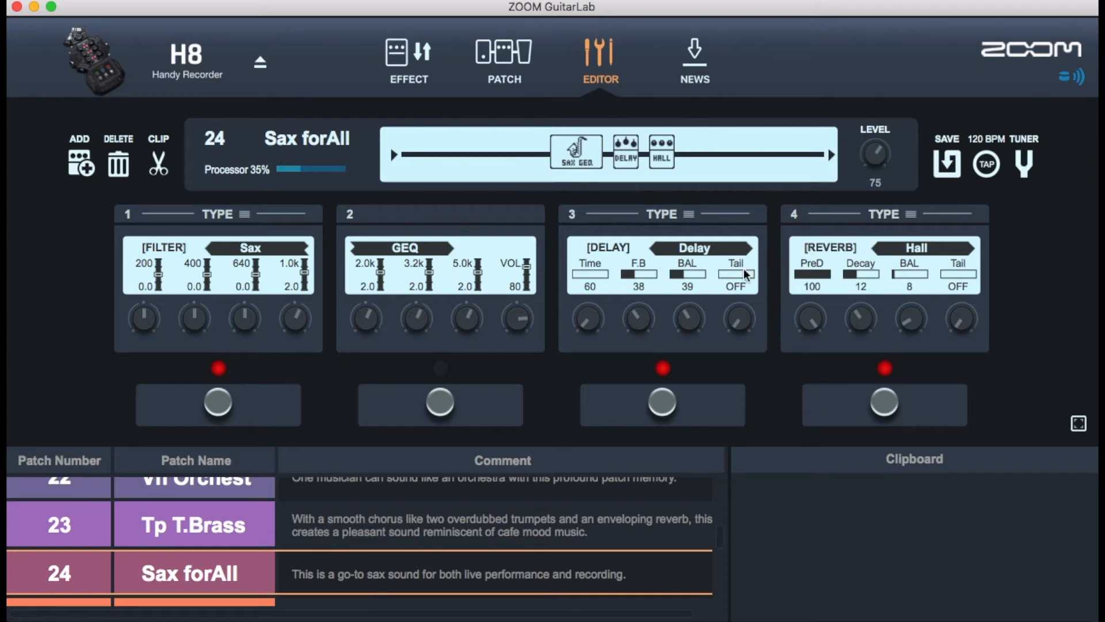
{"action": "mouse_move", "coordinate": [745, 278]}
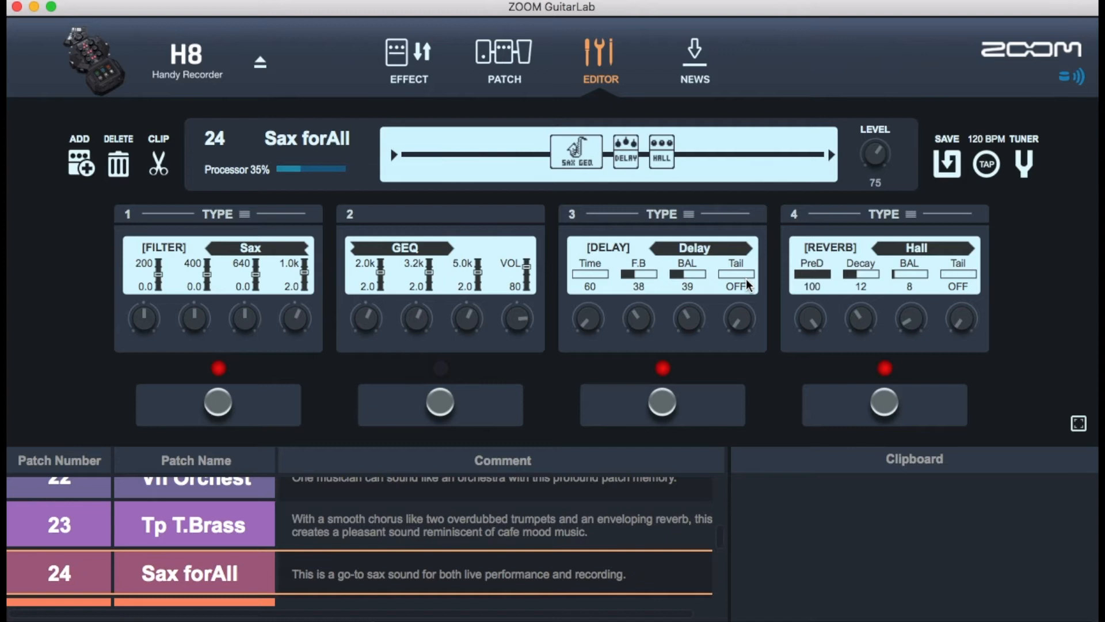
{"action": "mouse_move", "coordinate": [724, 313]}
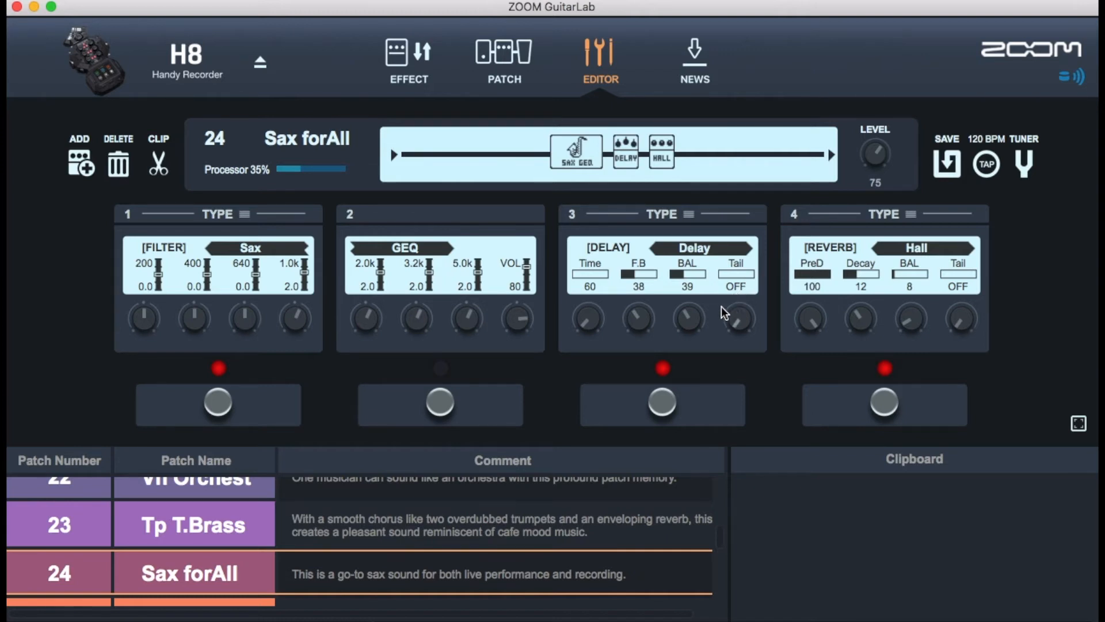
{"action": "mouse_move", "coordinate": [1079, 423]}
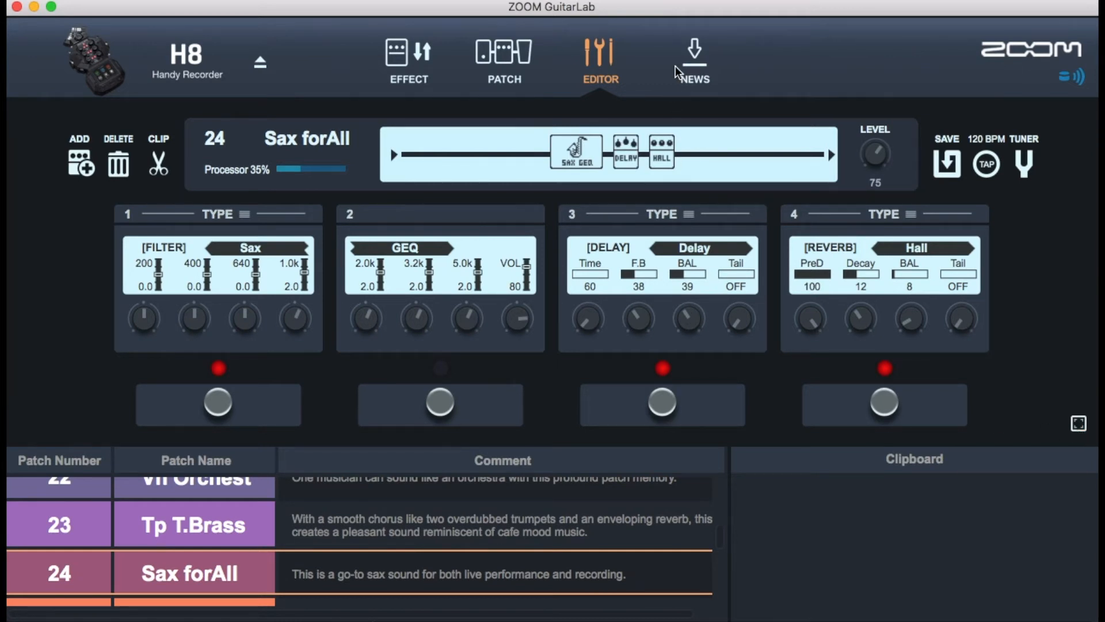
{"action": "left_click", "coordinate": [693, 60]}
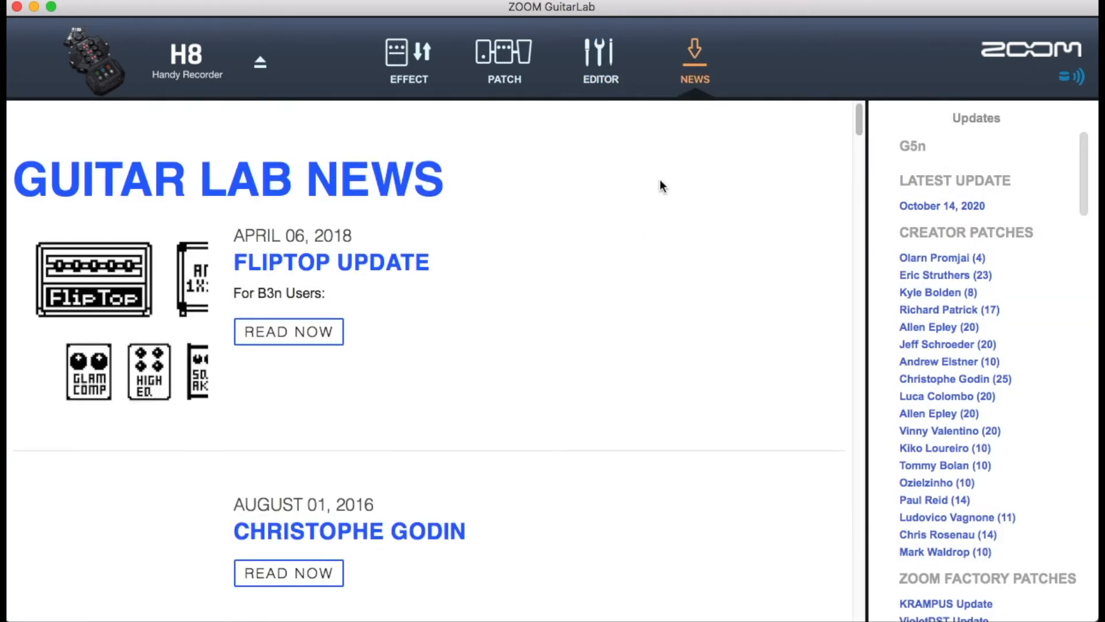
{"action": "scroll", "scroll_direction": "down", "scroll_amount": 3}
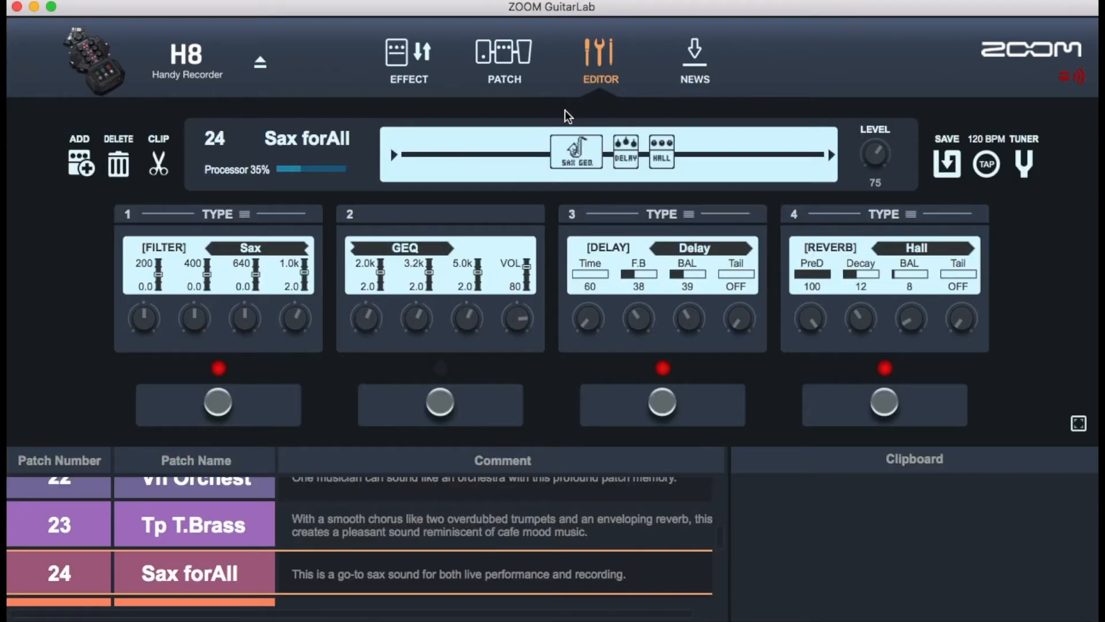
Step: Scroll further down the patch list to patch 43 bass intro and load it
{"action": "scroll", "scroll_direction": "down", "scroll_amount": 3}
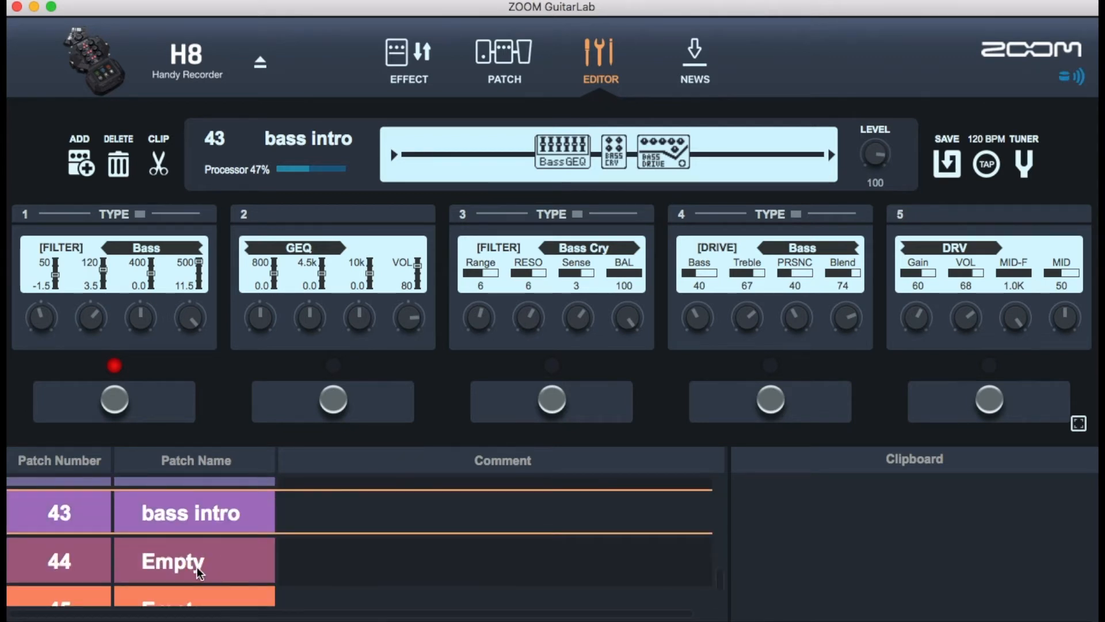
Step: Rename empty patch 44 to 'Subscribe' and bring up the effect types for slot 1
{"action": "left_click", "coordinate": [58, 561]}
{"action": "type", "text": "P"}
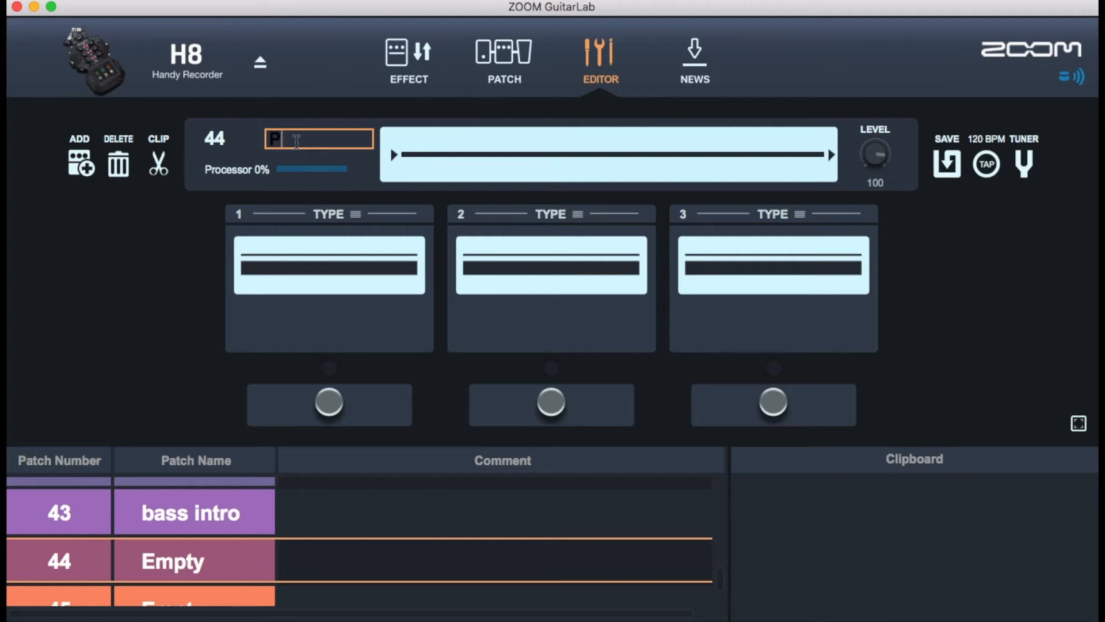
{"action": "type", "text": "lease Sun"}
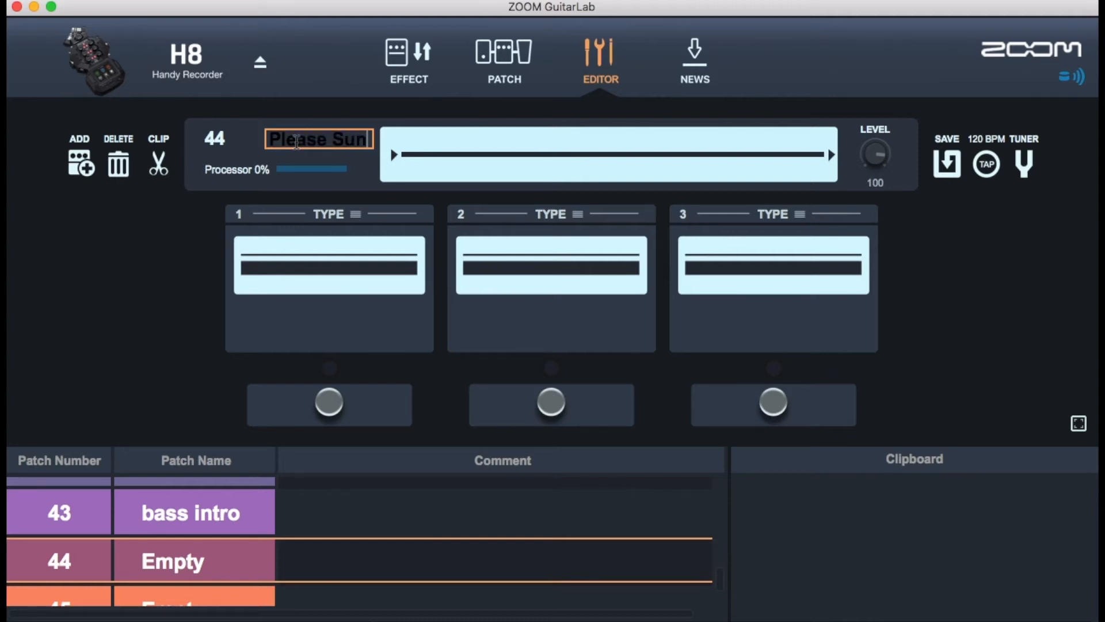
{"action": "key", "text": "Backspace"}
{"action": "type", "text": "Sun"}
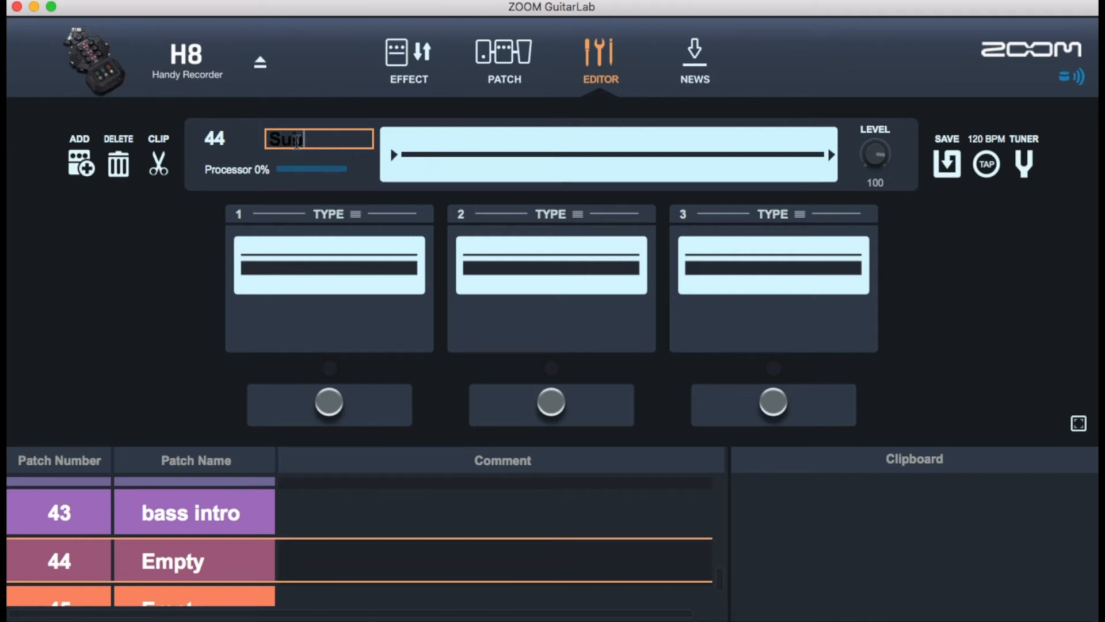
{"action": "type", "text": "bscribe"}
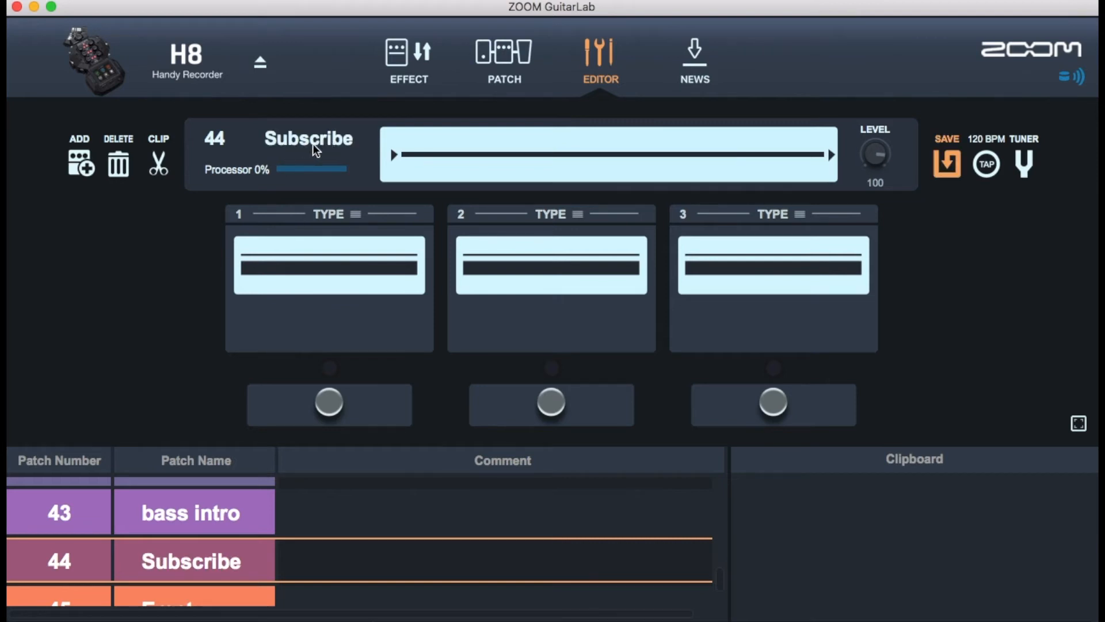
{"action": "mouse_move", "coordinate": [434, 176]}
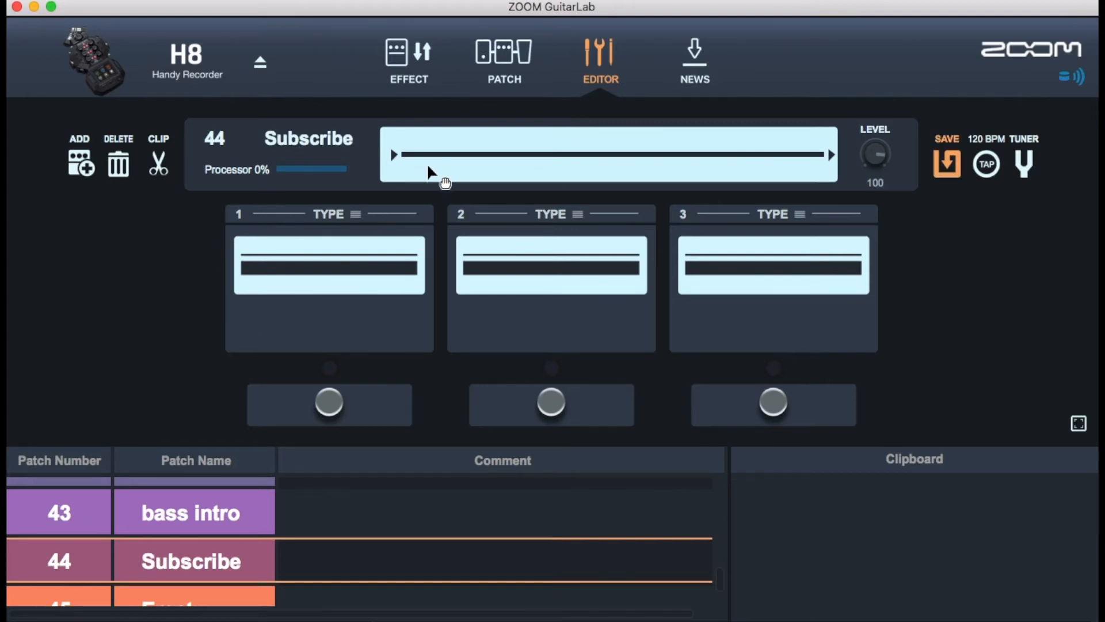
{"action": "left_click", "coordinate": [356, 214]}
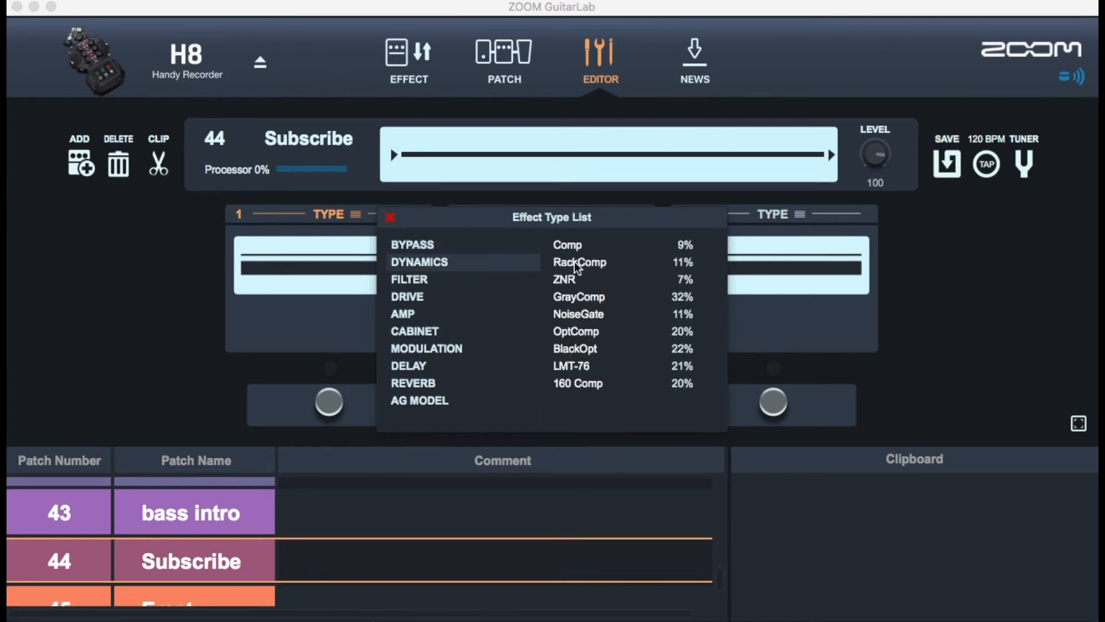
{"action": "mouse_move", "coordinate": [589, 302]}
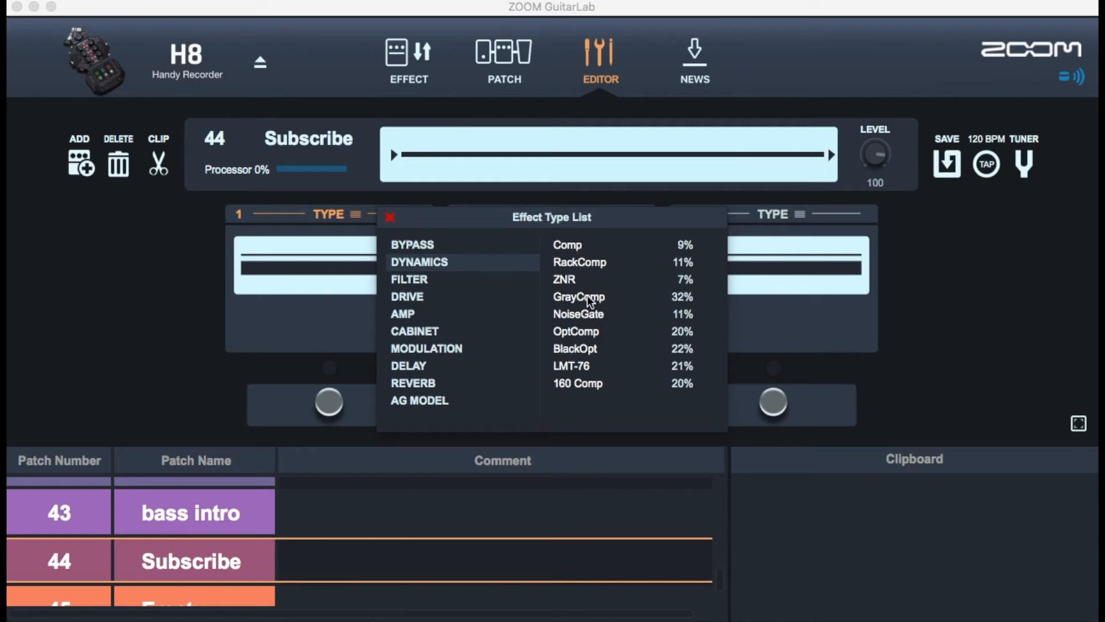
Step: Add the Comp compressor to slot 1 and an SMR4x10TW cabinet after it
{"action": "left_click", "coordinate": [568, 244]}
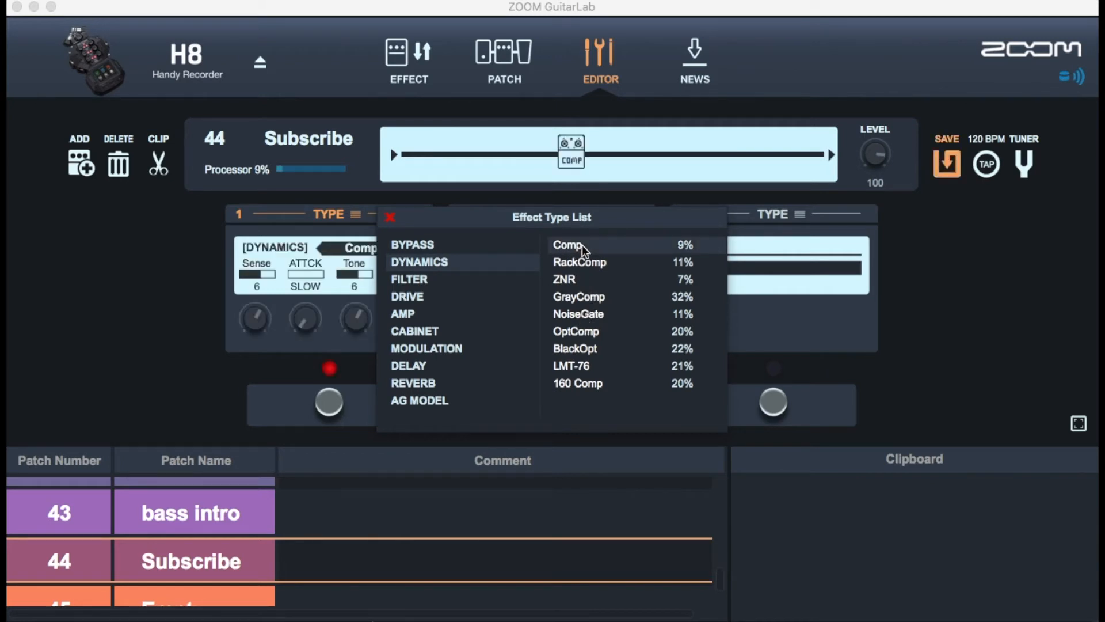
{"action": "mouse_move", "coordinate": [372, 232]}
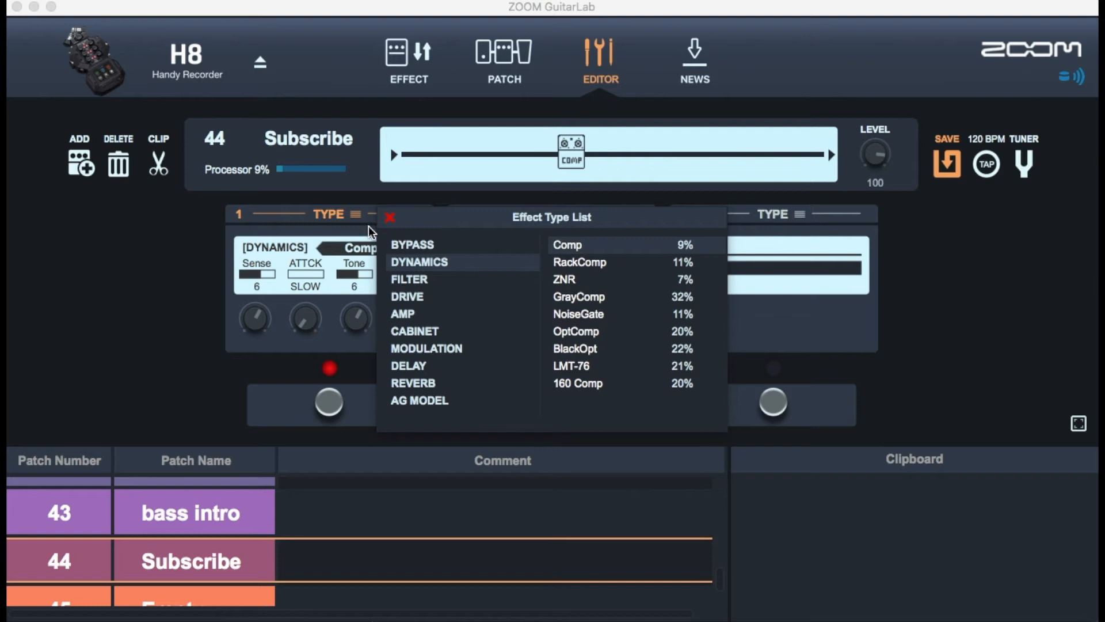
{"action": "left_click", "coordinate": [391, 218]}
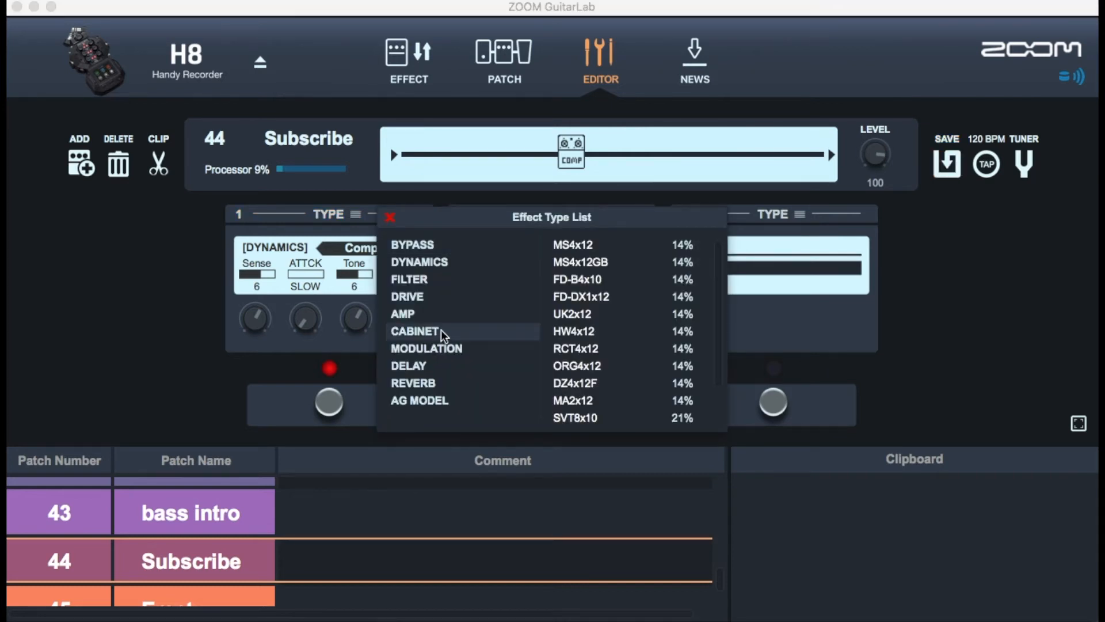
{"action": "scroll", "scroll_direction": "down", "scroll_amount": 3}
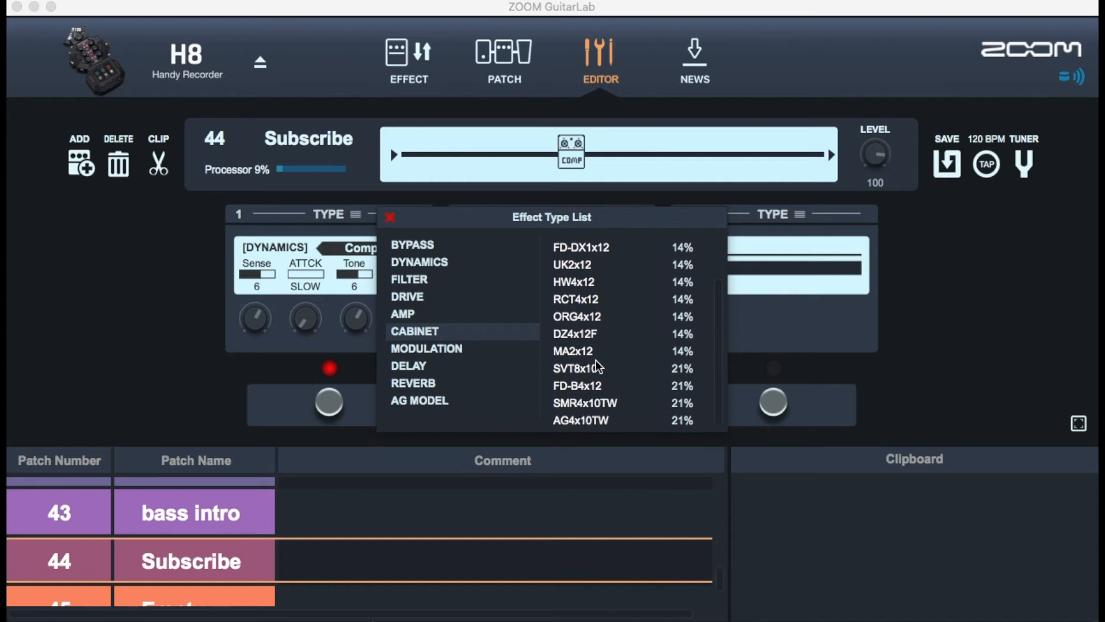
{"action": "left_click", "coordinate": [584, 403]}
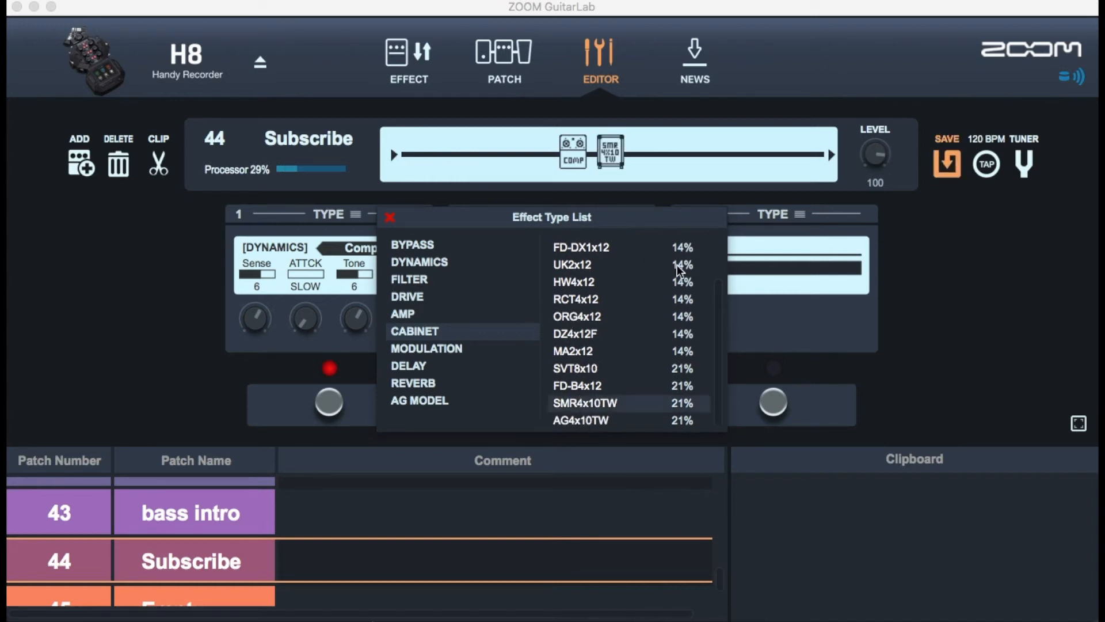
Step: Add an HD Hall reverb as the third effect and close the effect type list
{"action": "left_click", "coordinate": [585, 403]}
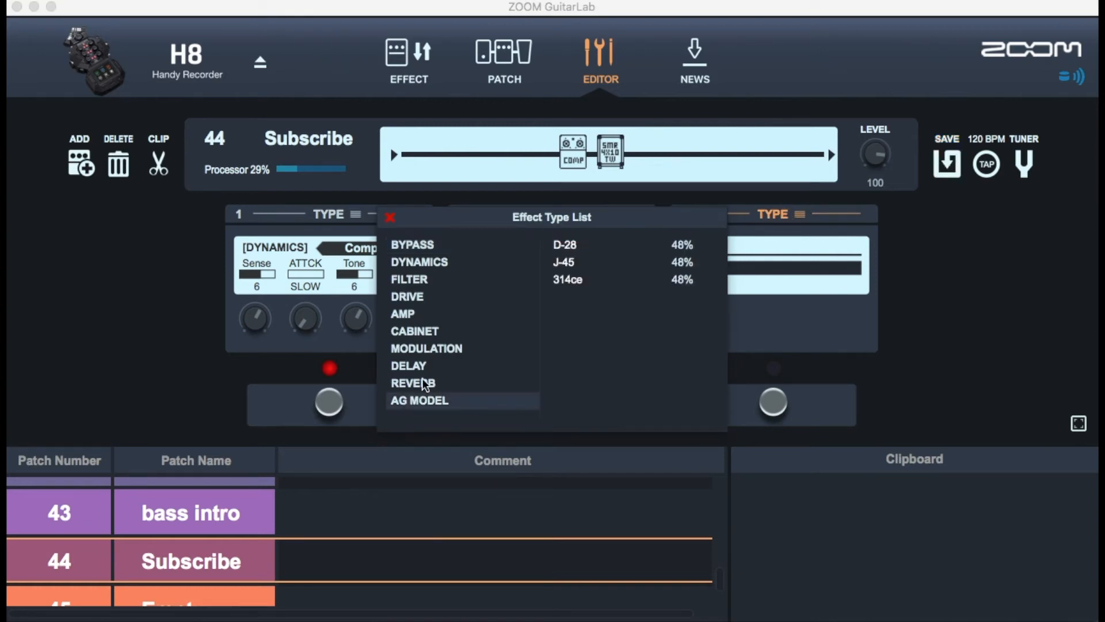
{"action": "mouse_move", "coordinate": [413, 391]}
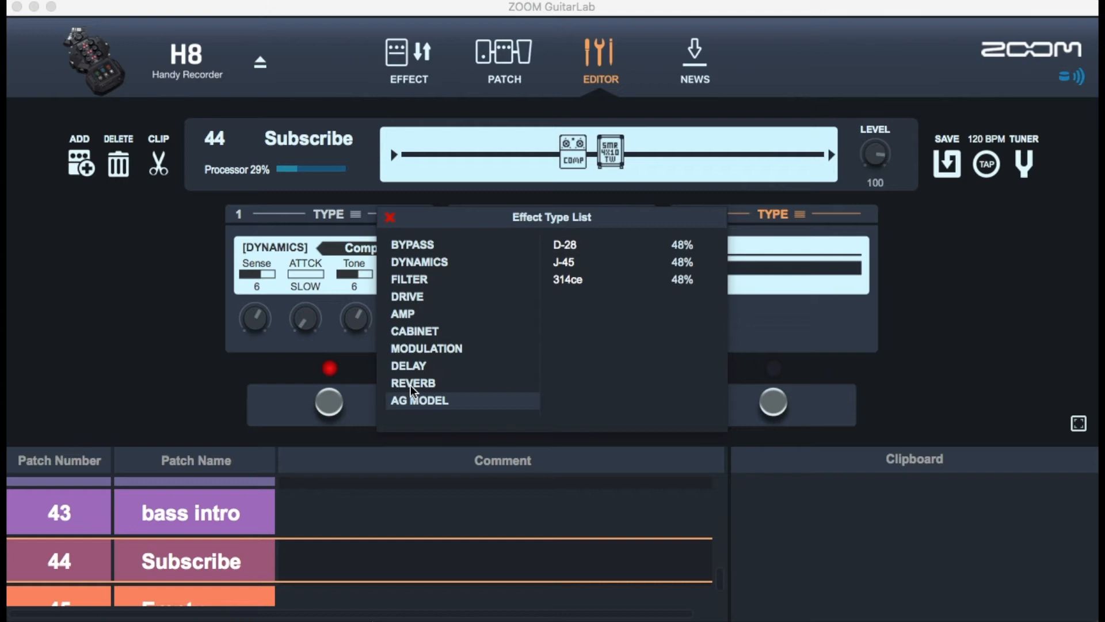
{"action": "left_click", "coordinate": [413, 382]}
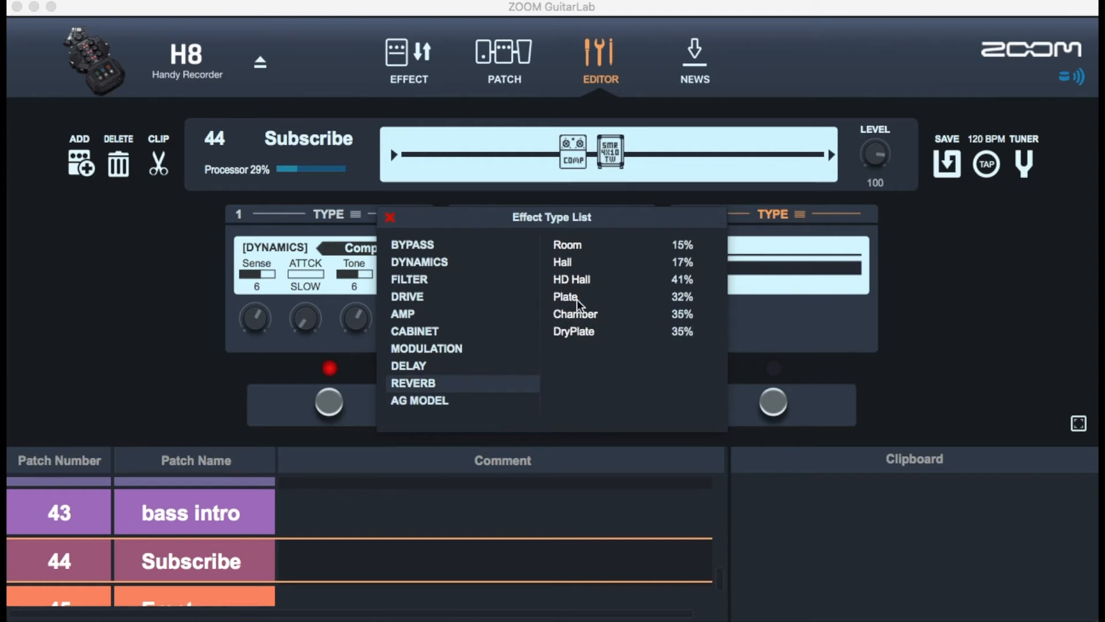
{"action": "left_click", "coordinate": [571, 278]}
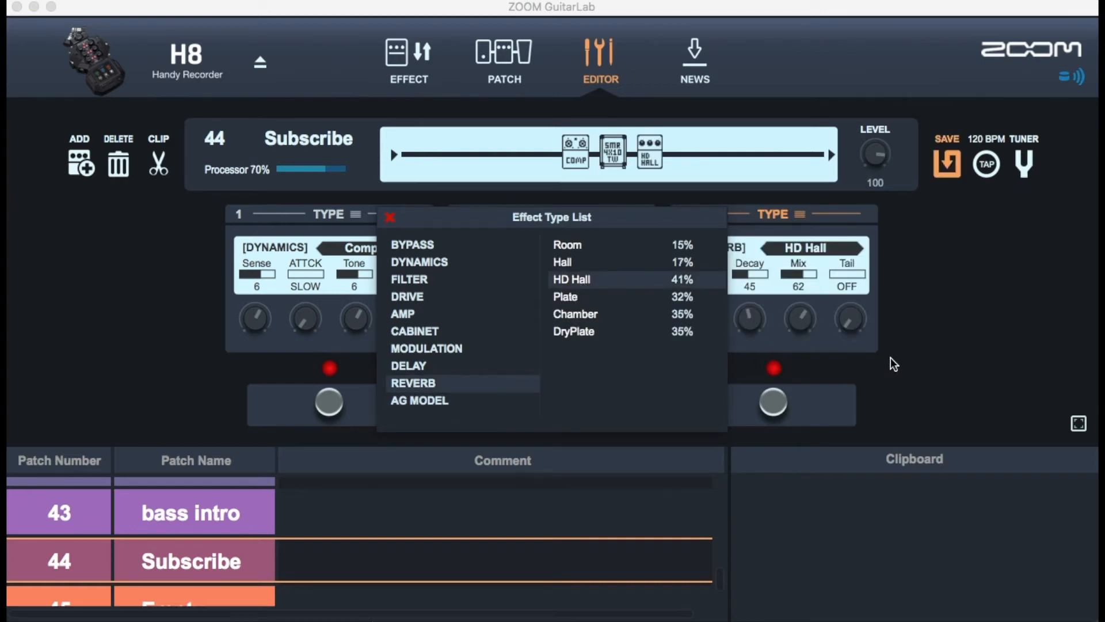
{"action": "left_click", "coordinate": [390, 217]}
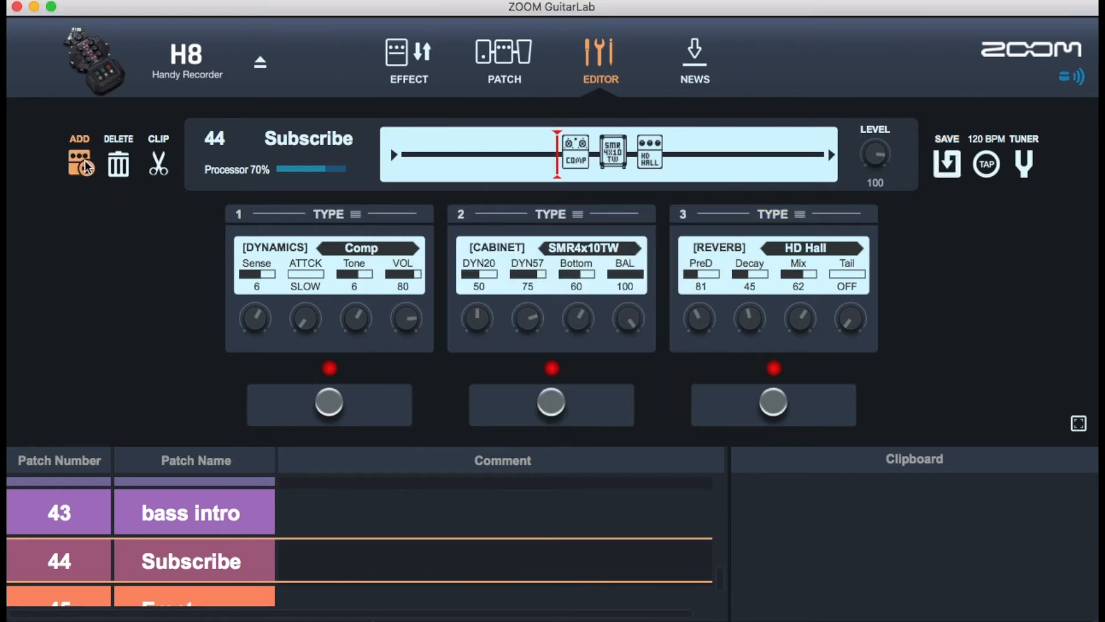
{"action": "mouse_move", "coordinate": [208, 161]}
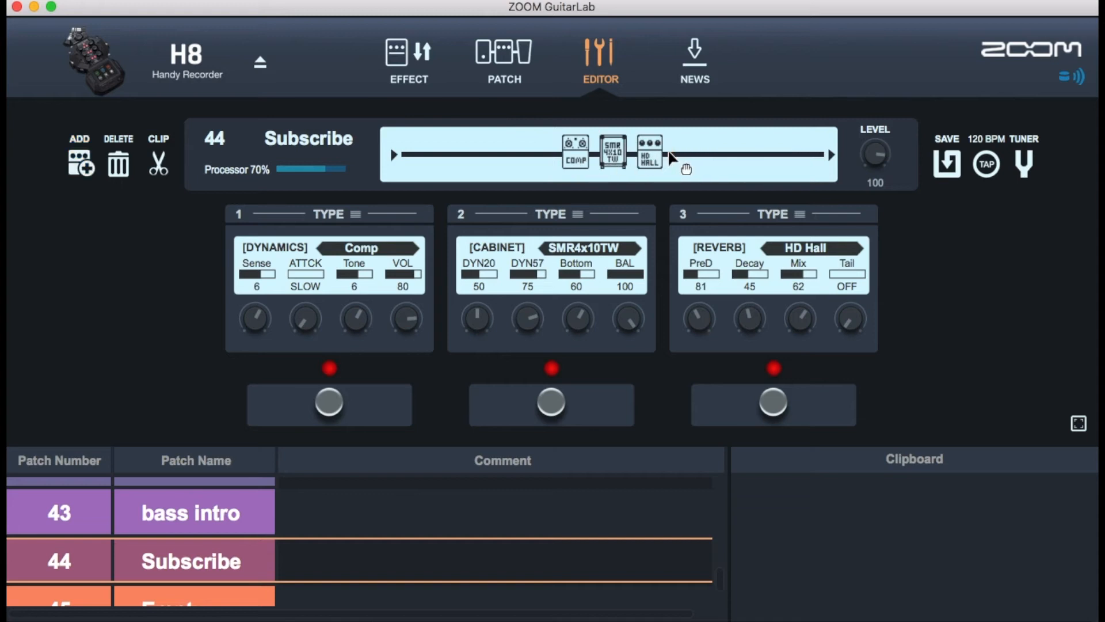
{"action": "mouse_move", "coordinate": [598, 205]}
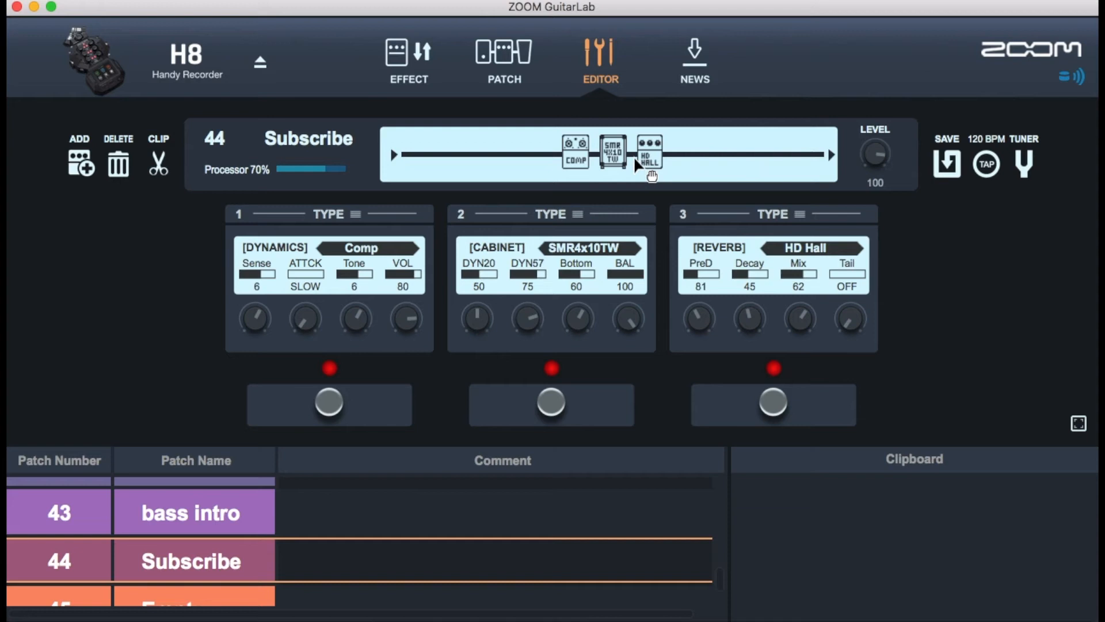
Step: Raise the HD Hall Mix to 79 with Tail on, then bring up the reverb slot's effect types
{"action": "left_click_drag", "start_coordinate": [799, 319], "coordinate": [799, 296]}
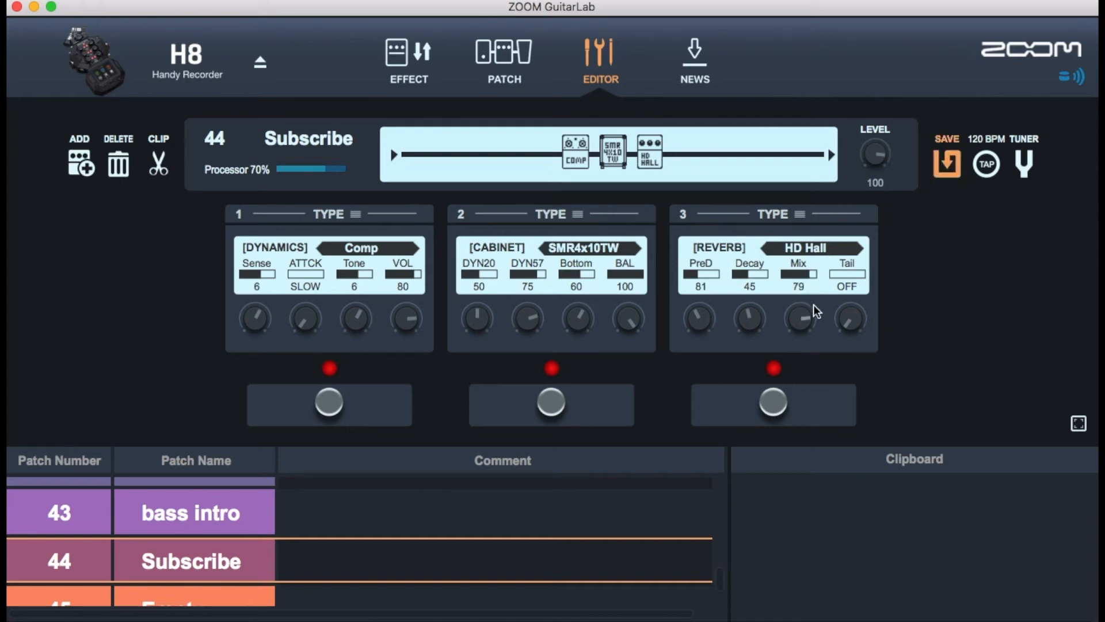
{"action": "left_click", "coordinate": [799, 215]}
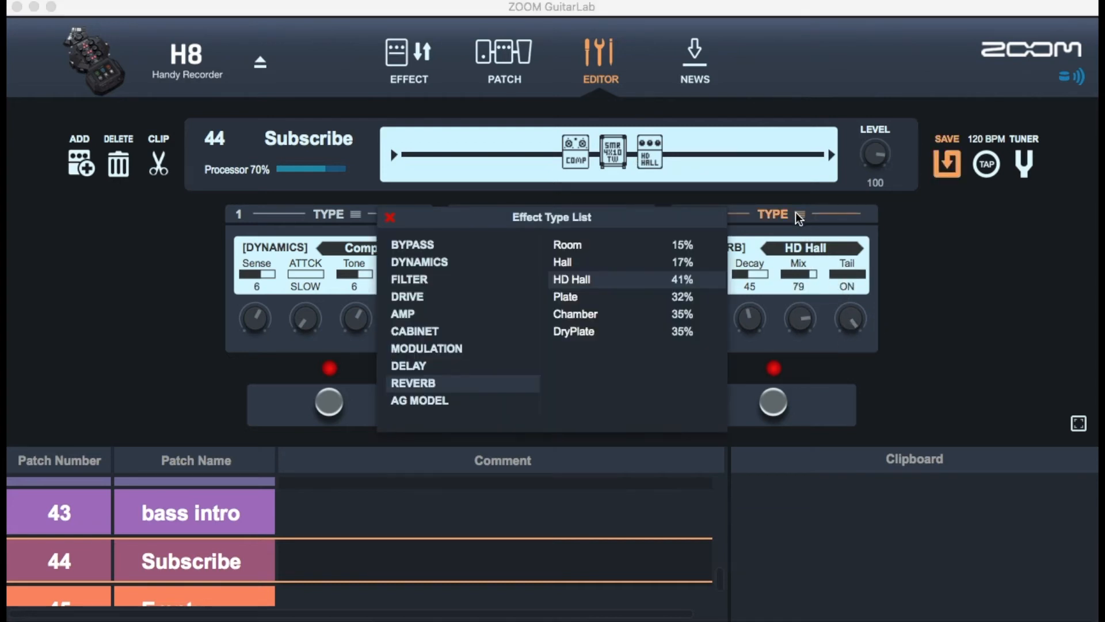
Step: Audition the Plate reverb, switch back to HD Hall and close the effect type list
{"action": "left_click", "coordinate": [565, 297]}
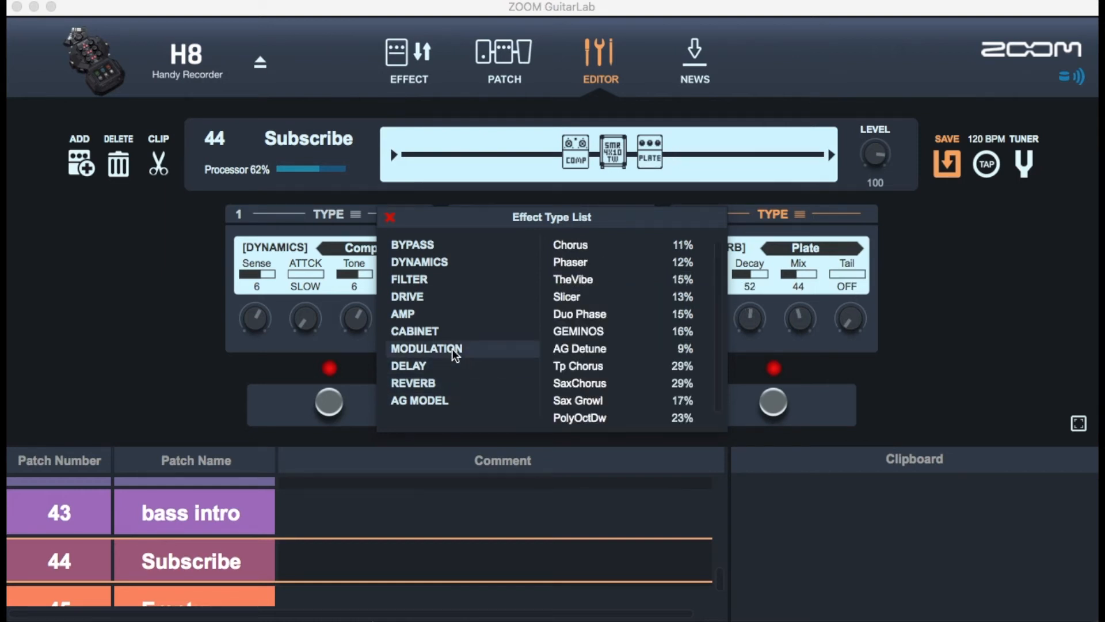
{"action": "left_click", "coordinate": [413, 383]}
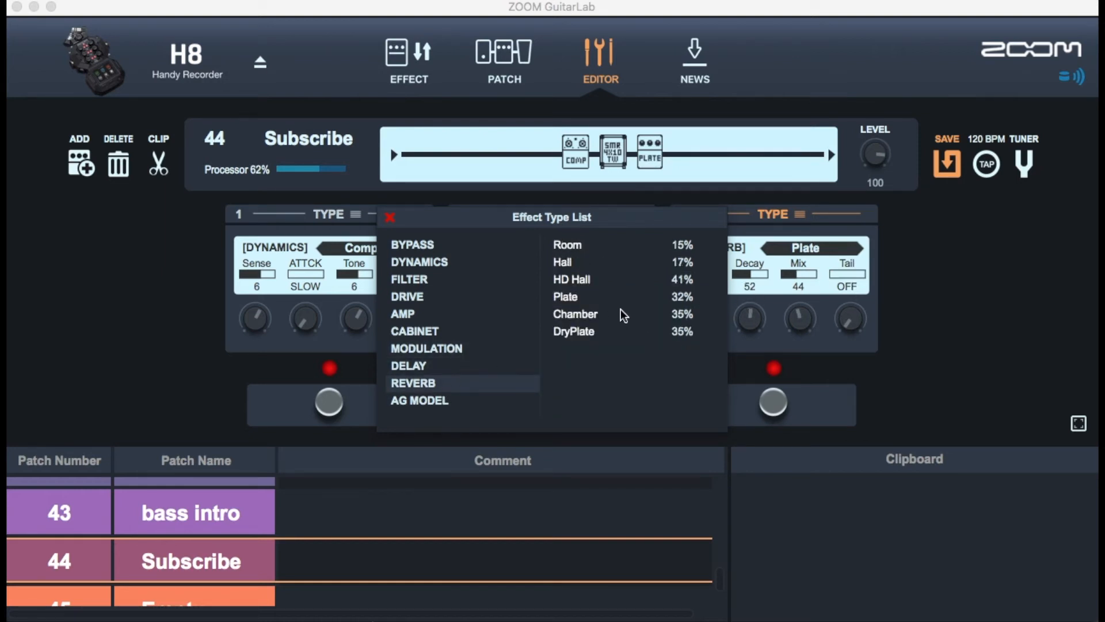
{"action": "left_click", "coordinate": [571, 278]}
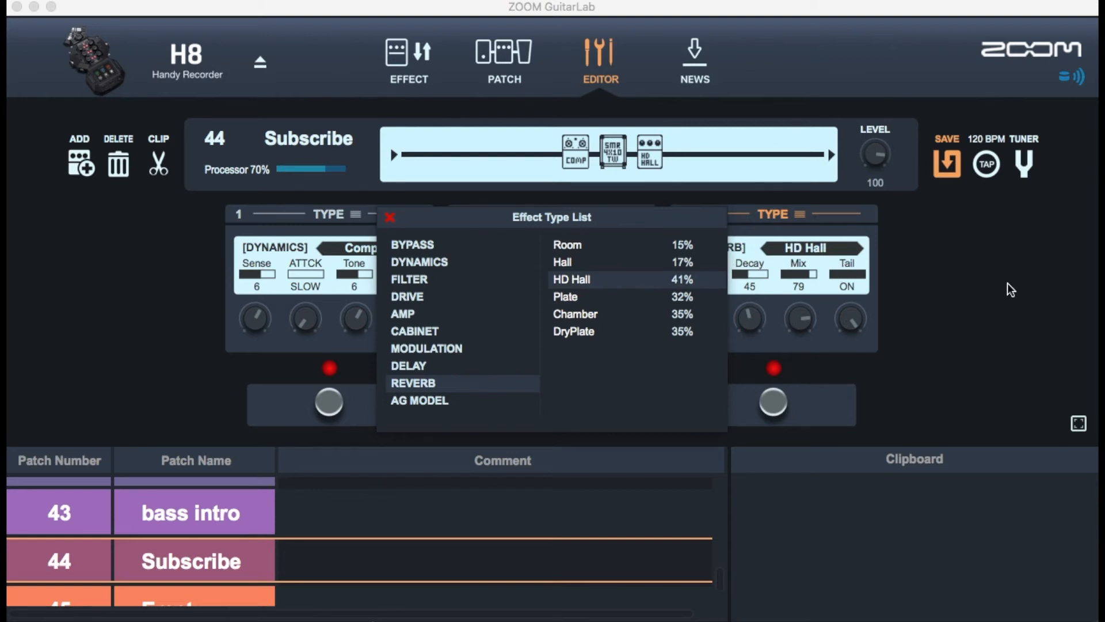
{"action": "left_click", "coordinate": [389, 218]}
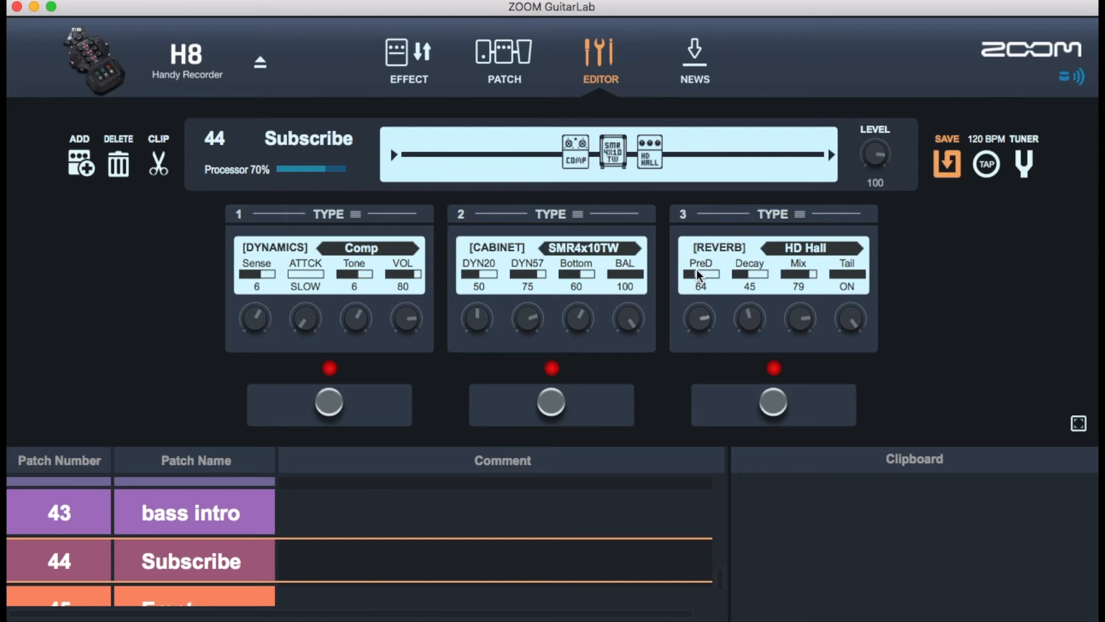
Step: Raise reverb PreD to 122 and Decay to 56, cabinet DYN20 to 86 and DYN57 to 90, tempo 70 BPM
{"action": "left_click_drag", "start_coordinate": [700, 318], "coordinate": [700, 282]}
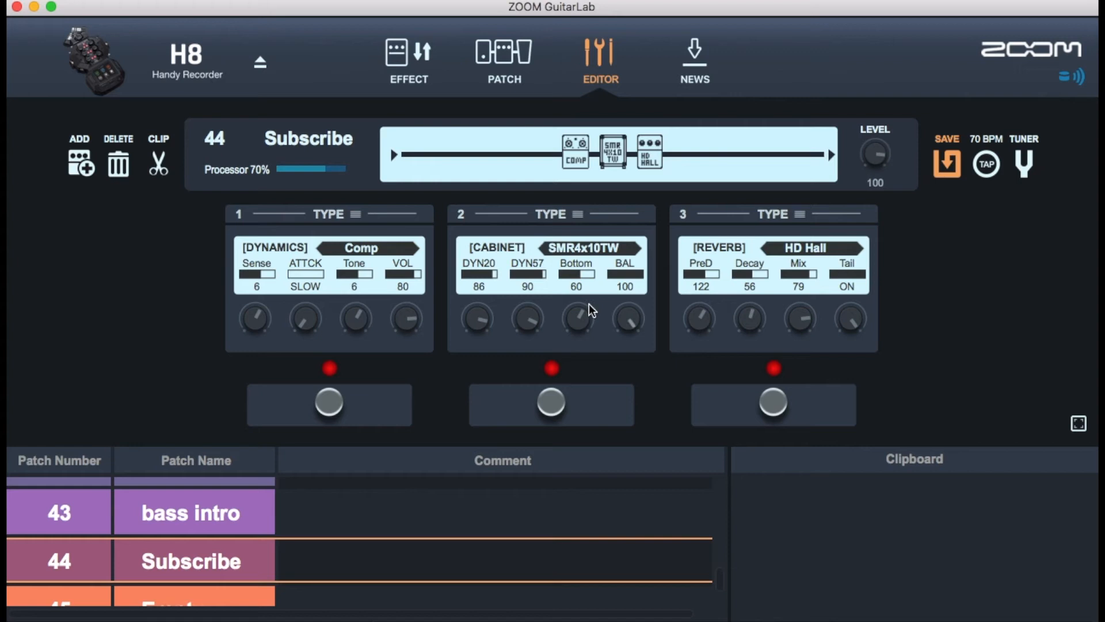
{"action": "mouse_move", "coordinate": [993, 296]}
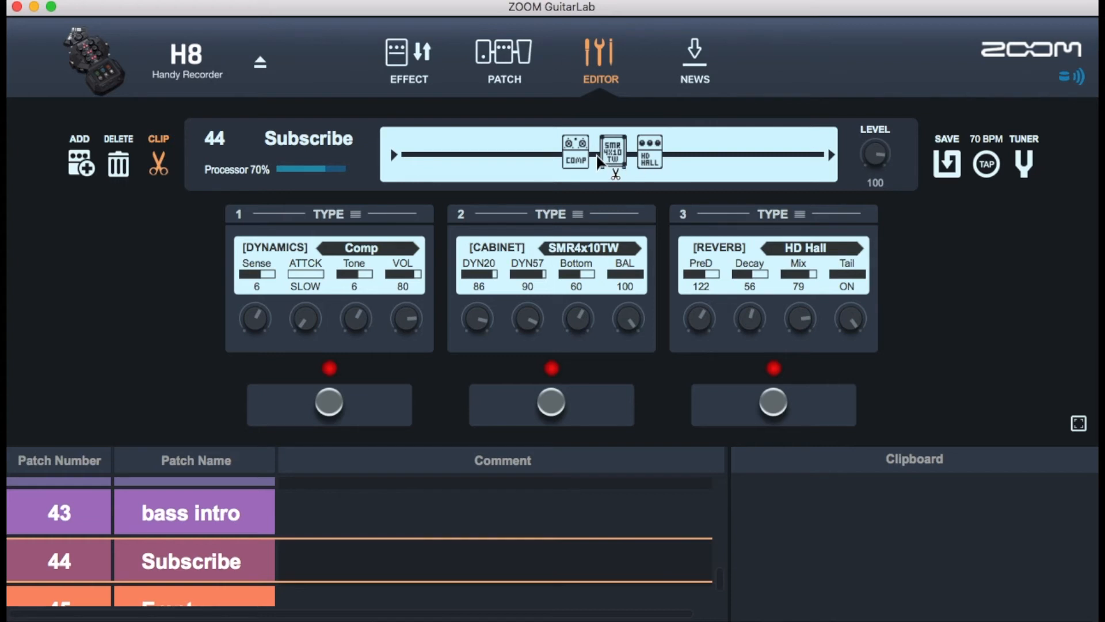
Step: Store the HD Hall reverb pedal from patch Subscribe as Clip 1 in the Clipboard panel
{"action": "left_click", "coordinate": [649, 153]}
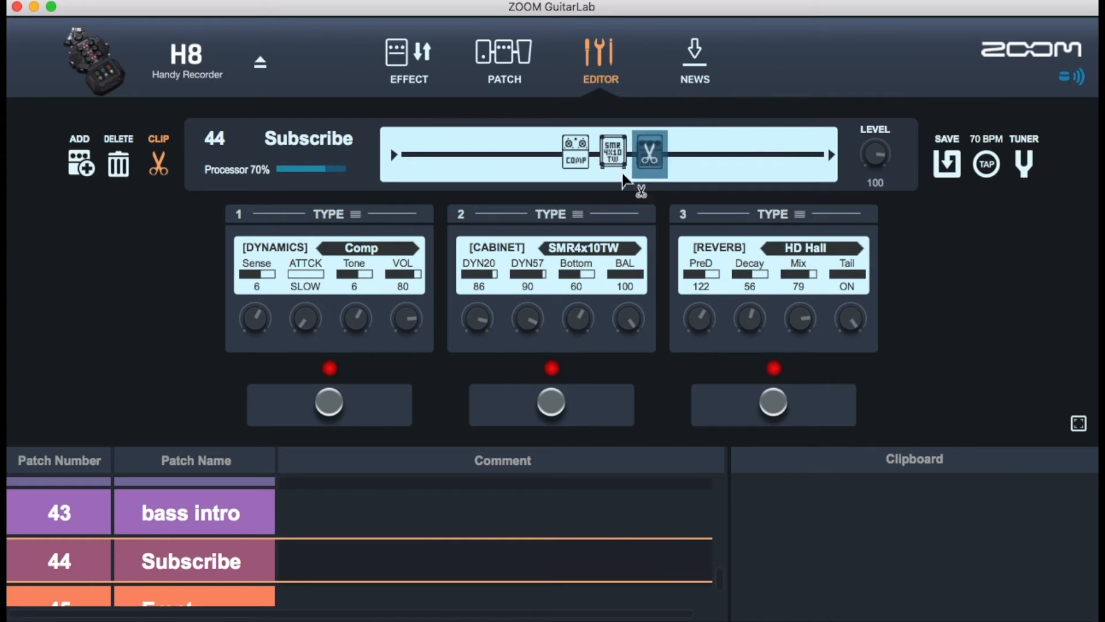
{"action": "mouse_move", "coordinate": [652, 159]}
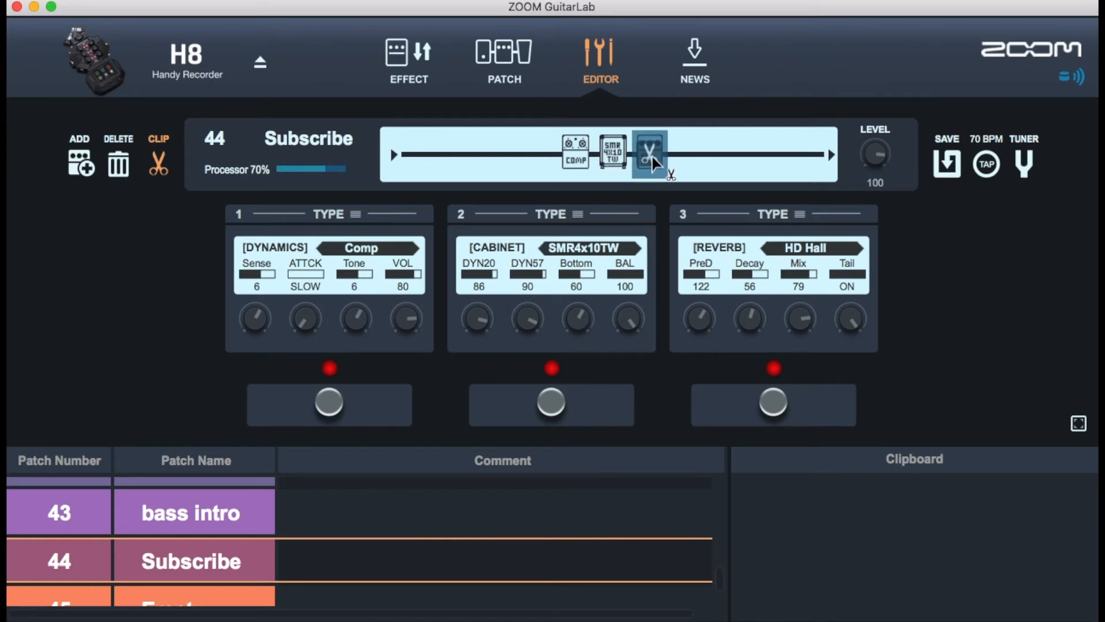
{"action": "left_click", "coordinate": [158, 163]}
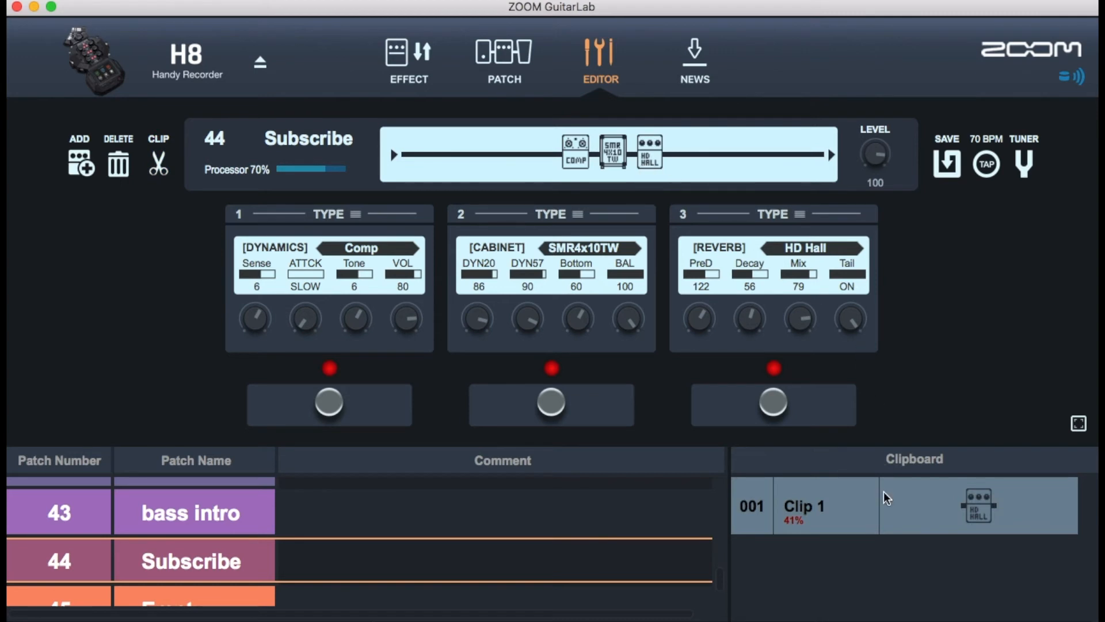
{"action": "left_click", "coordinate": [846, 505]}
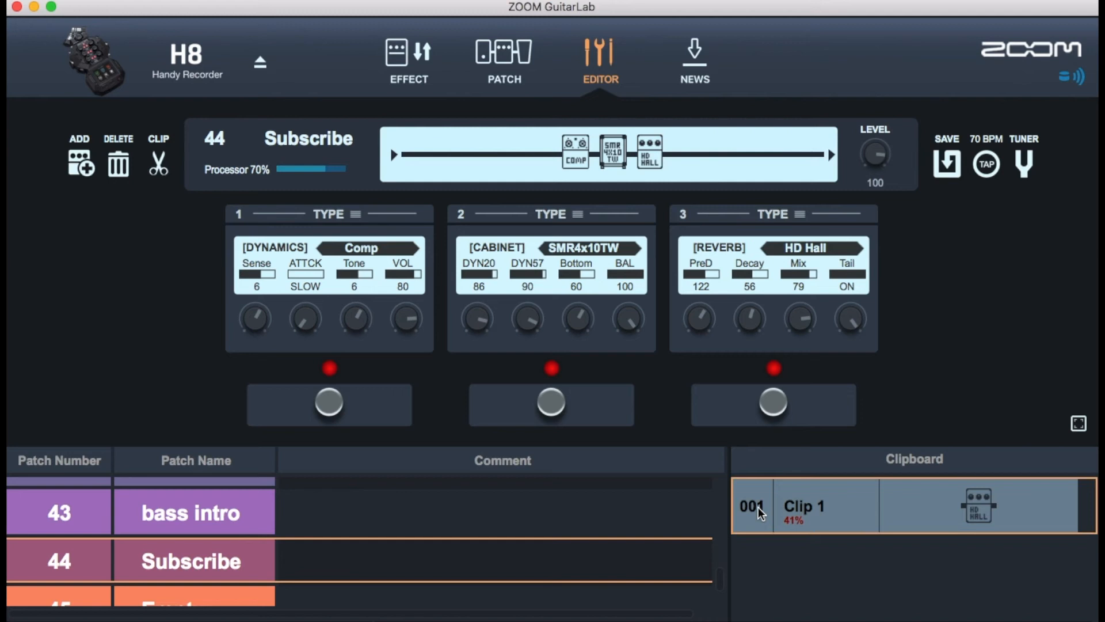
{"action": "mouse_move", "coordinate": [796, 519]}
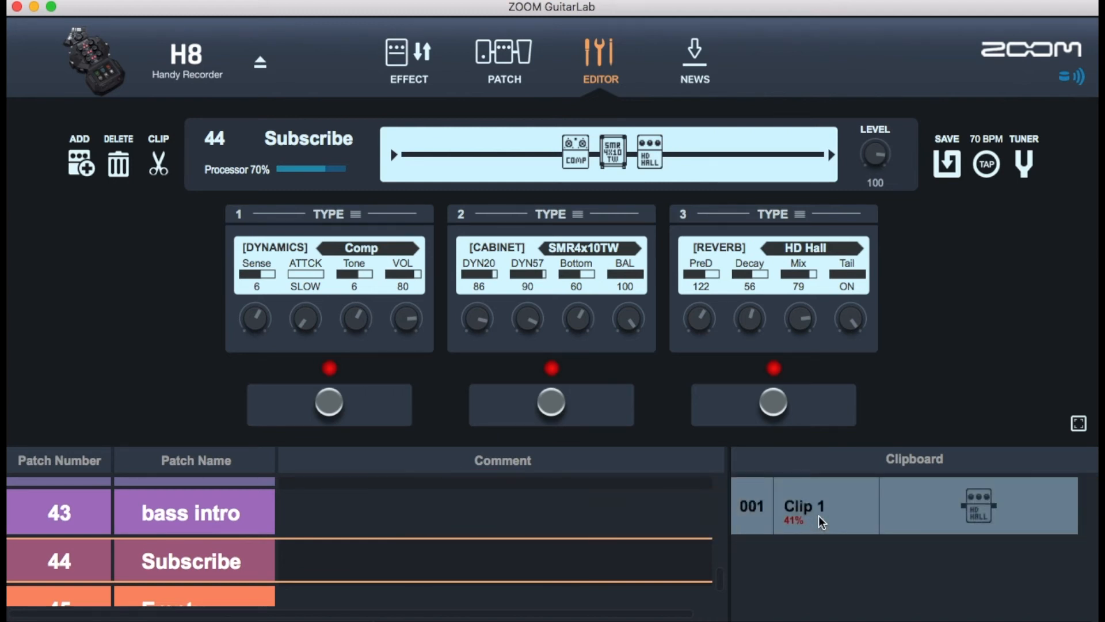
{"action": "scroll", "scroll_direction": "down", "scroll_amount": 3}
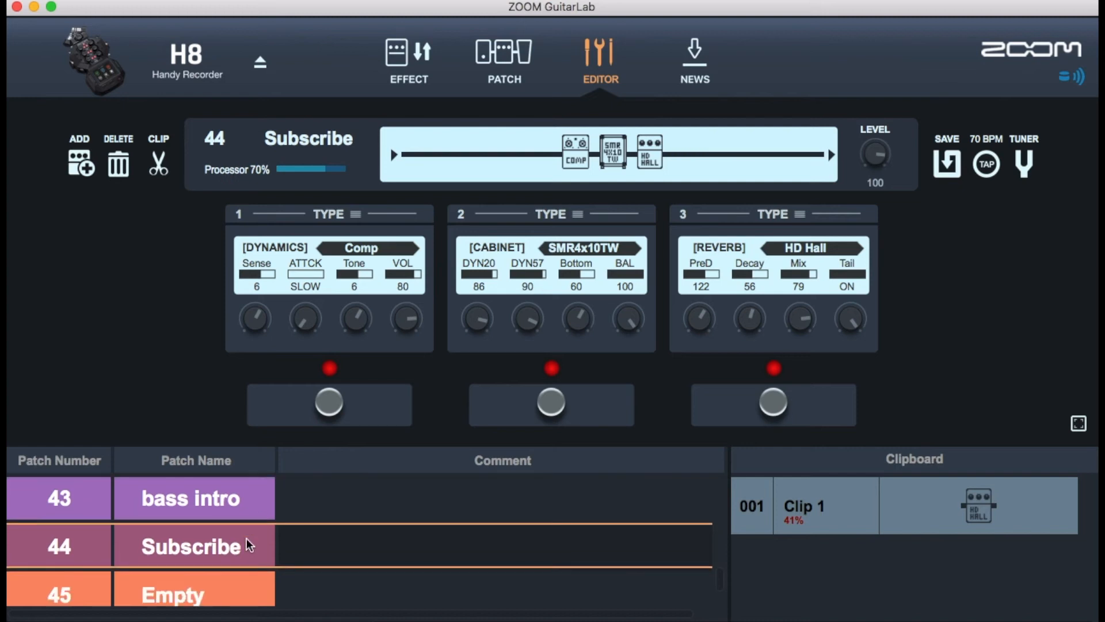
Step: Load patch 45 'Empty' from the Patch list into the editor with no effects
{"action": "left_click", "coordinate": [190, 498]}
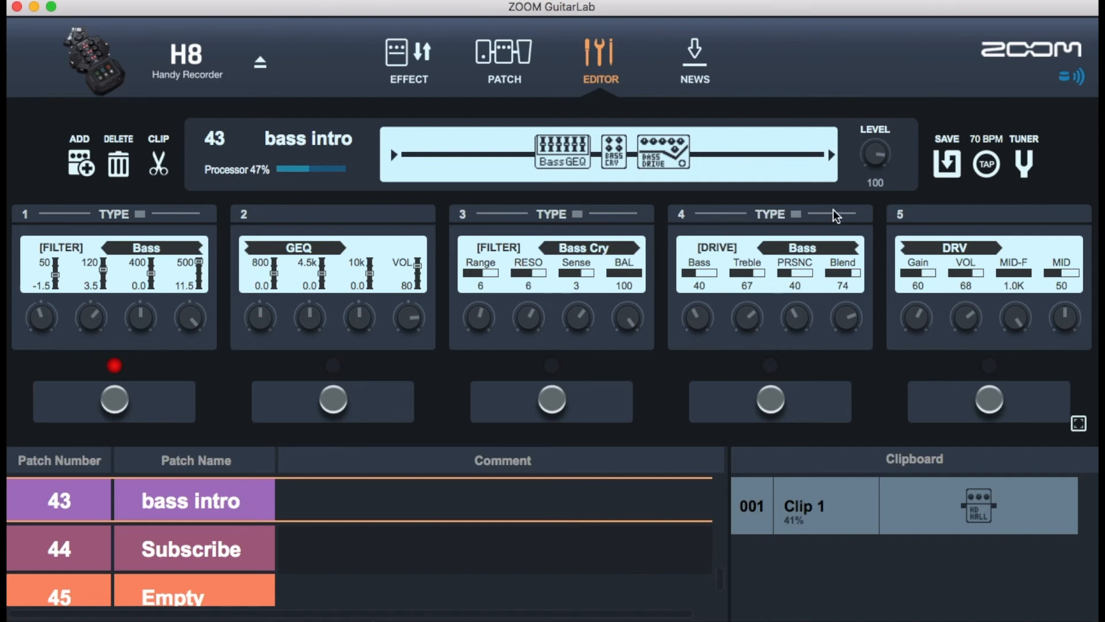
{"action": "mouse_move", "coordinate": [831, 166]}
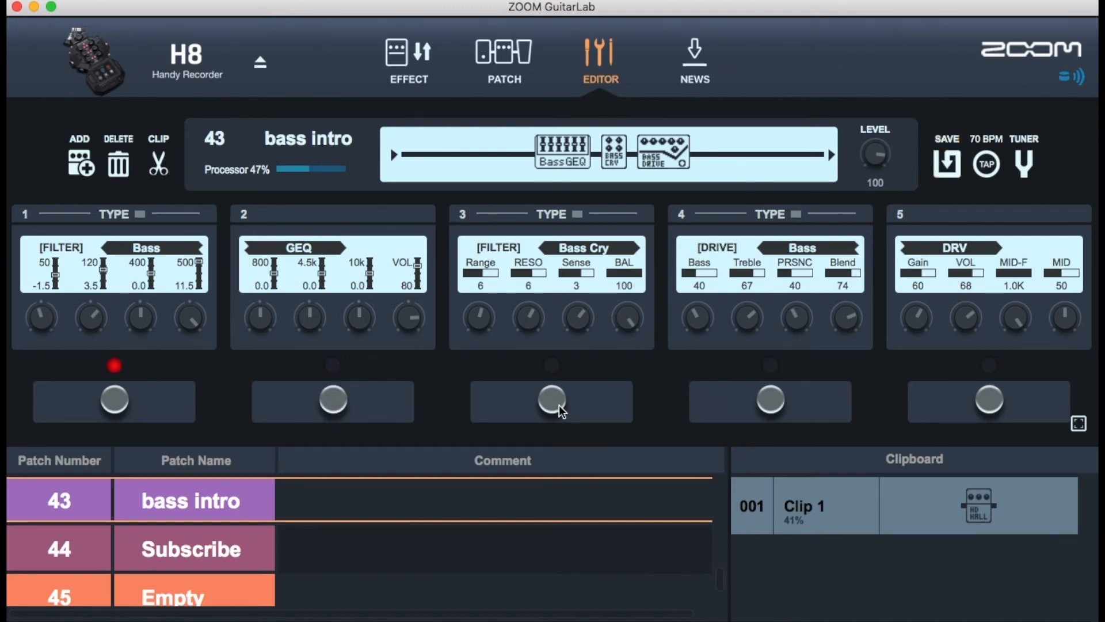
{"action": "mouse_move", "coordinate": [1047, 249]}
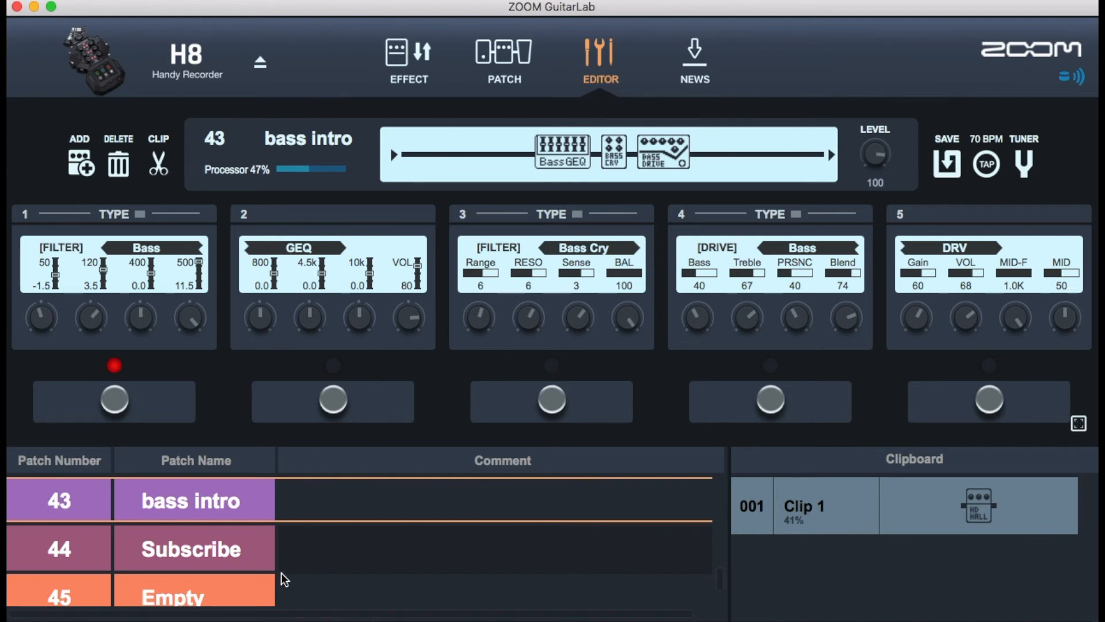
{"action": "scroll", "scroll_direction": "down", "scroll_amount": 3}
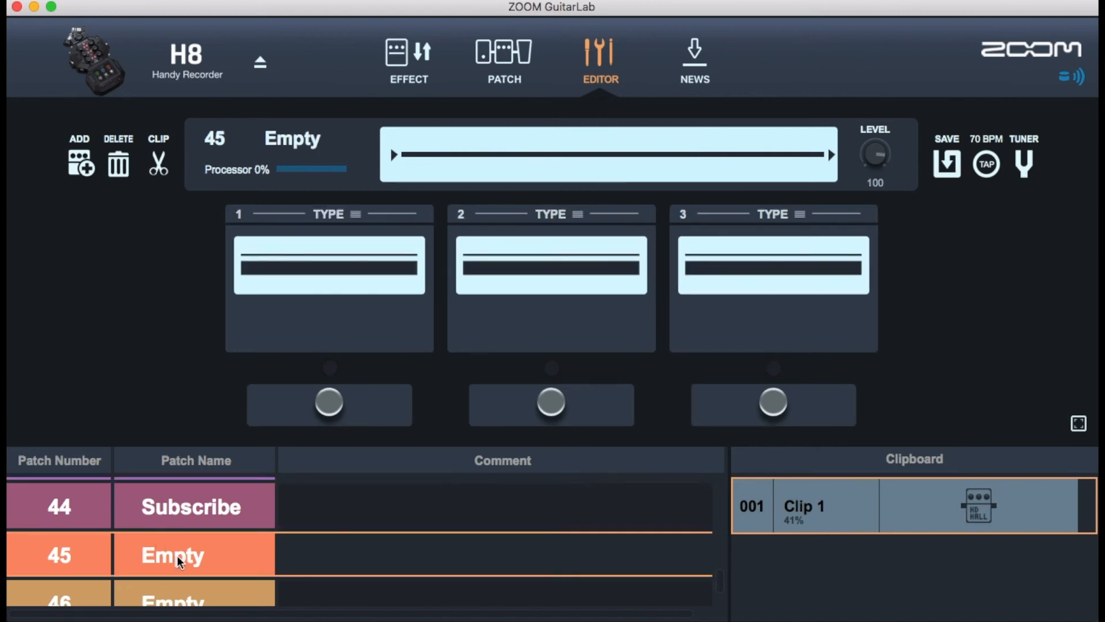
{"action": "mouse_move", "coordinate": [354, 275]}
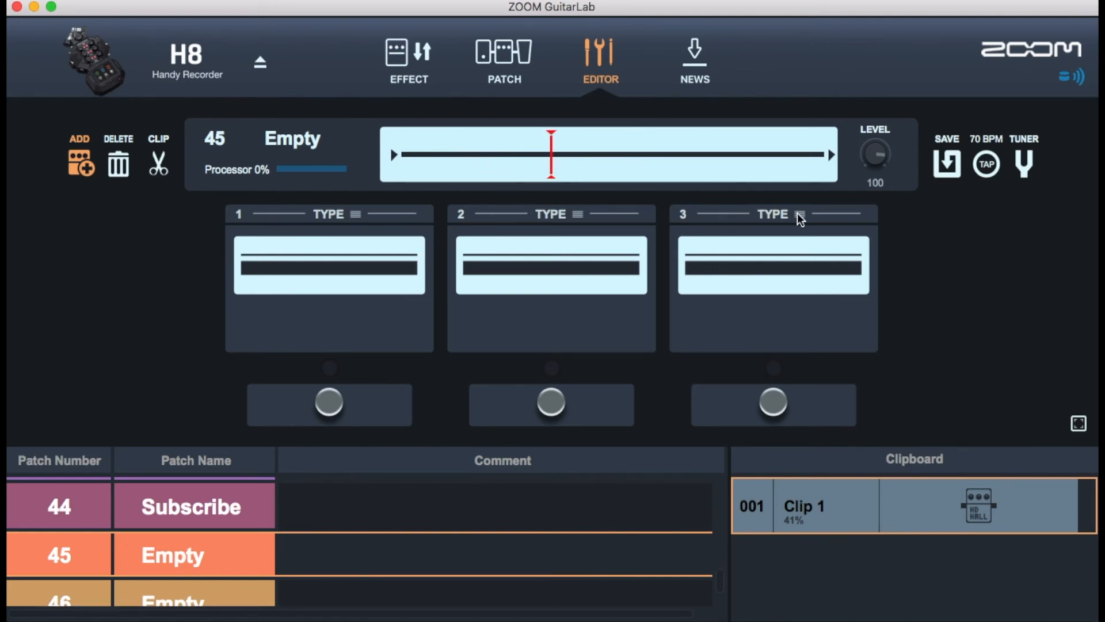
Step: View the Effect Type List for a slot, then dismiss it, keeping patch 44 Subscribe's chain
{"action": "left_click", "coordinate": [799, 216]}
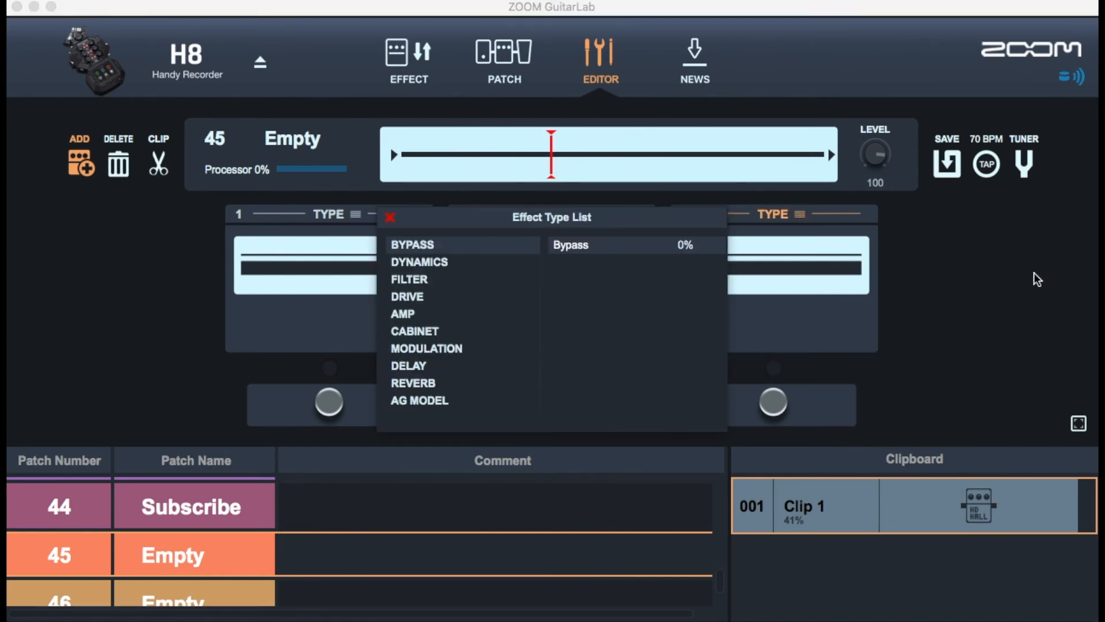
{"action": "left_click", "coordinate": [390, 217]}
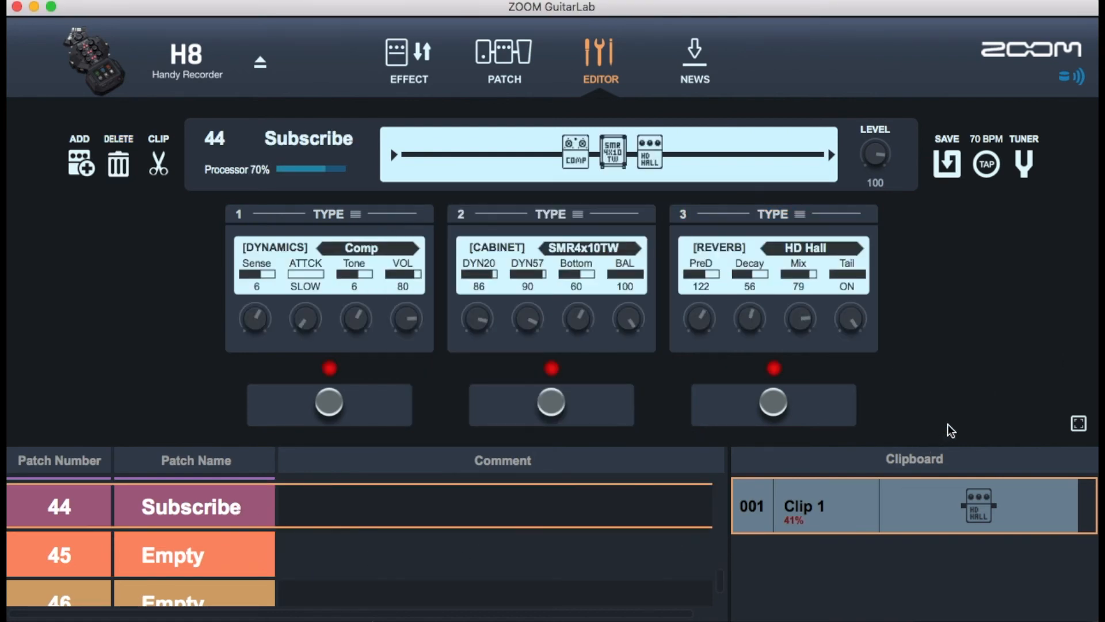
{"action": "mouse_move", "coordinate": [626, 262]}
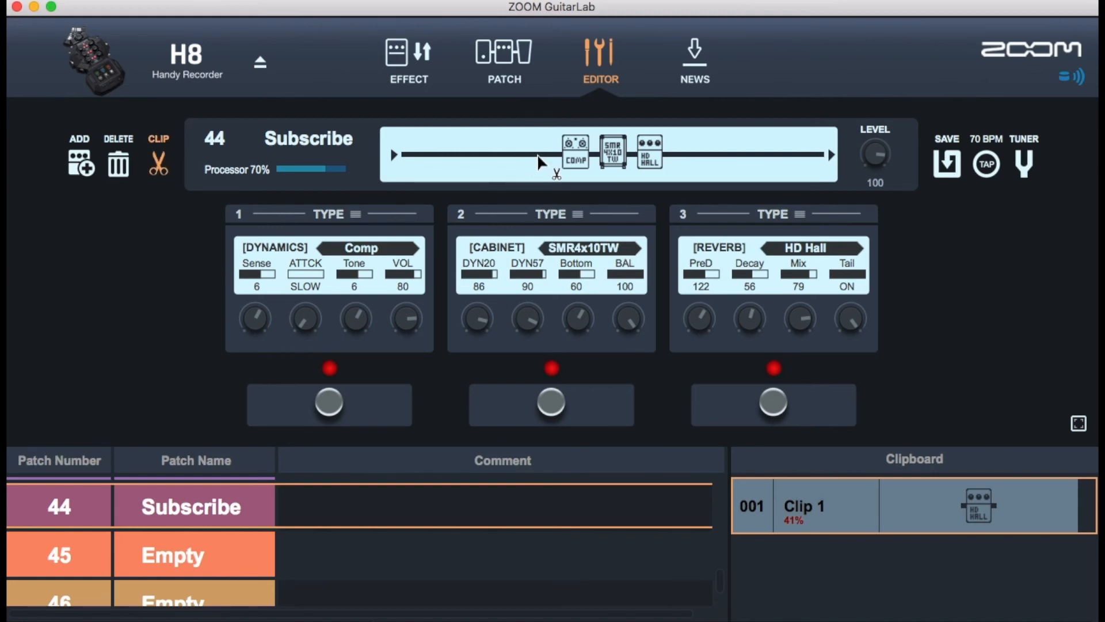
Step: Clip the Comp pedal and another HD Hall so the clipboard holds Clips 1-3
{"action": "left_click", "coordinate": [575, 153]}
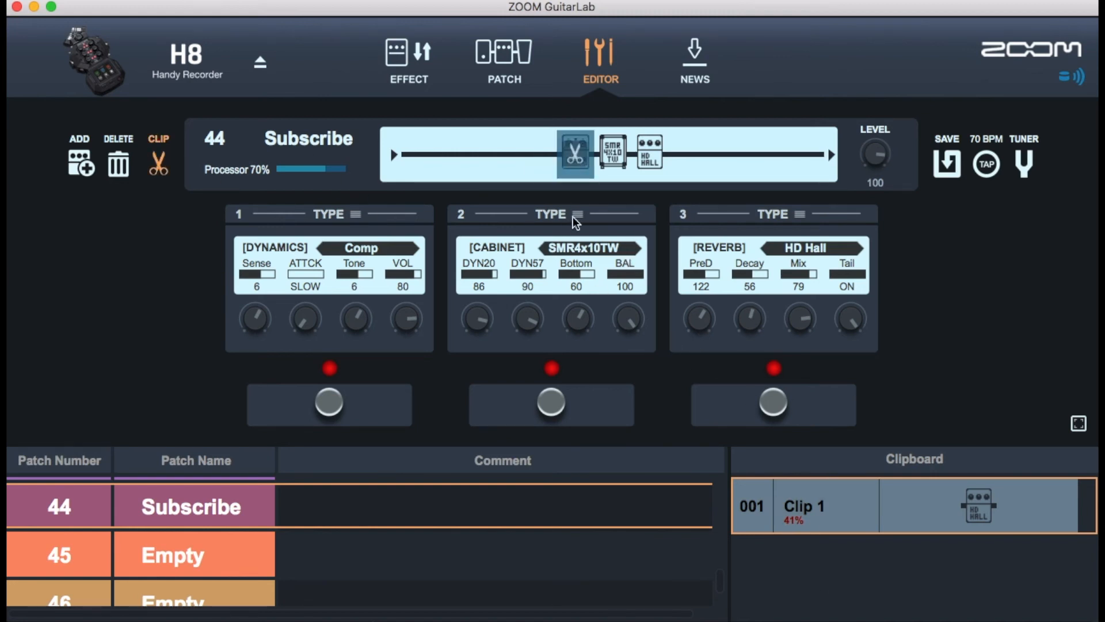
{"action": "left_click", "coordinate": [157, 164]}
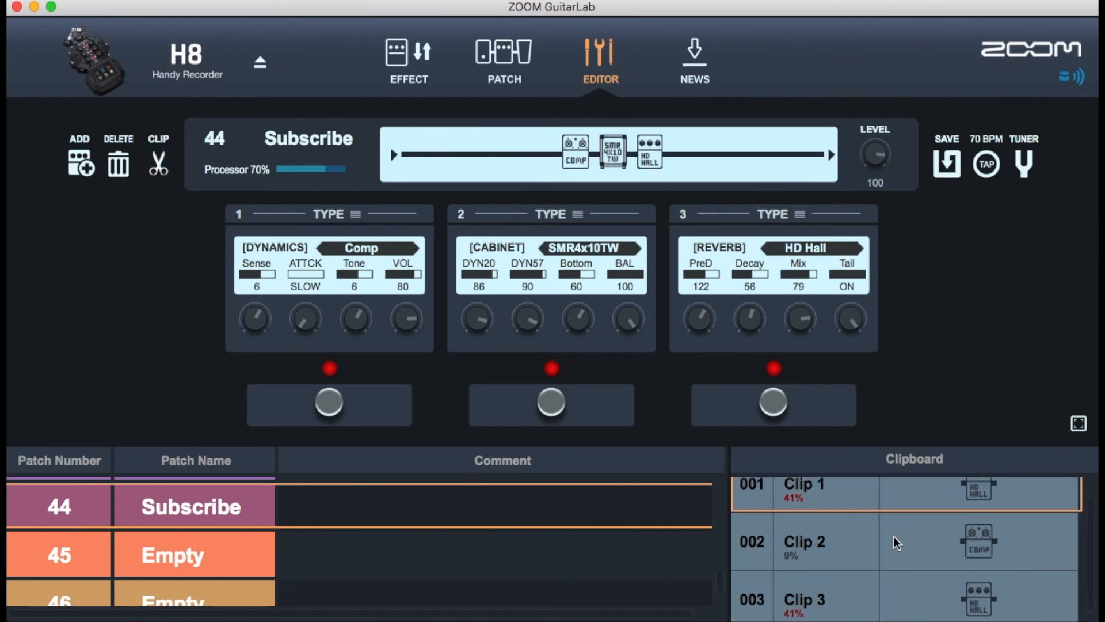
{"action": "scroll", "scroll_direction": "down", "scroll_amount": 3}
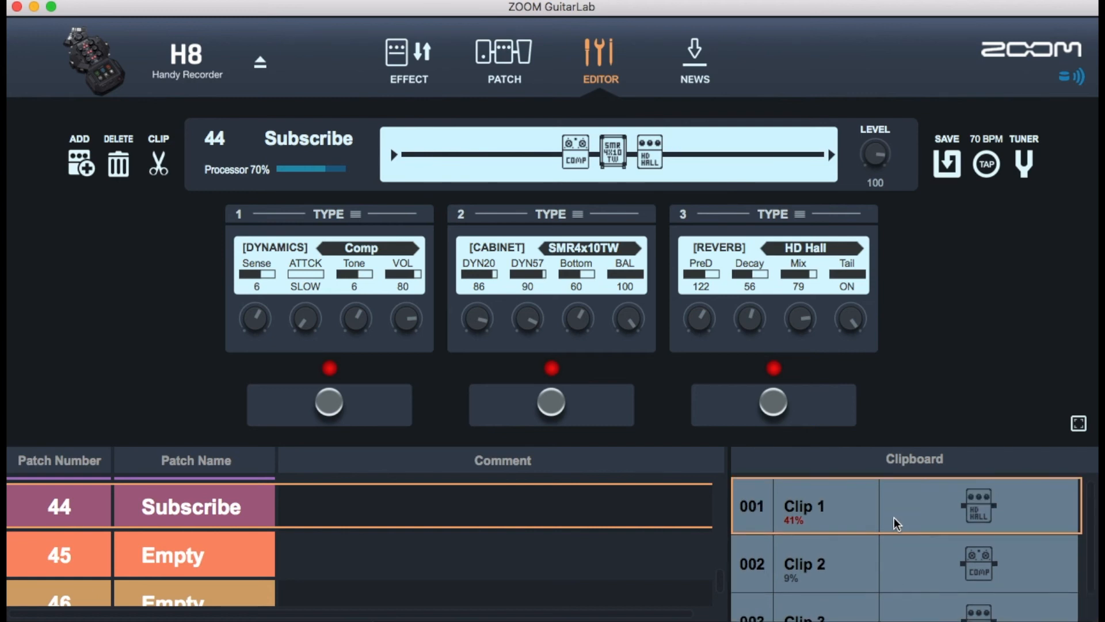
Step: Save the changes to PATCH 44 Subscribe, confirming OK in the Save Changes dialog
{"action": "left_click", "coordinate": [946, 163]}
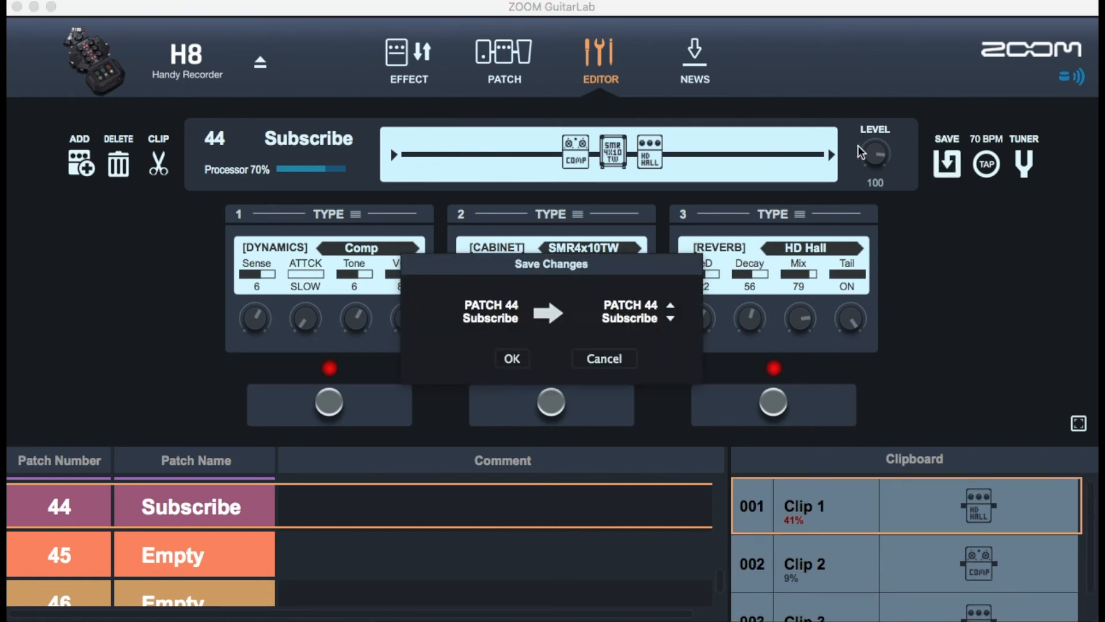
{"action": "mouse_move", "coordinate": [580, 336]}
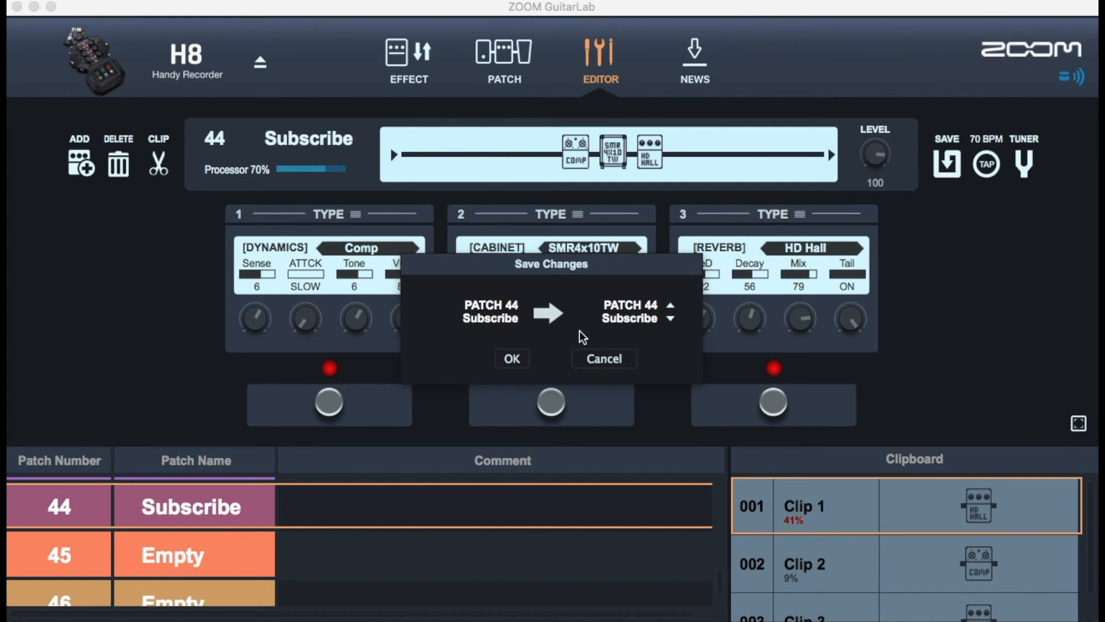
{"action": "left_click", "coordinate": [511, 360]}
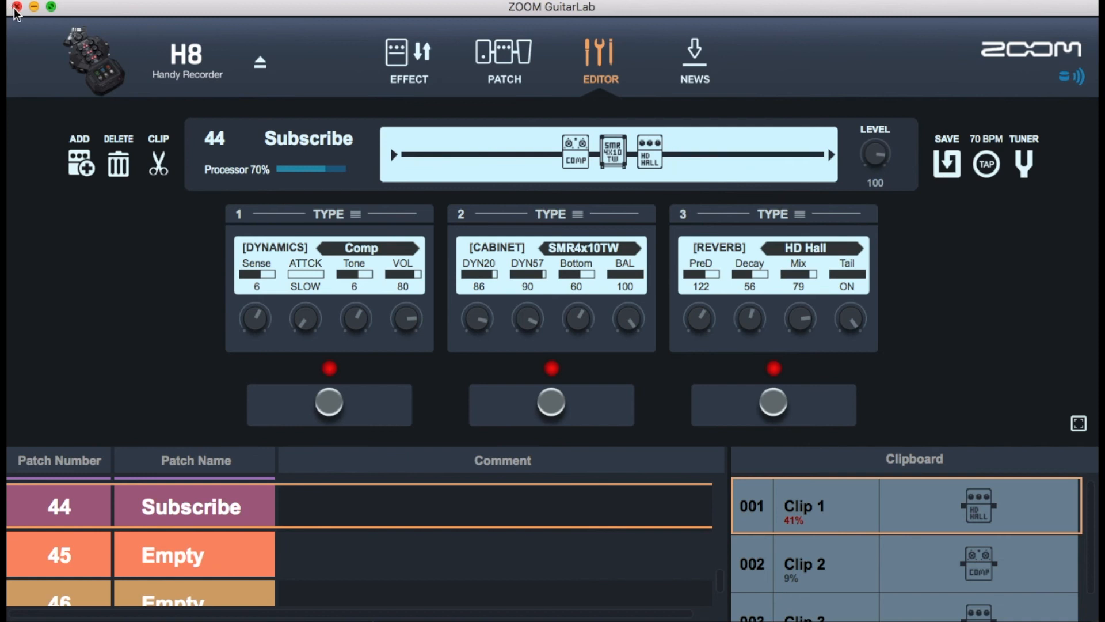
{"action": "mouse_move", "coordinate": [321, 74]}
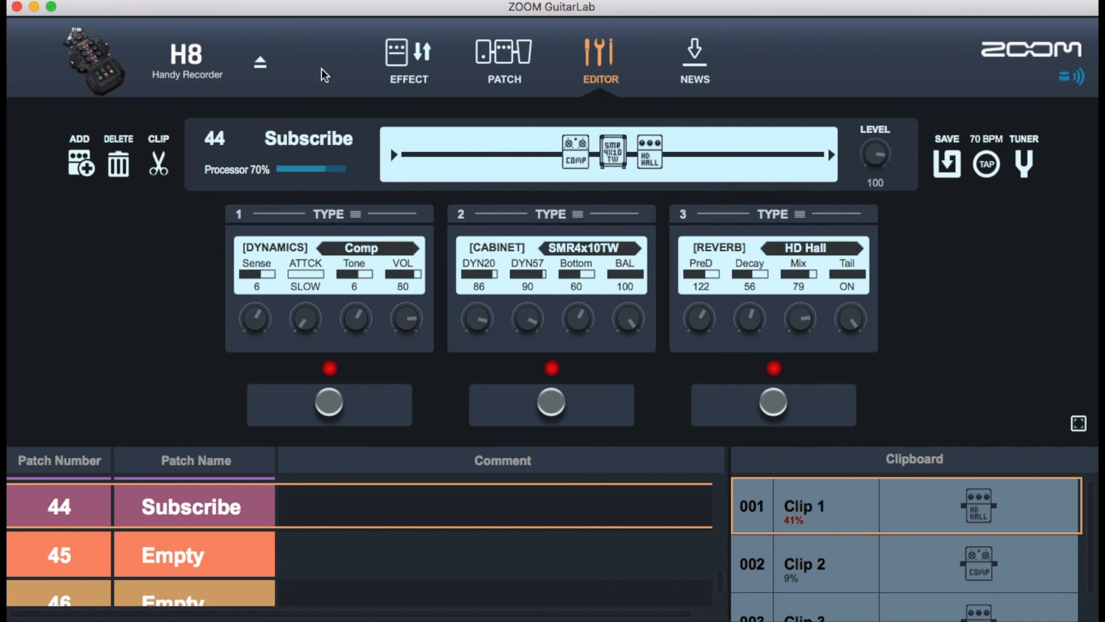
Step: Browse the EFFECT tab table down through filter, drive, amp, cabinet, modulation and SFX entries
{"action": "left_click", "coordinate": [408, 60]}
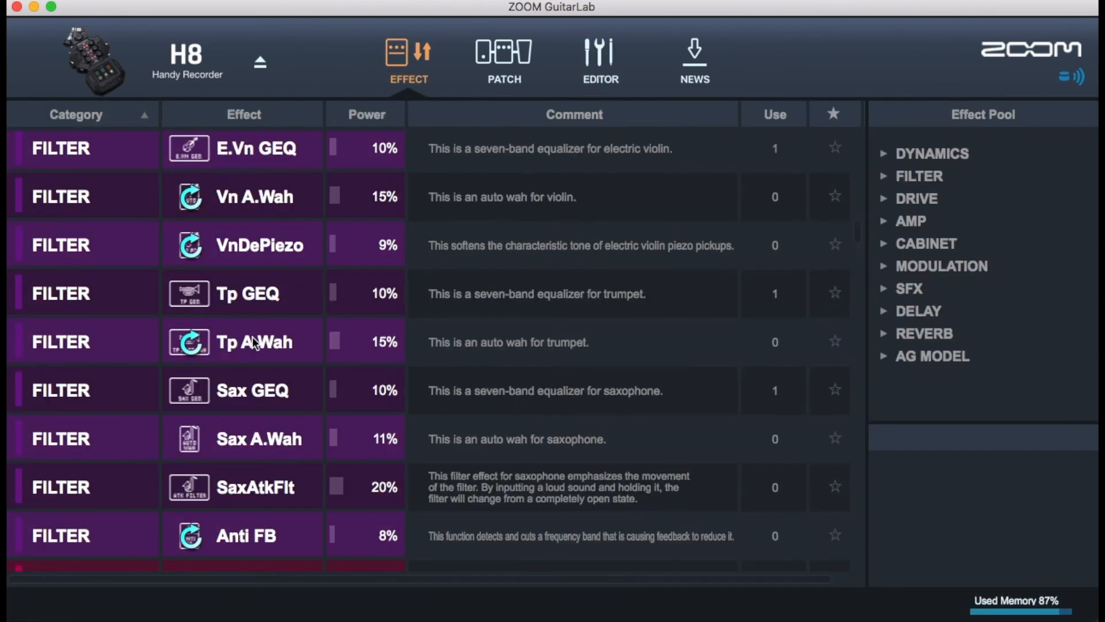
{"action": "left_click", "coordinate": [932, 153]}
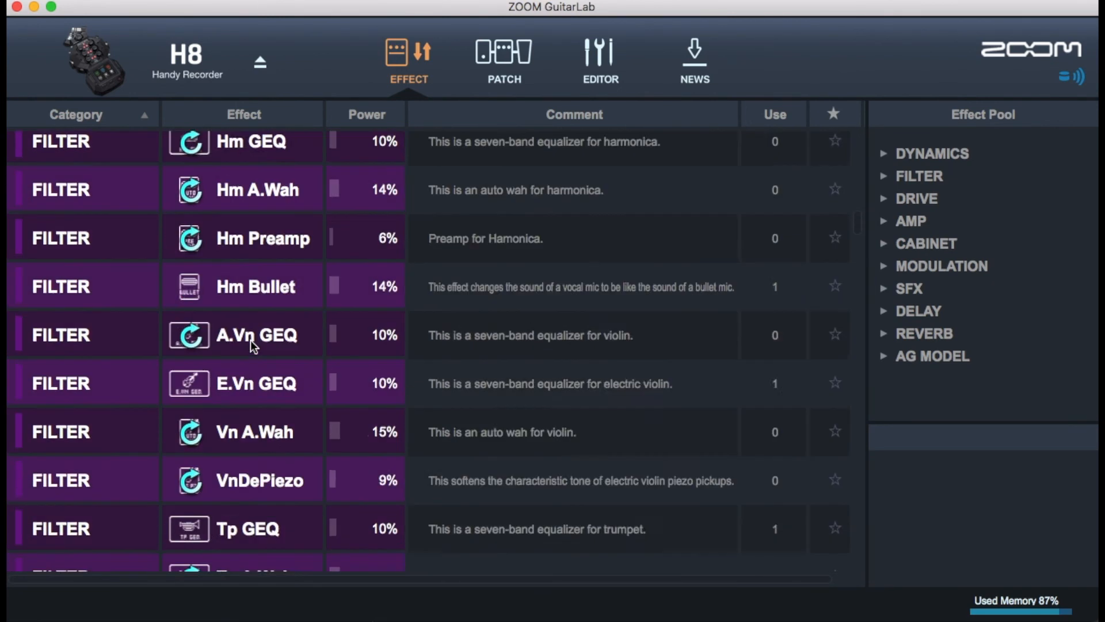
{"action": "scroll", "scroll_direction": "down", "scroll_amount": 3}
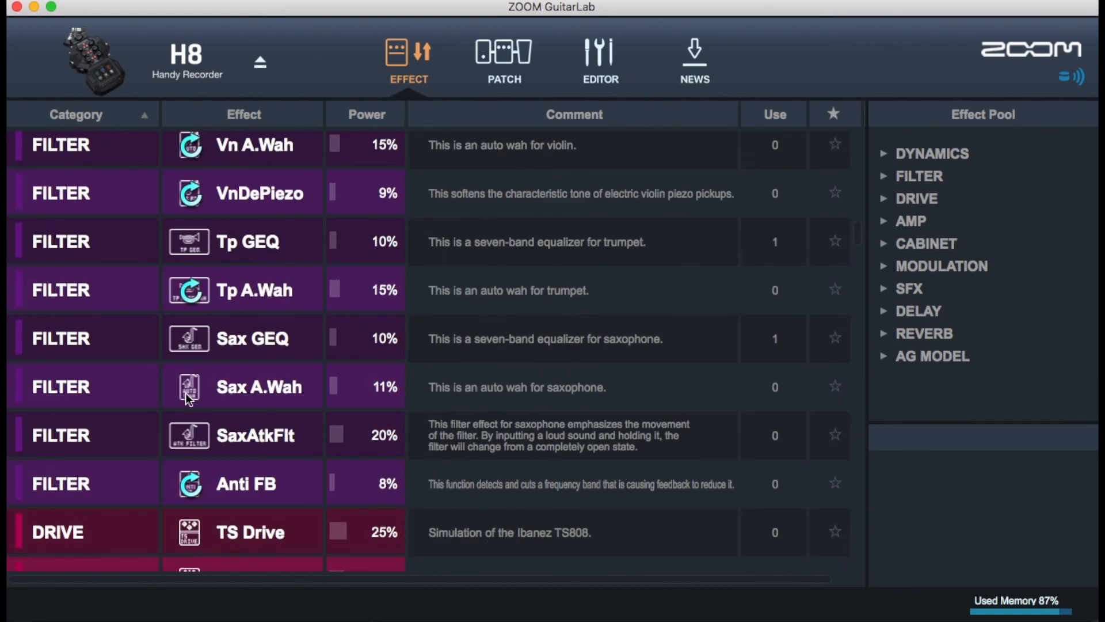
{"action": "mouse_move", "coordinate": [274, 457]}
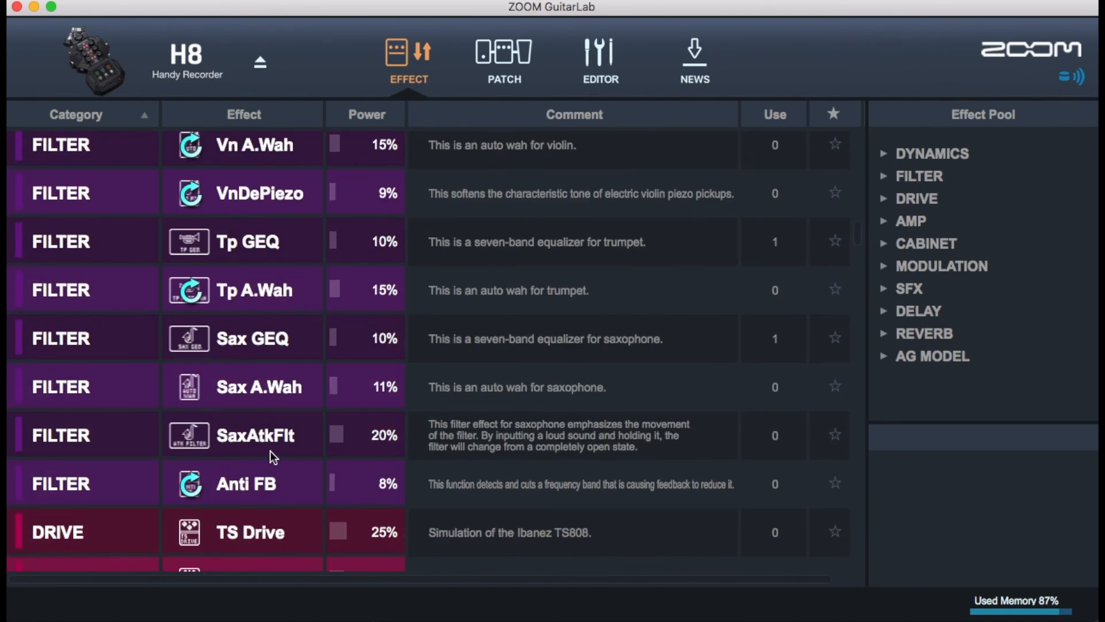
{"action": "scroll", "scroll_direction": "down", "scroll_amount": 3}
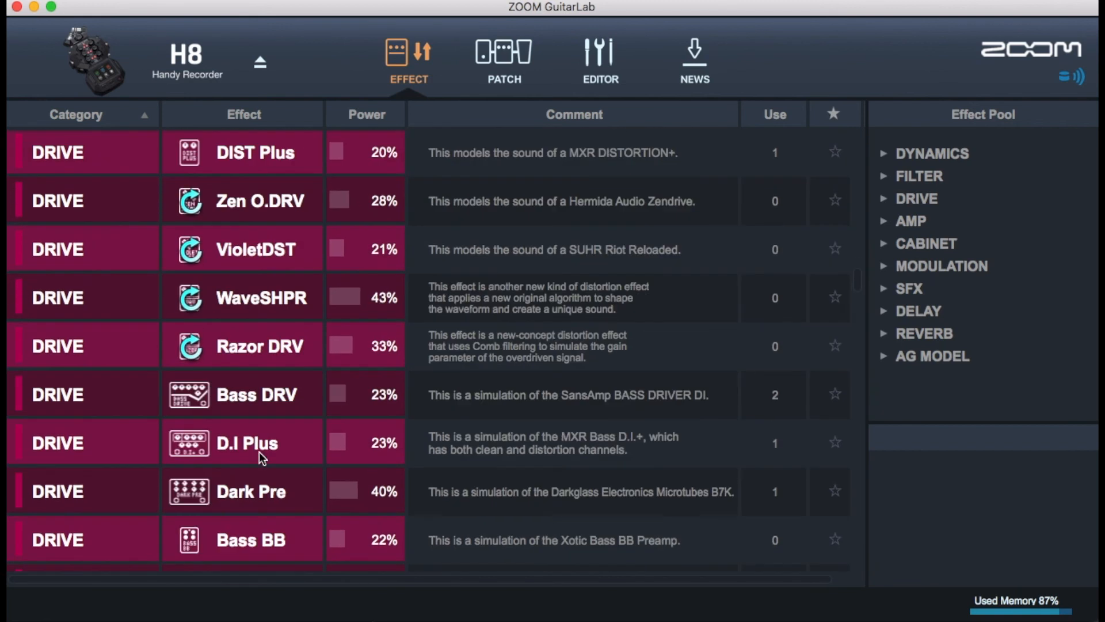
{"action": "scroll", "scroll_direction": "down", "scroll_amount": 3}
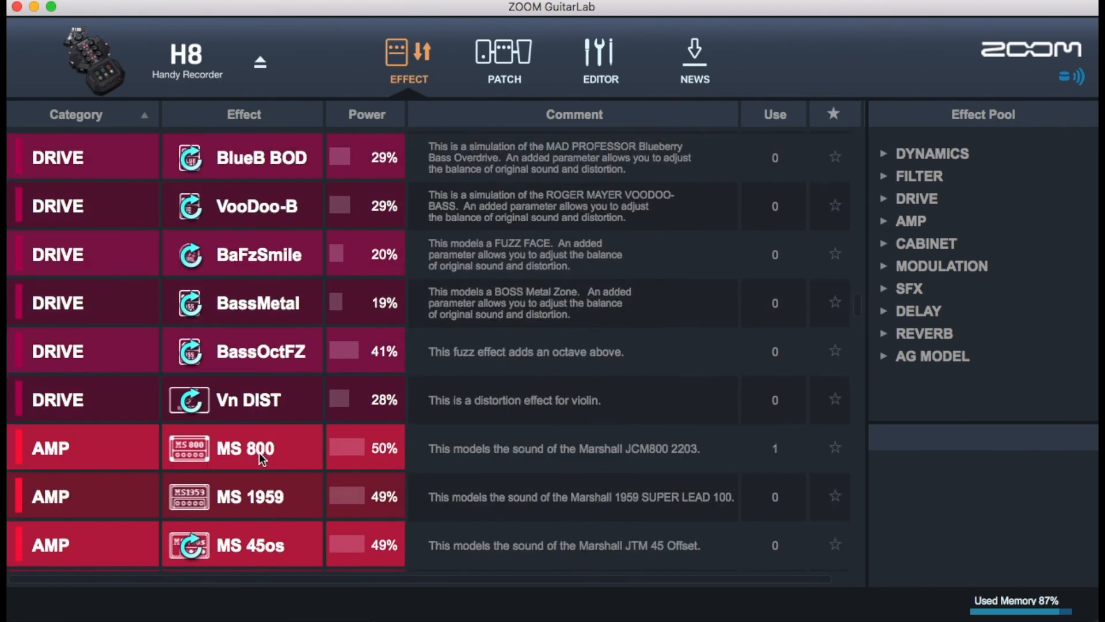
{"action": "scroll", "scroll_direction": "down", "scroll_amount": 3}
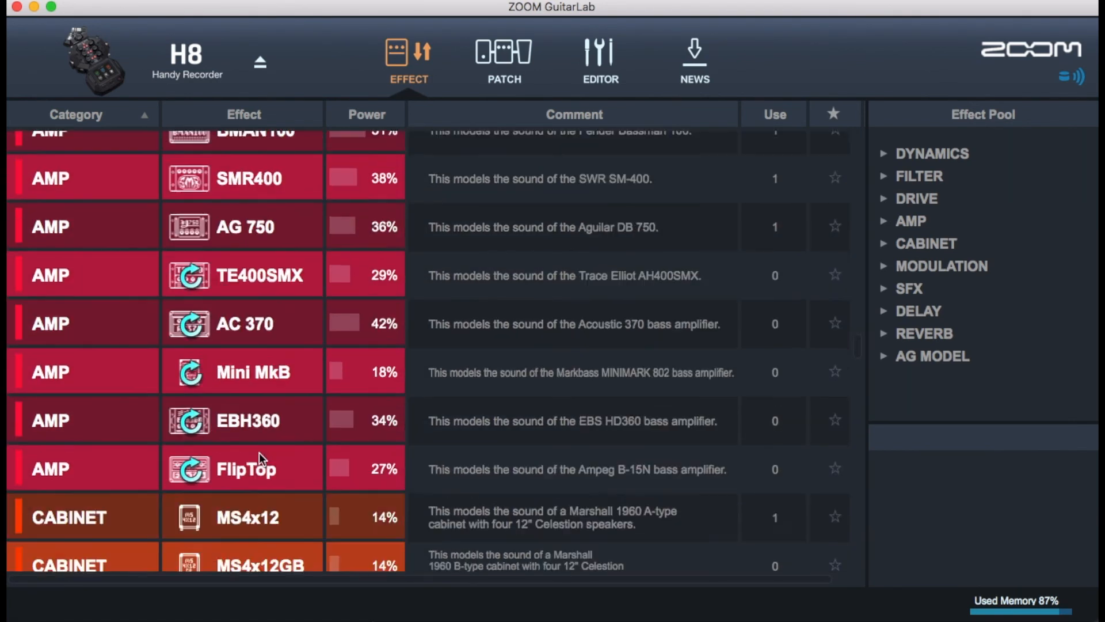
{"action": "scroll", "scroll_direction": "down", "scroll_amount": 3}
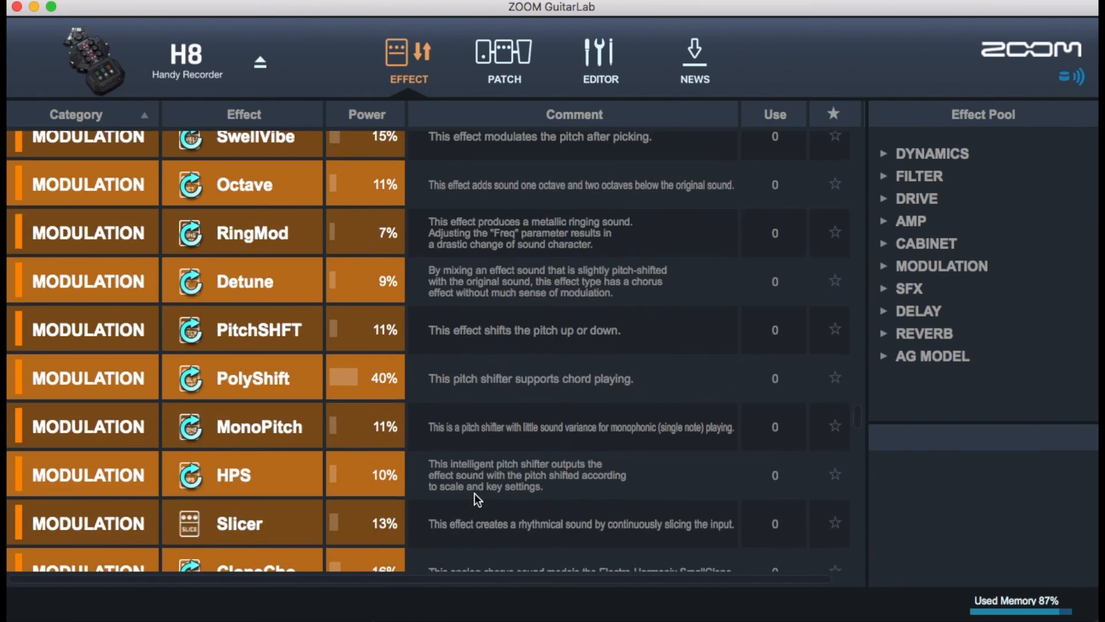
{"action": "scroll", "scroll_direction": "down", "scroll_amount": 3}
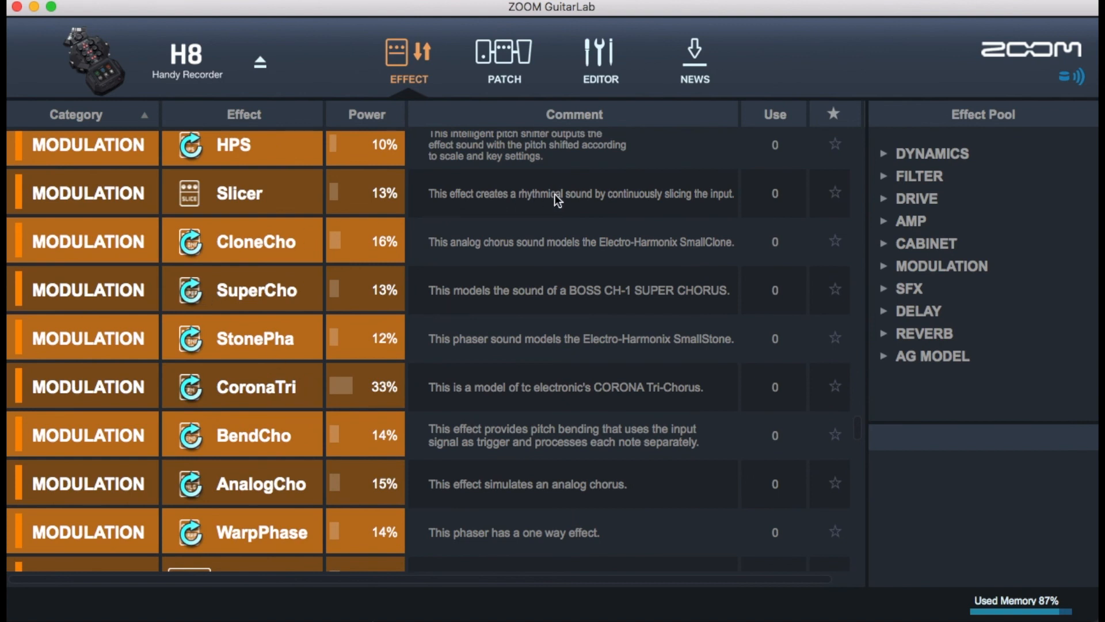
{"action": "scroll", "scroll_direction": "down", "scroll_amount": 3}
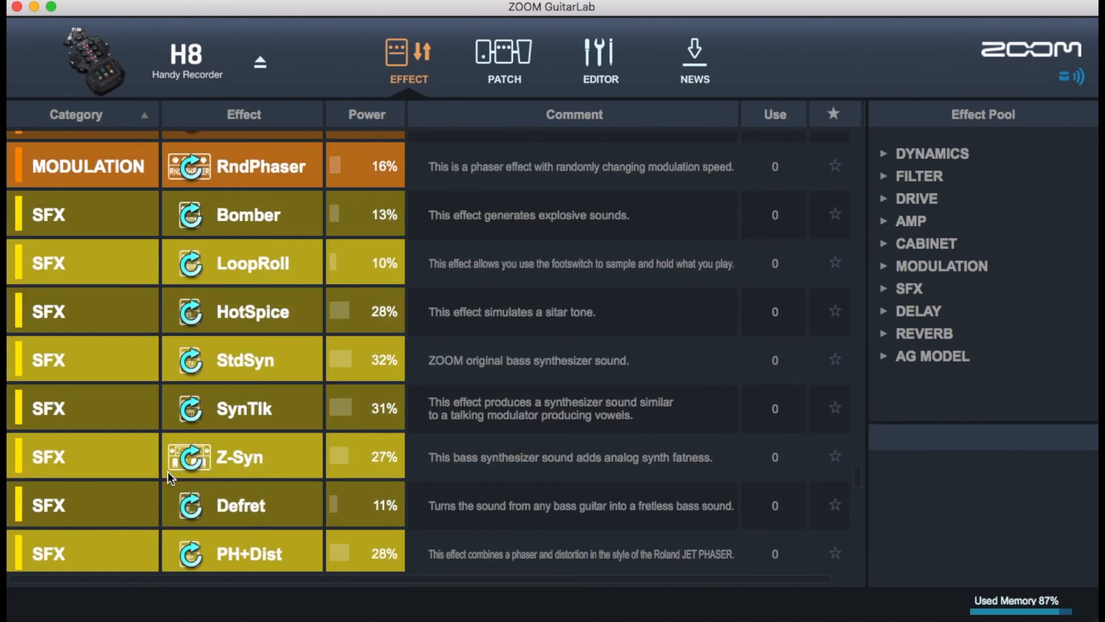